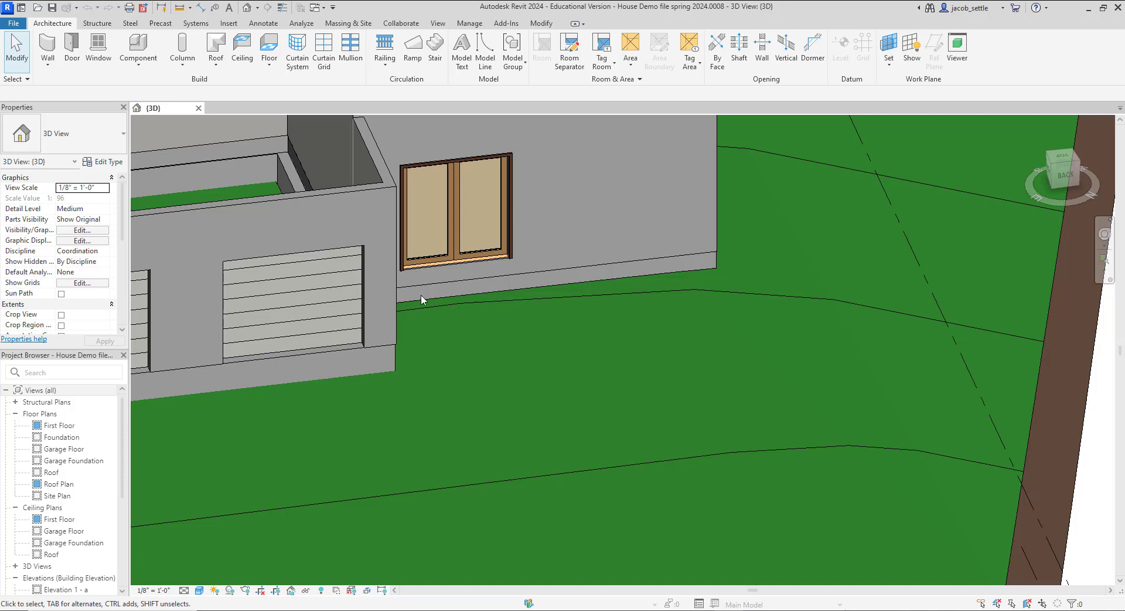
pyautogui.moveTo(465, 282)
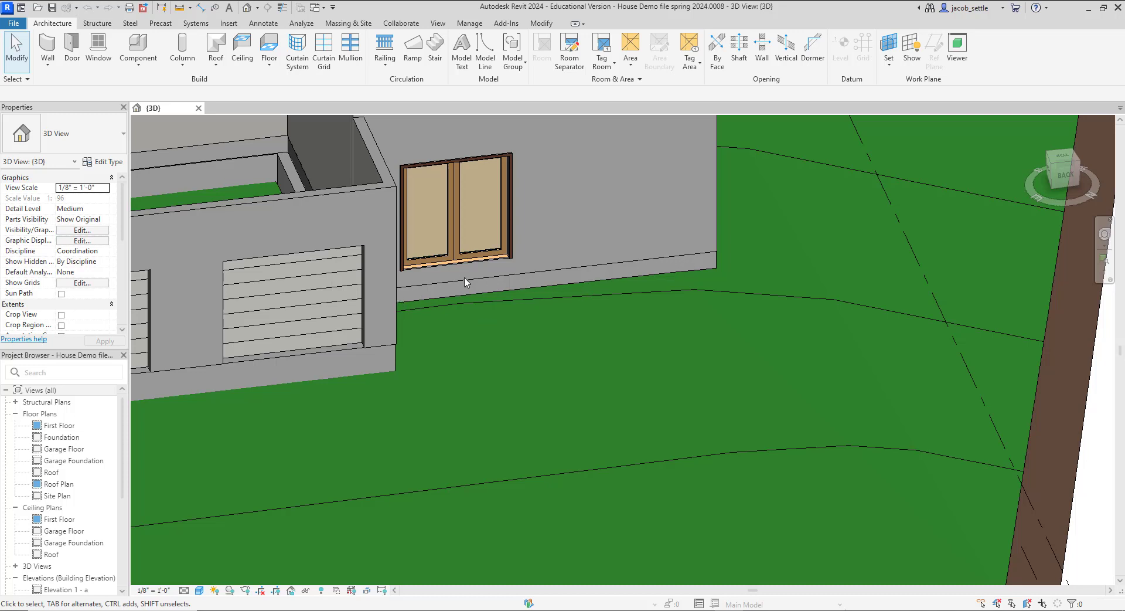
pyautogui.moveTo(680, 317)
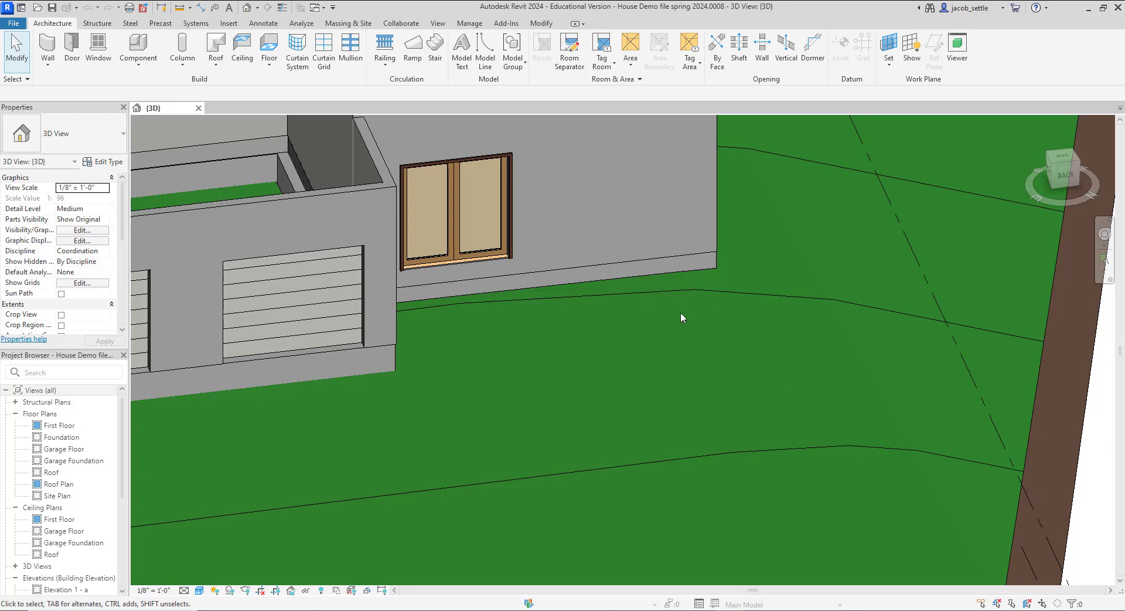
pyautogui.moveTo(639, 263)
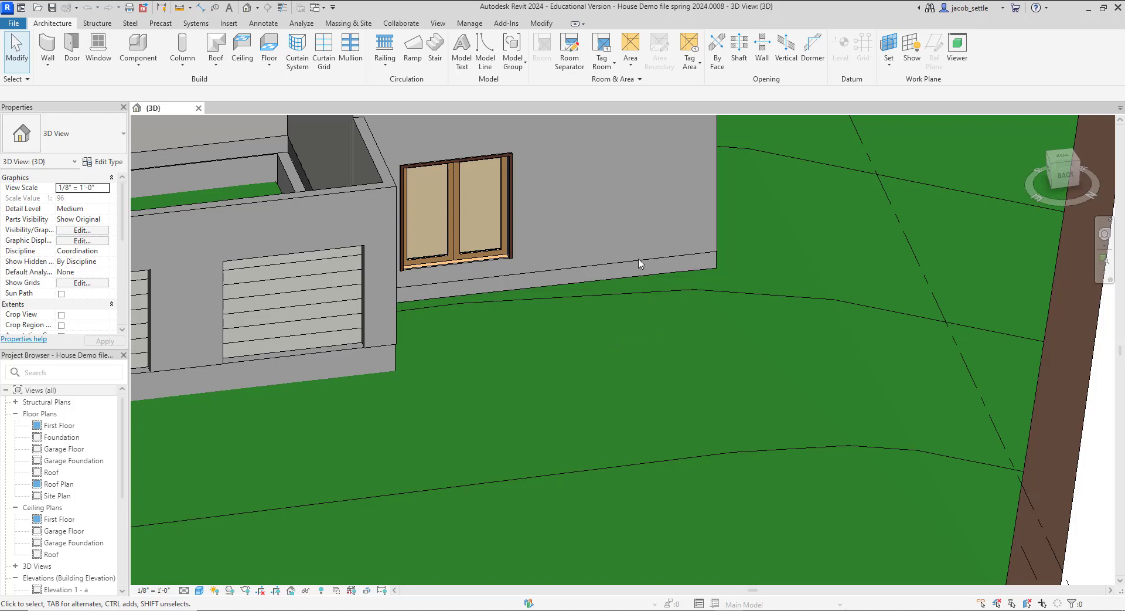
pyautogui.moveTo(492, 282)
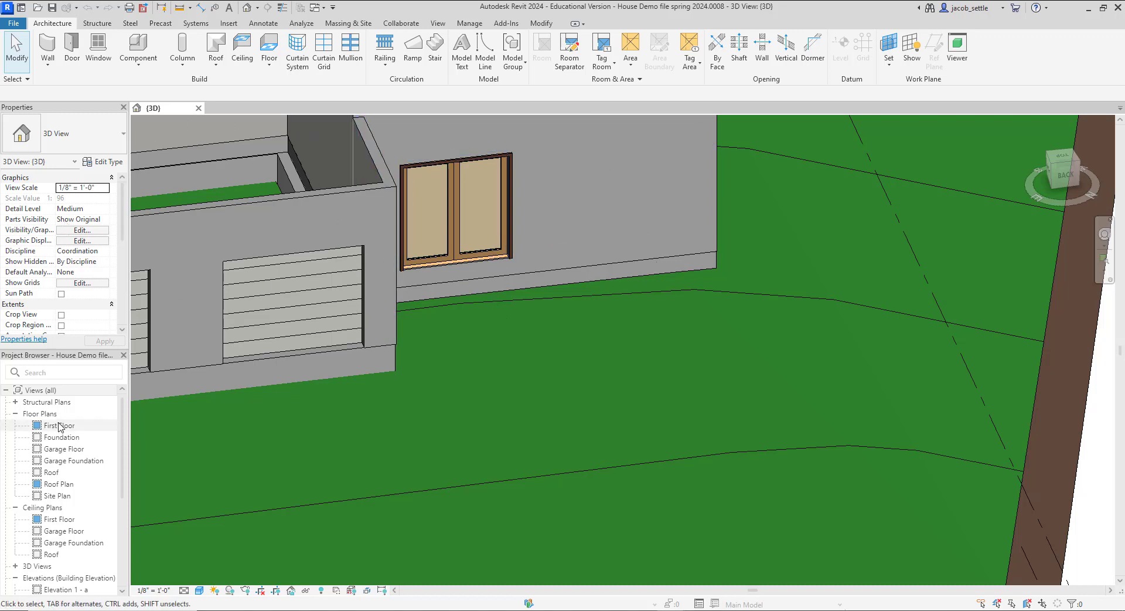
# Start a new floor on the First Floor plan using the Wood Joist 12" - Wood Finish type
pyautogui.click(58, 425)
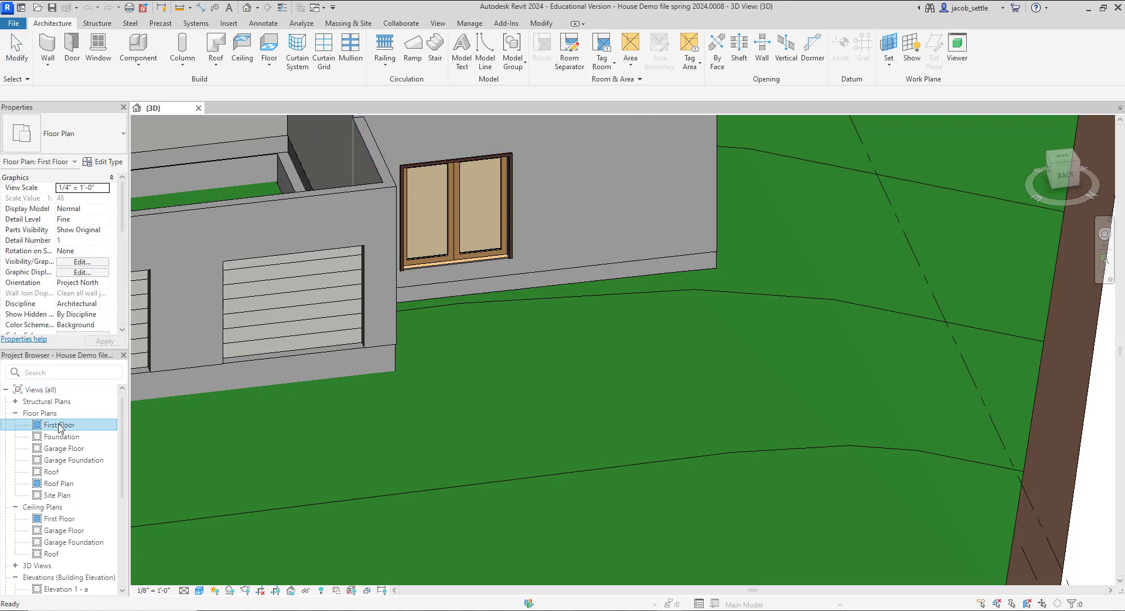
pyautogui.doubleClick(61, 424)
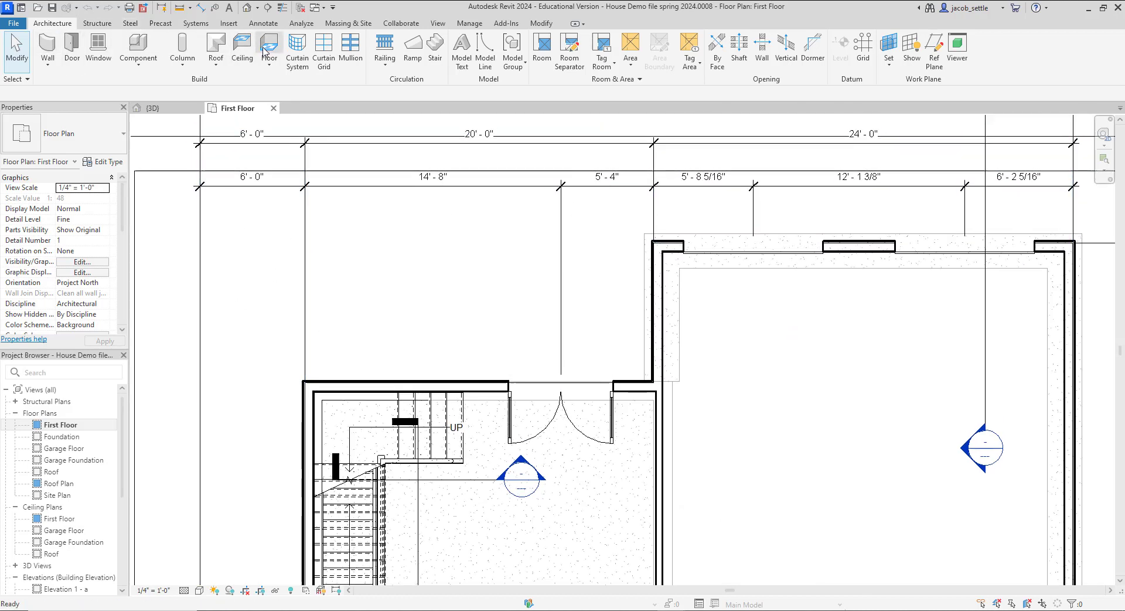
pyautogui.click(268, 50)
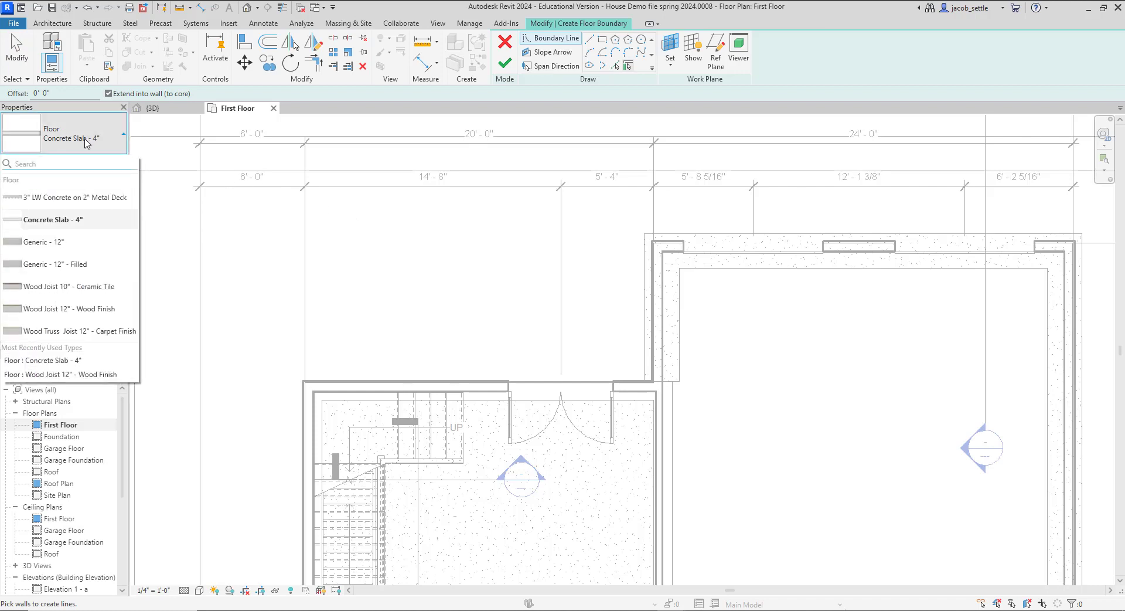
pyautogui.moveTo(63, 268)
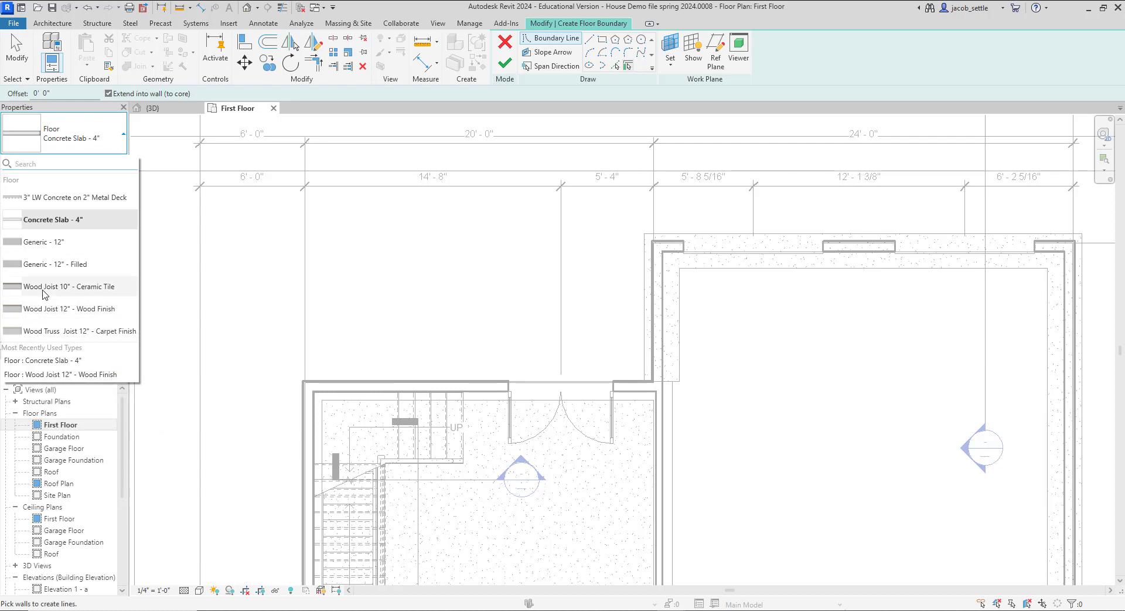
pyautogui.moveTo(57, 309)
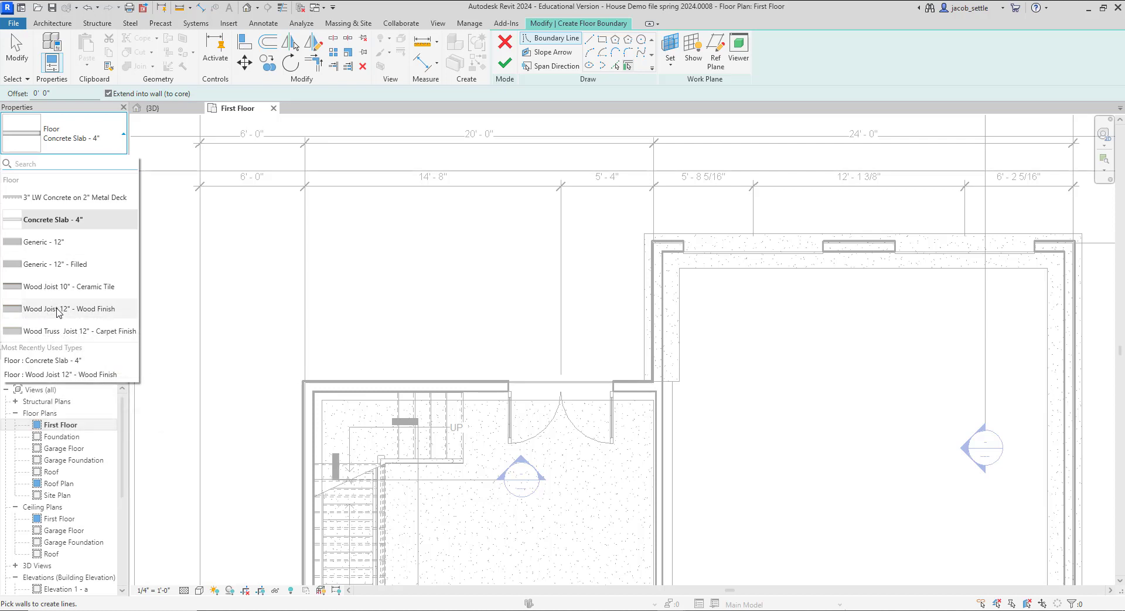
pyautogui.click(64, 309)
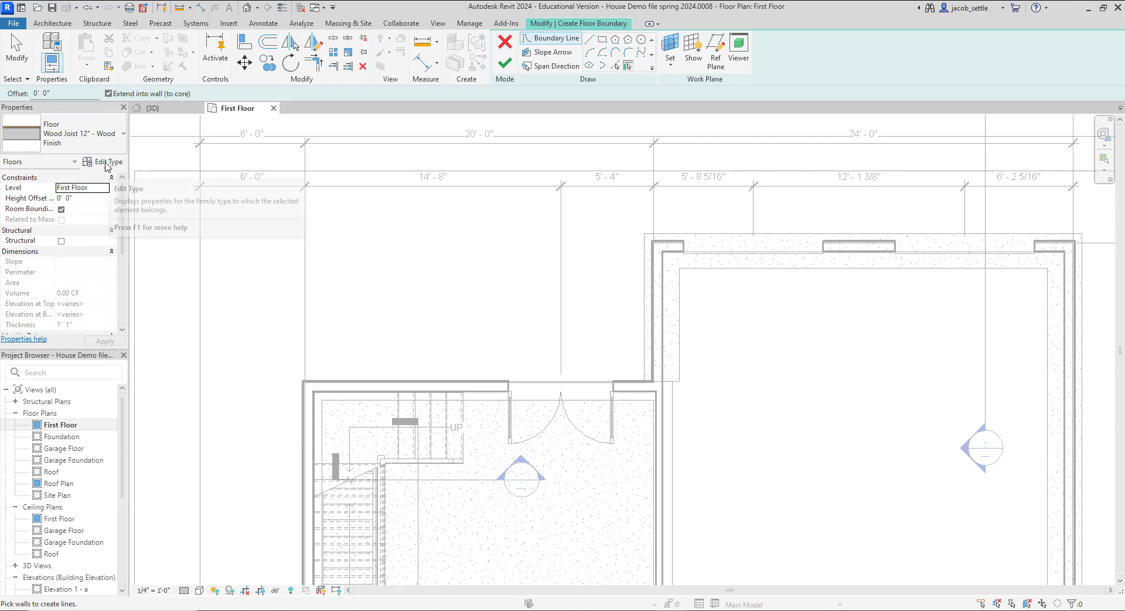
pyautogui.moveTo(98, 165)
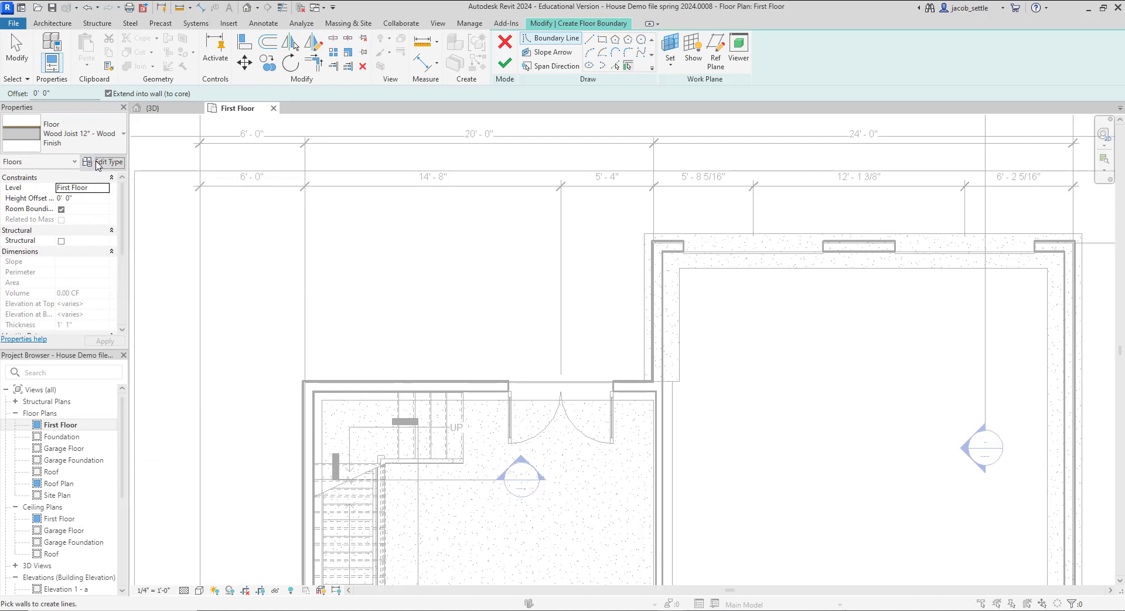
# Duplicate the wood joist floor type under the name 'deck' via Edit Type
pyautogui.click(930, 154)
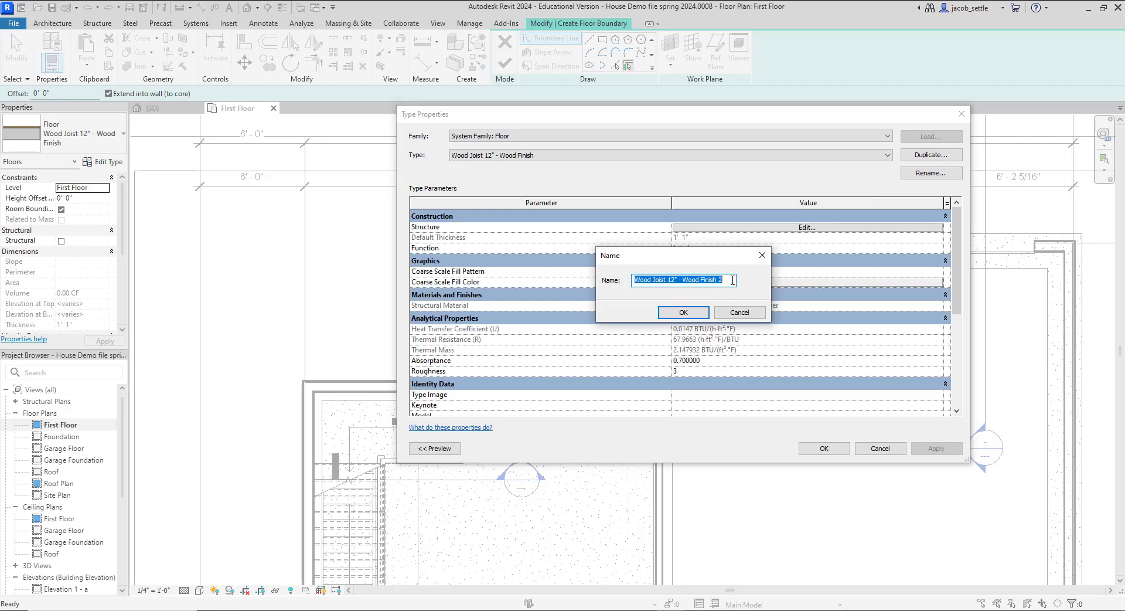
pyautogui.write('ded')
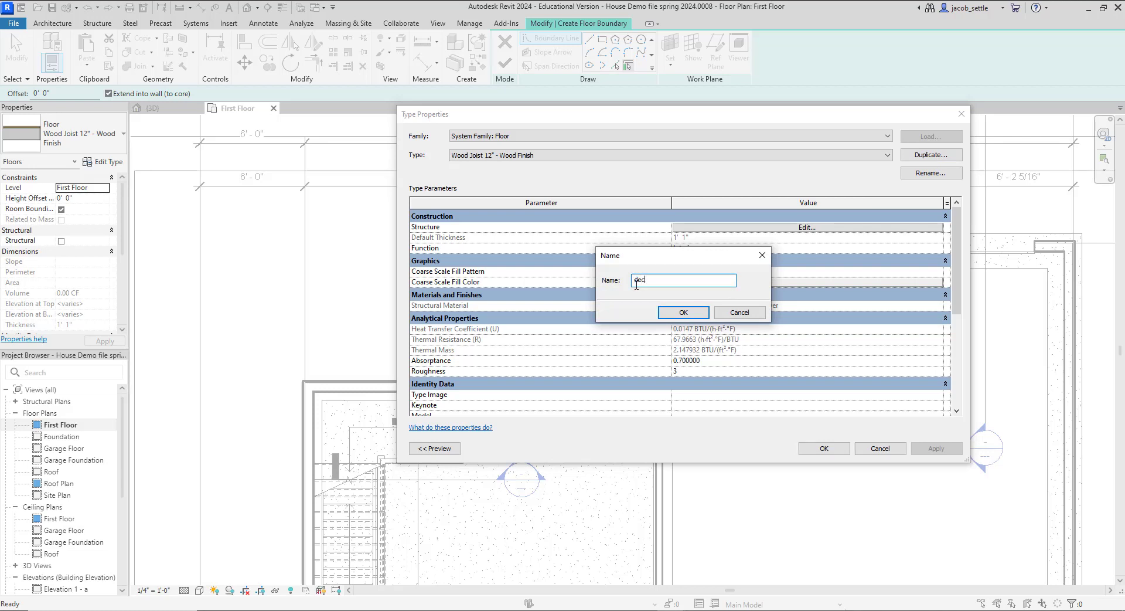
pyautogui.click(681, 313)
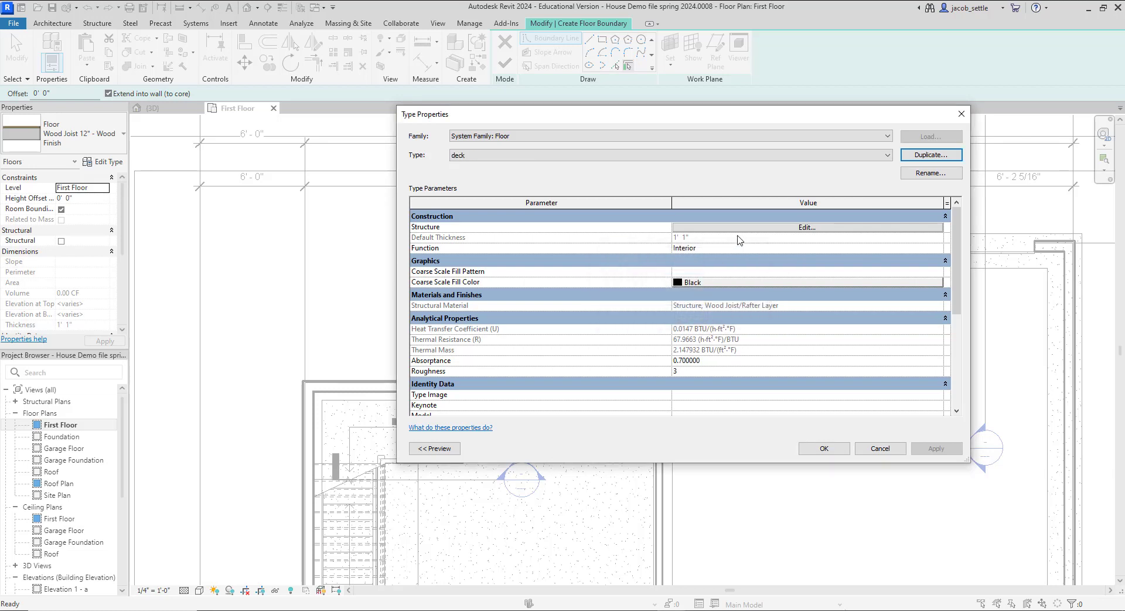
# Edit the deck assembly: 9 1/2" joists, plywood layer deleted, 1" finish layer
pyautogui.click(806, 227)
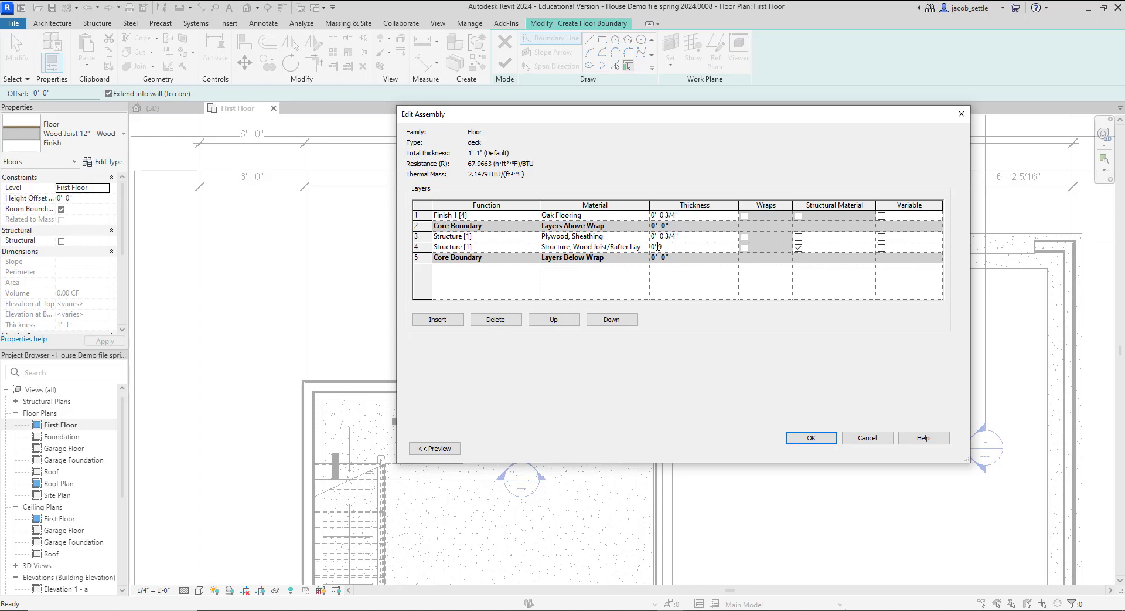
pyautogui.write('9.5"')
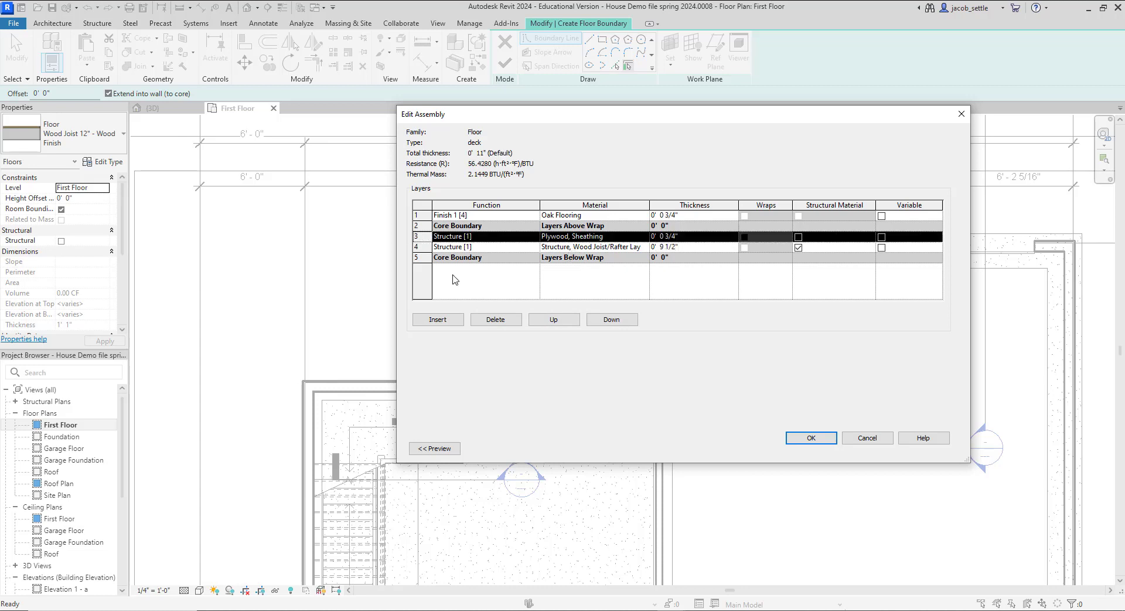
pyautogui.click(495, 320)
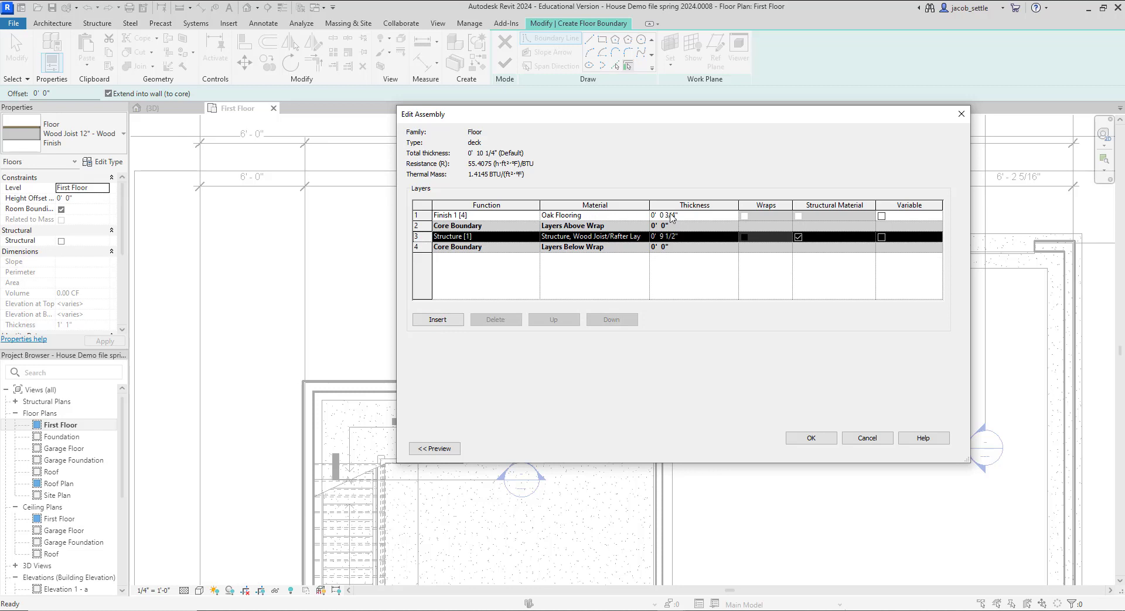
pyautogui.click(664, 215)
pyautogui.write("0' 1")
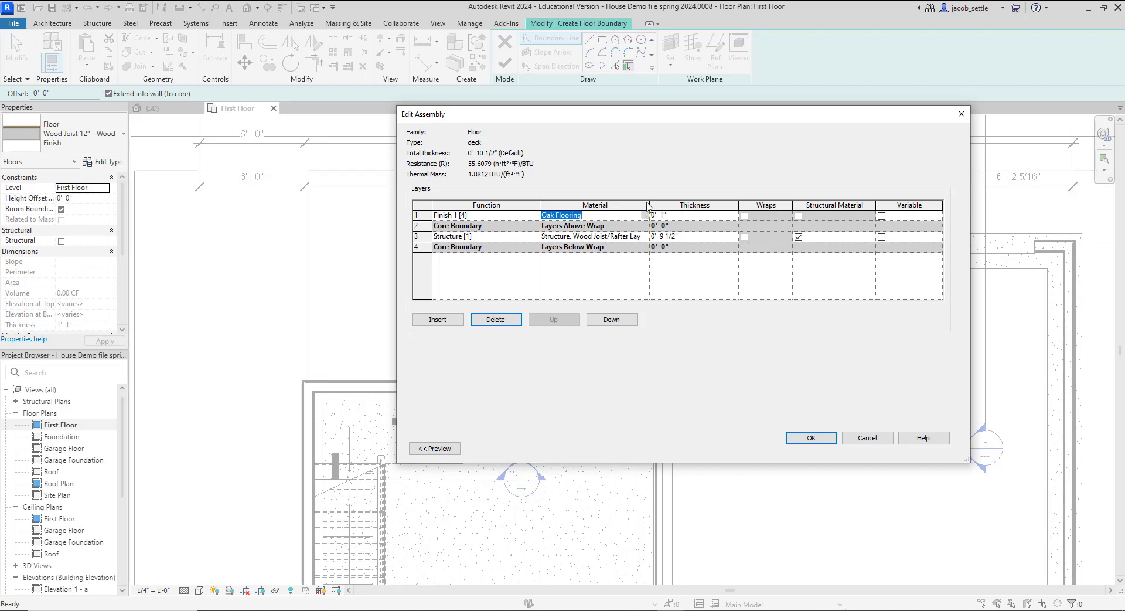
# Assign Siding, Clapboard to the finish layer and accept the deck's layer structure
pyautogui.click(643, 214)
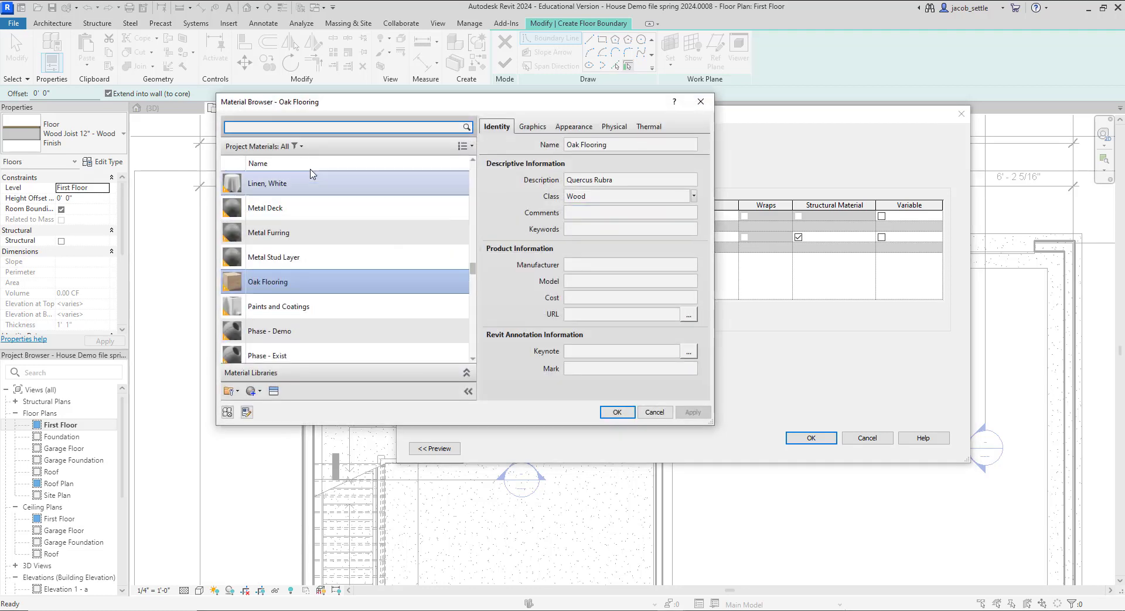
pyautogui.write('cla')
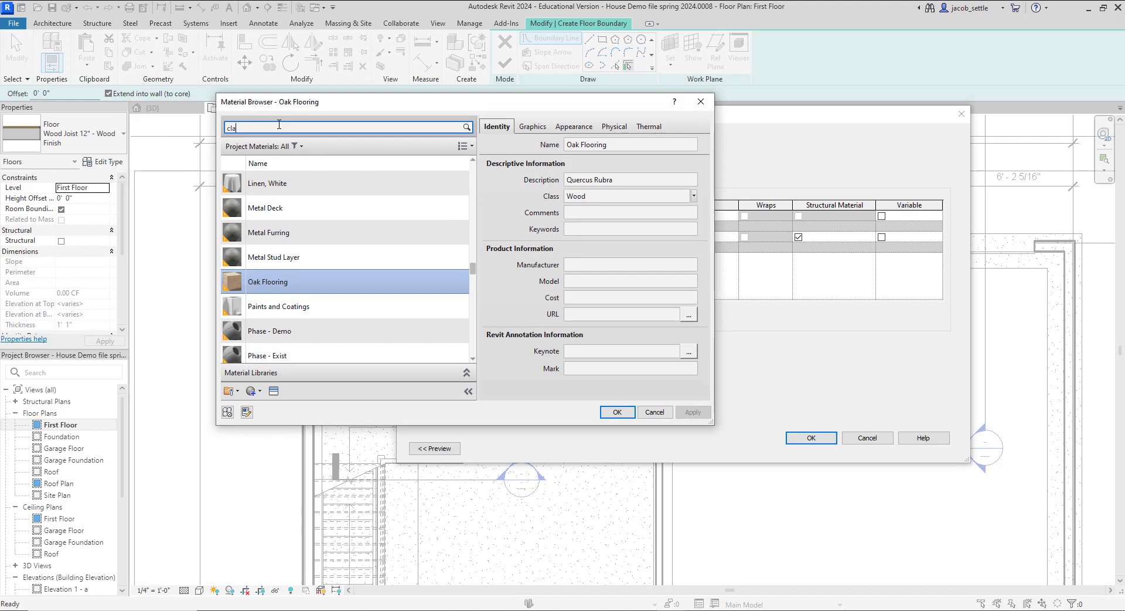
pyautogui.write('cla')
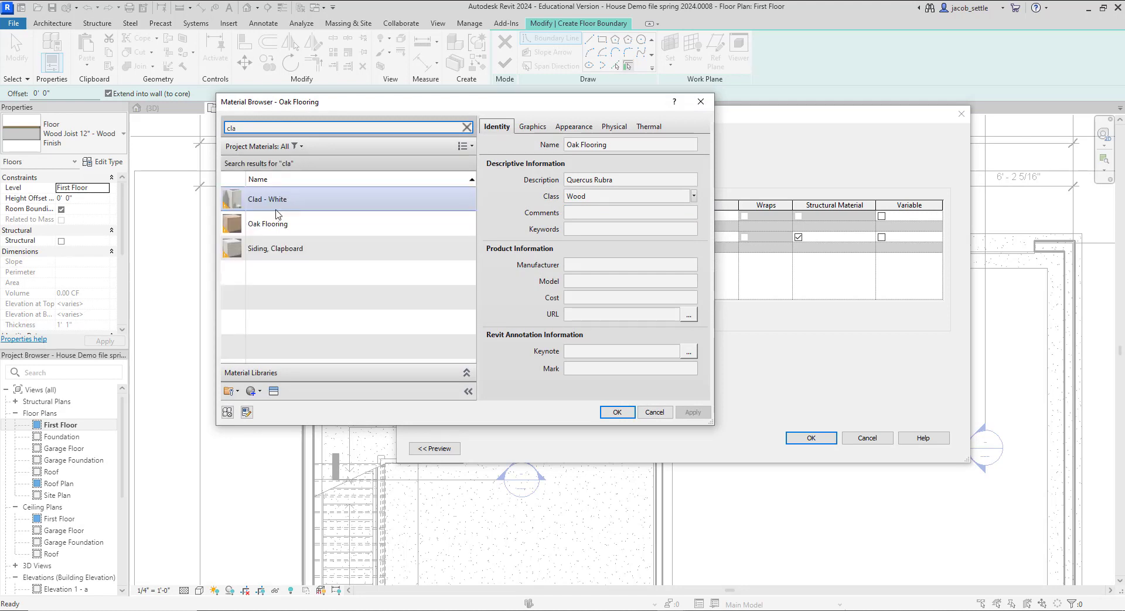
pyautogui.click(275, 247)
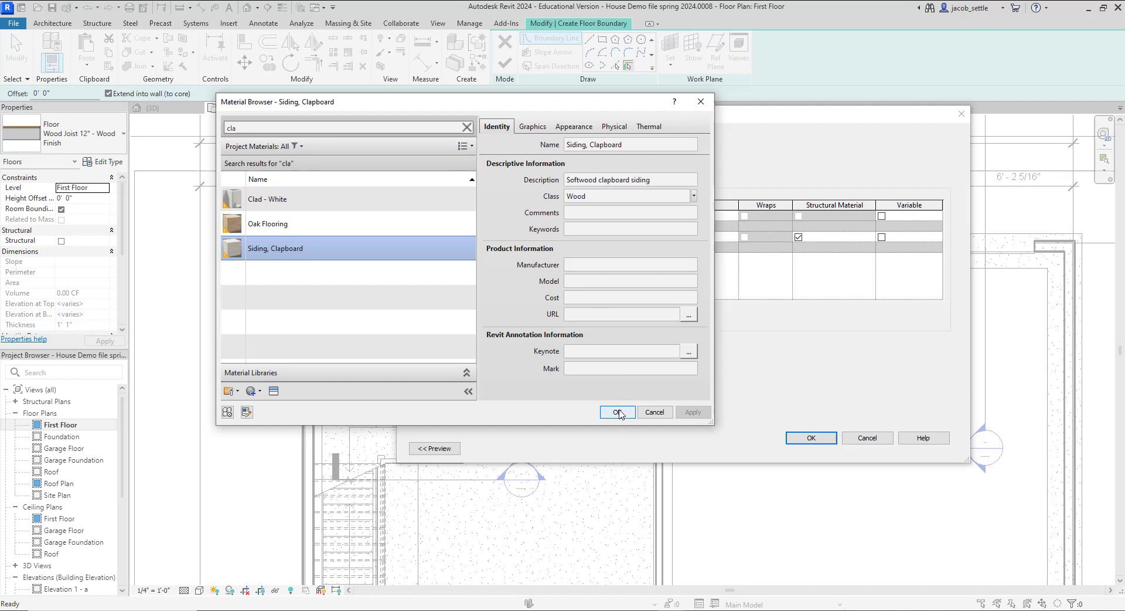
pyautogui.click(531, 127)
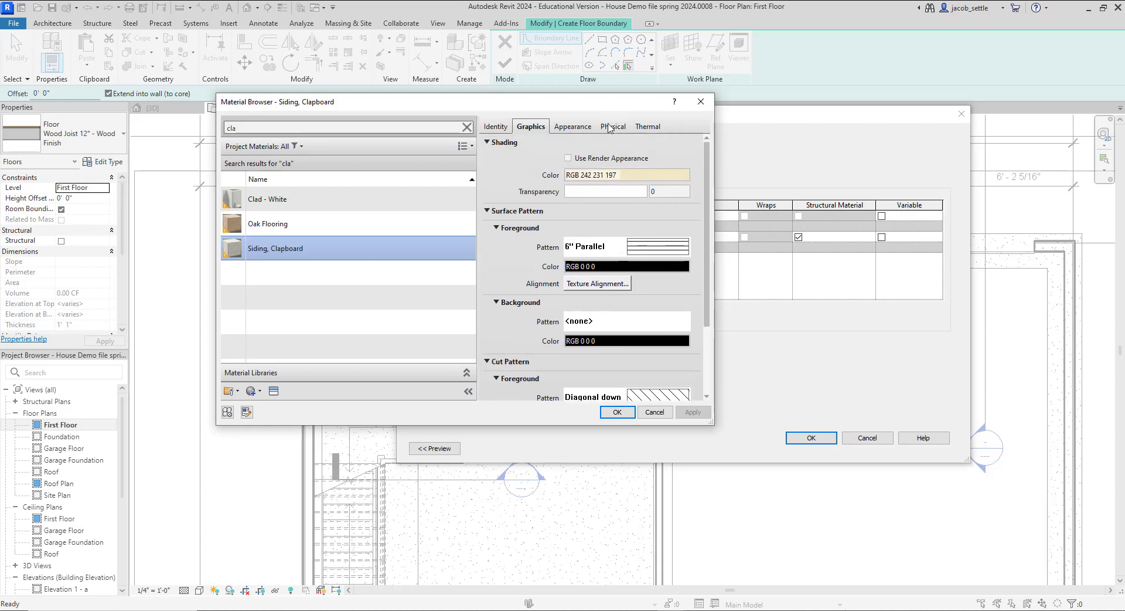
pyautogui.click(572, 127)
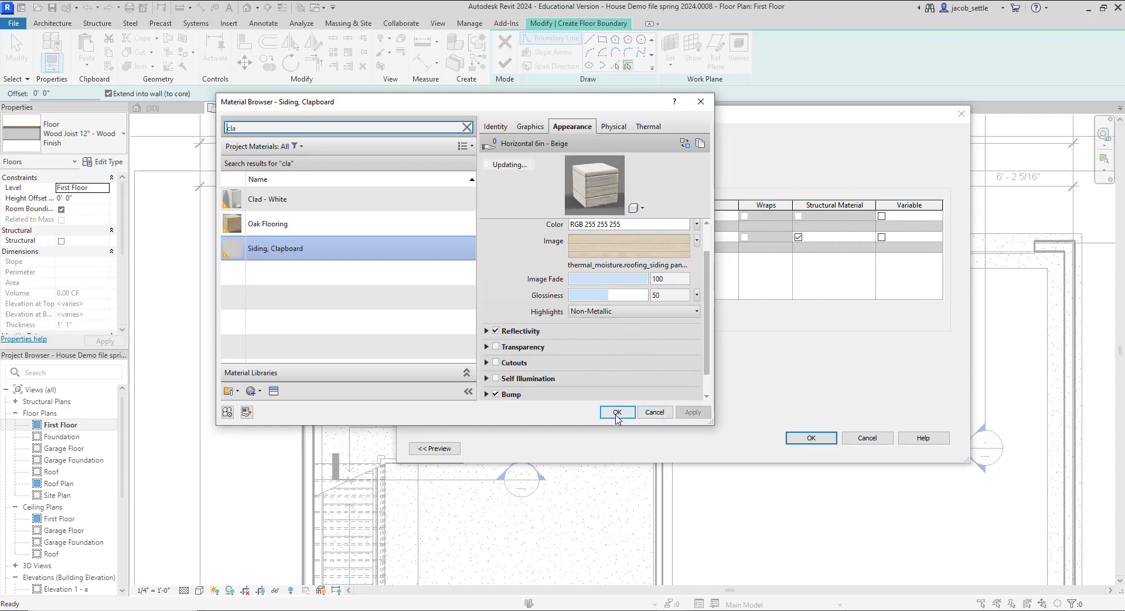
pyautogui.click(617, 411)
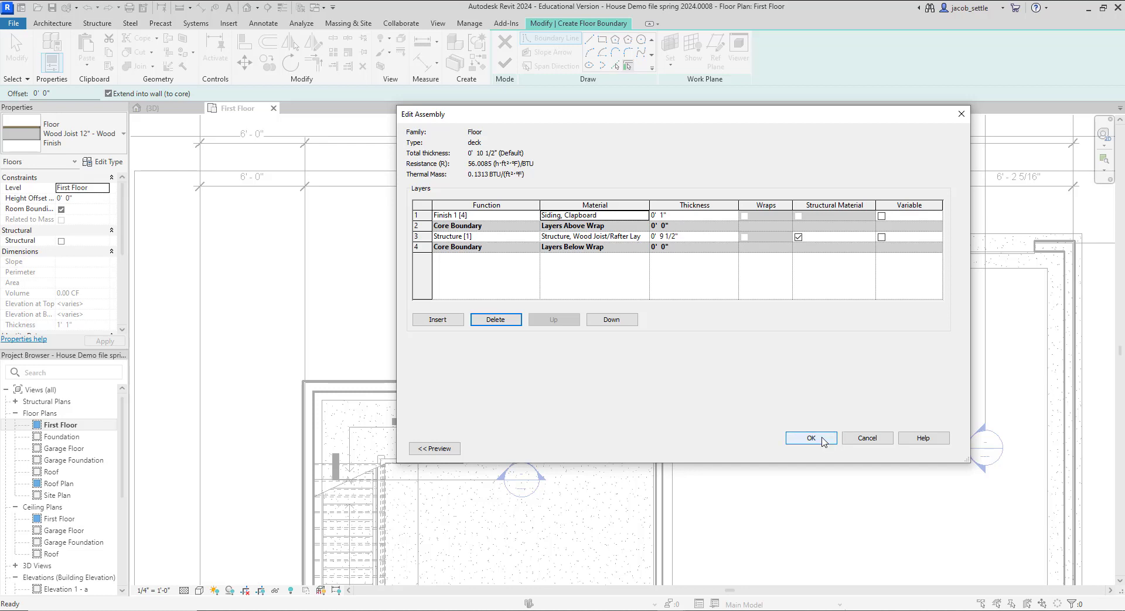
pyautogui.click(811, 437)
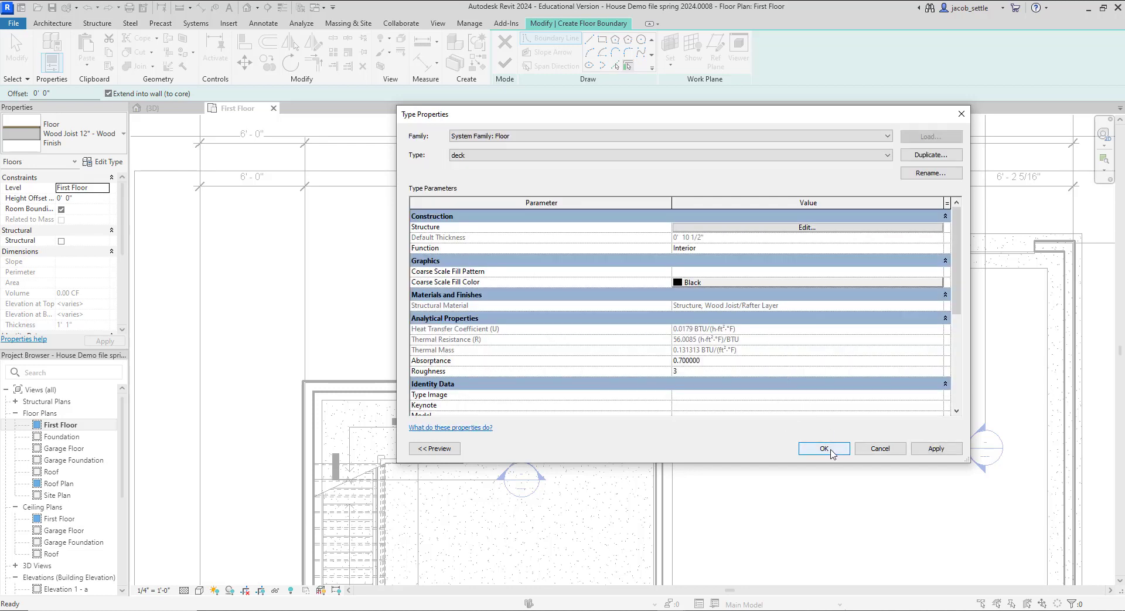
# Draw the deck boundary rectangle against the exterior wall with a 7'-0" depth
pyautogui.click(823, 447)
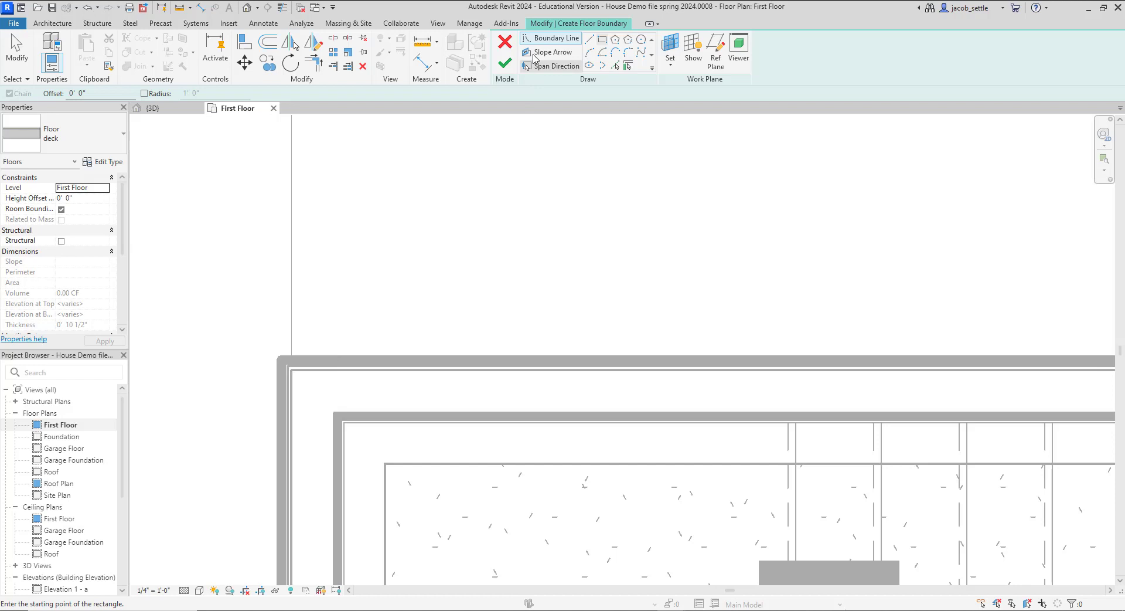
pyautogui.moveTo(276, 339)
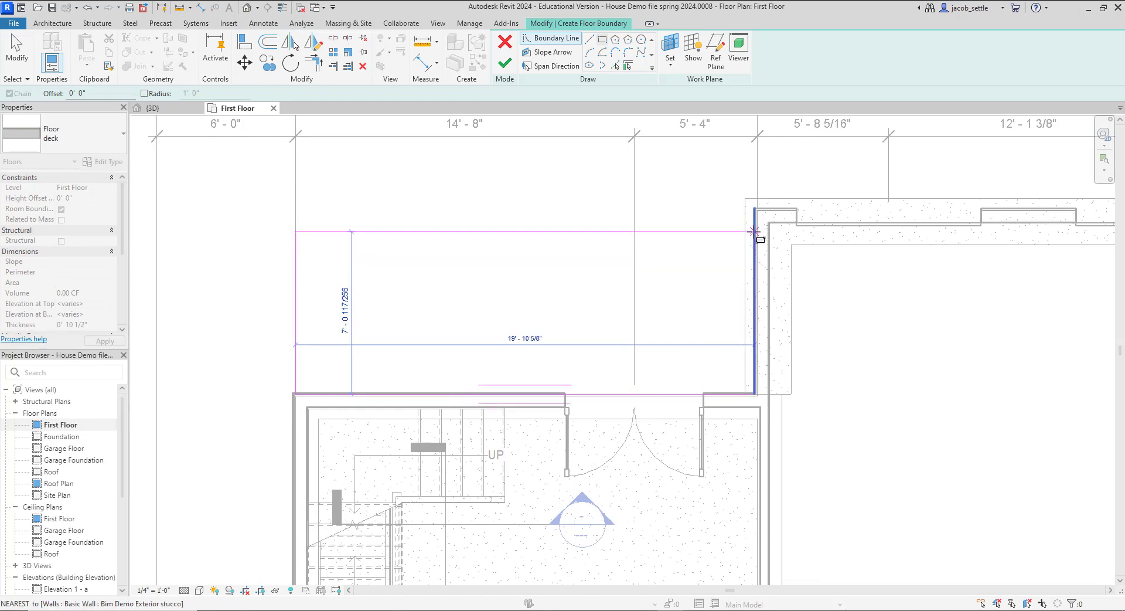
pyautogui.moveTo(754, 233)
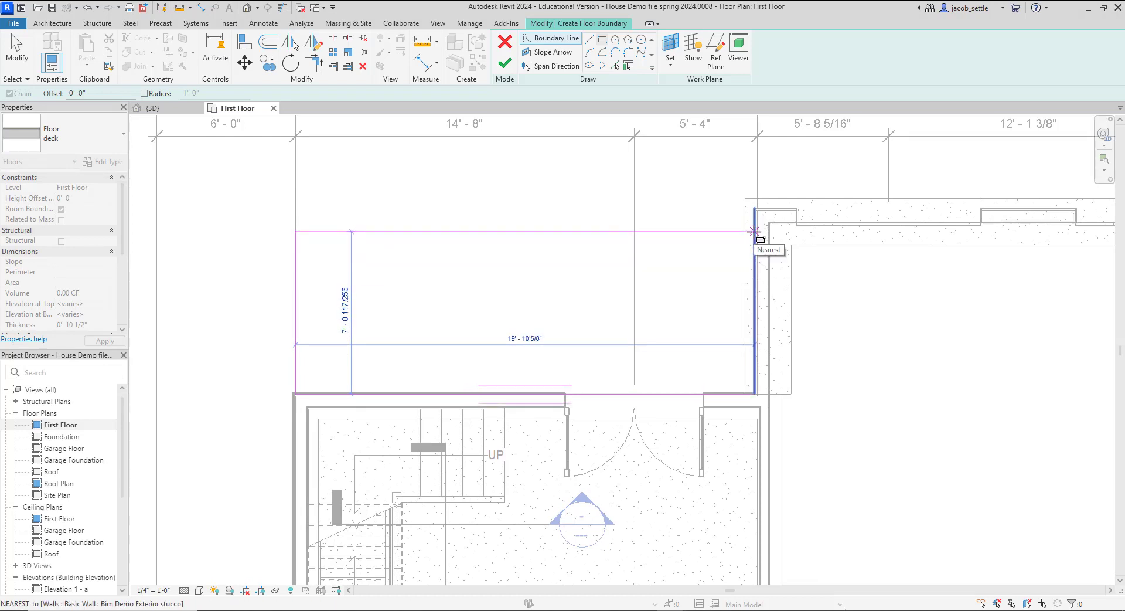
pyautogui.click(753, 231)
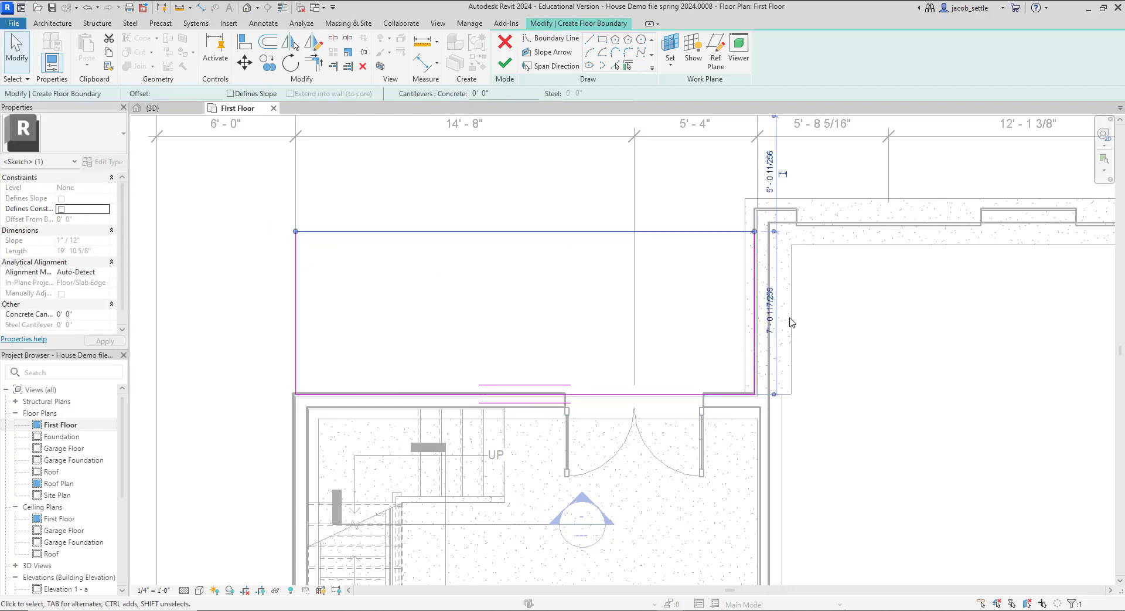
pyautogui.click(770, 303)
pyautogui.write("7'")
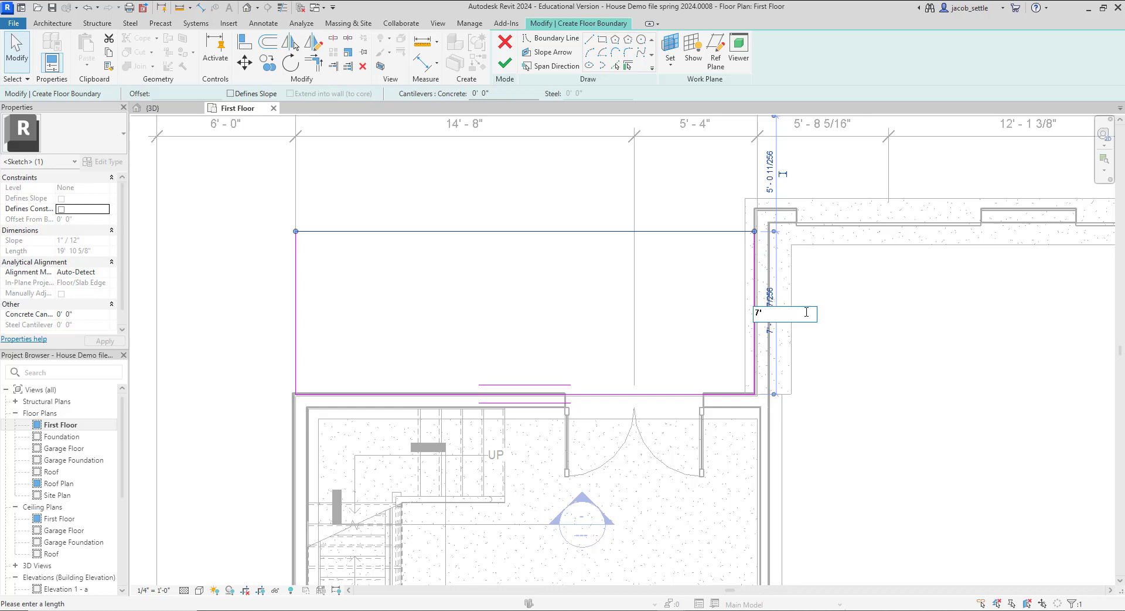
pyautogui.press('Return')
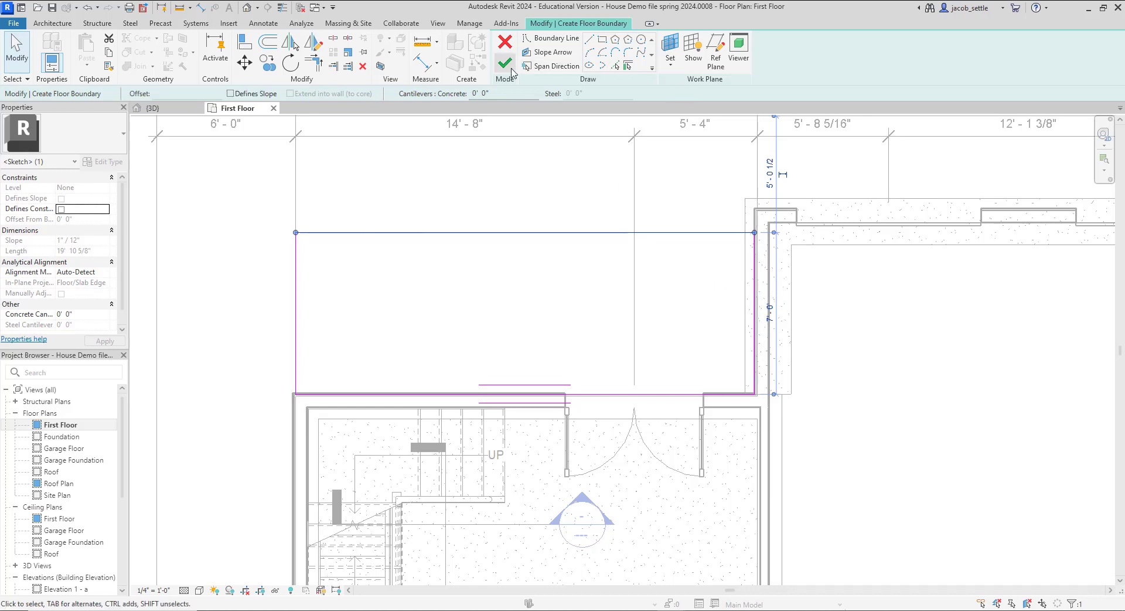
# Finish the deck floor and lower its height offset in 3D so it sits below the double doors
pyautogui.click(505, 45)
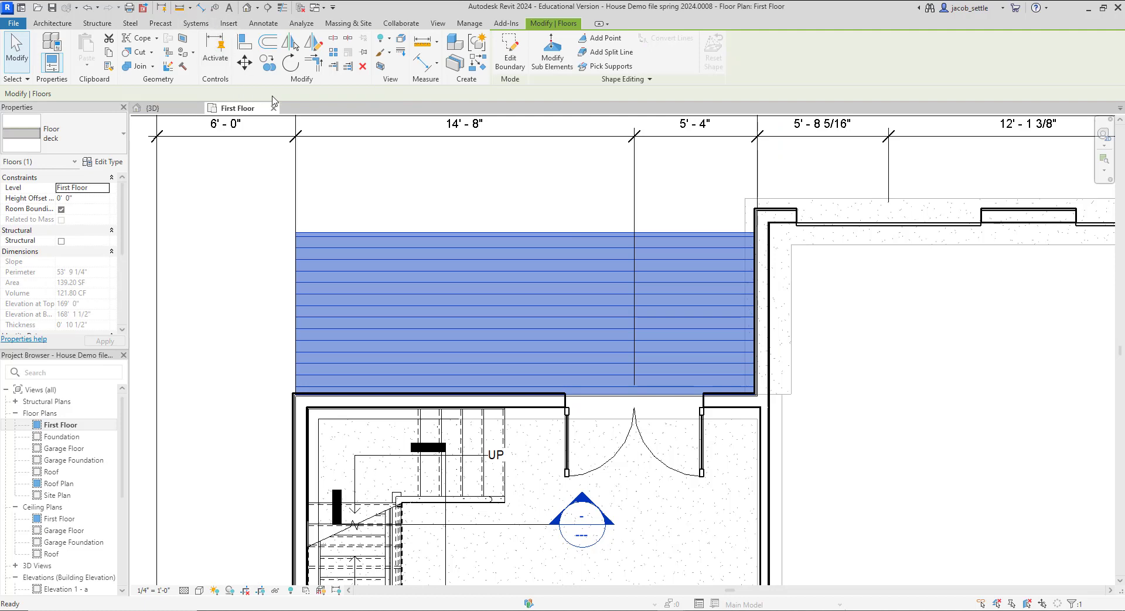
pyautogui.click(153, 108)
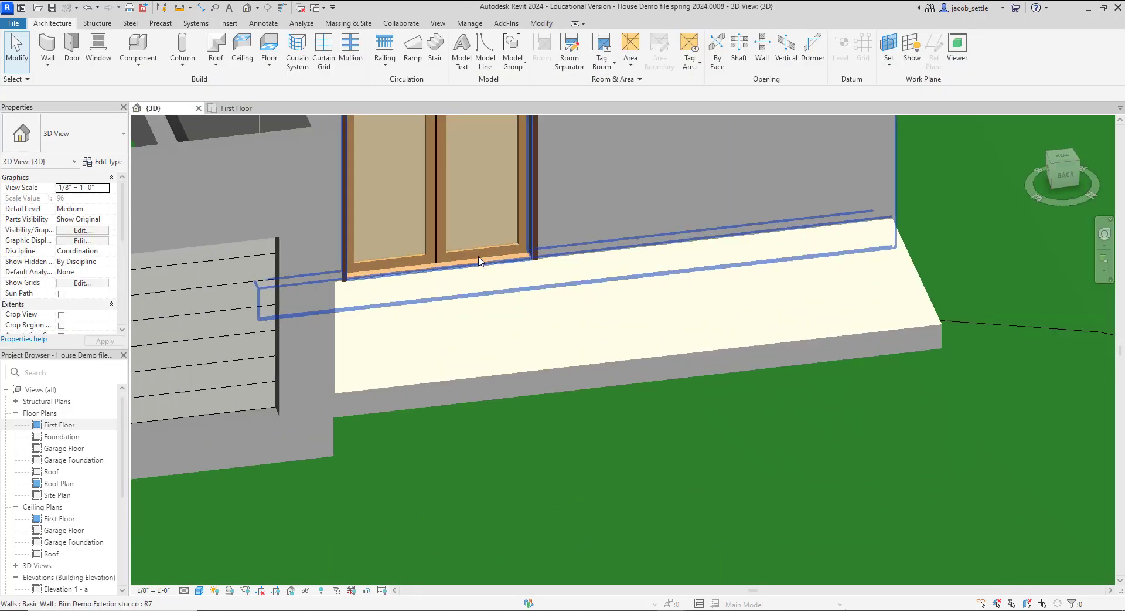
pyautogui.click(480, 323)
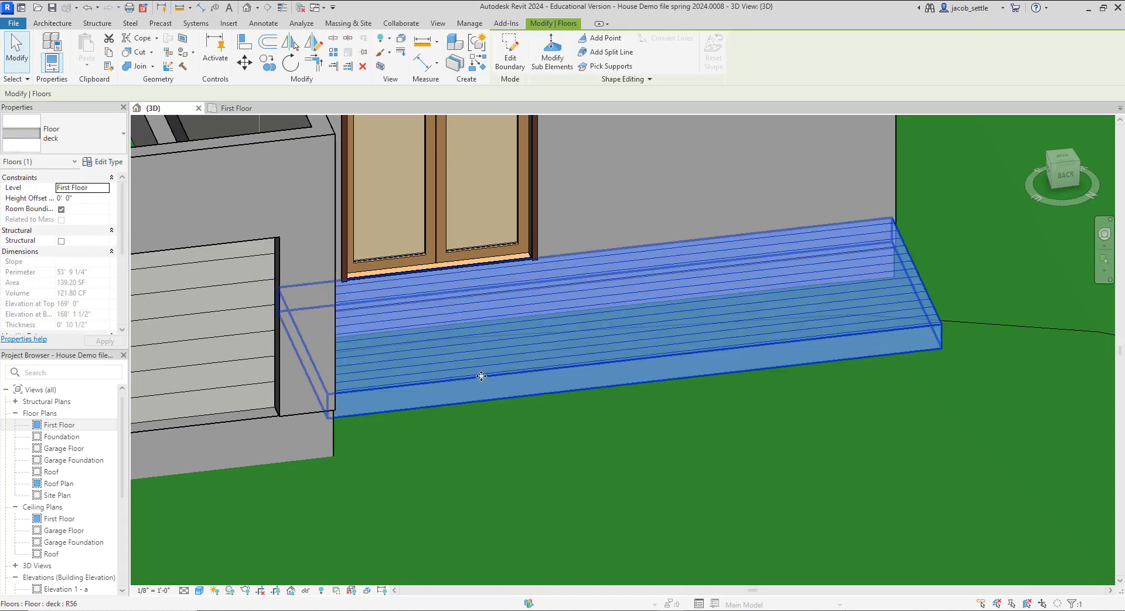
pyautogui.moveTo(470, 276)
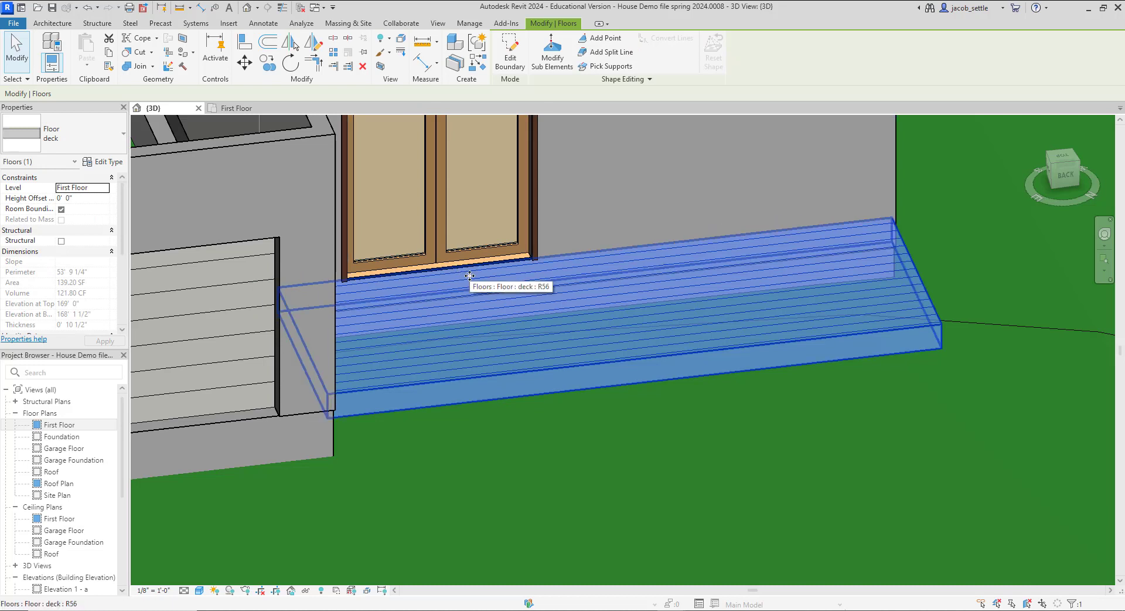
pyautogui.moveTo(525, 304)
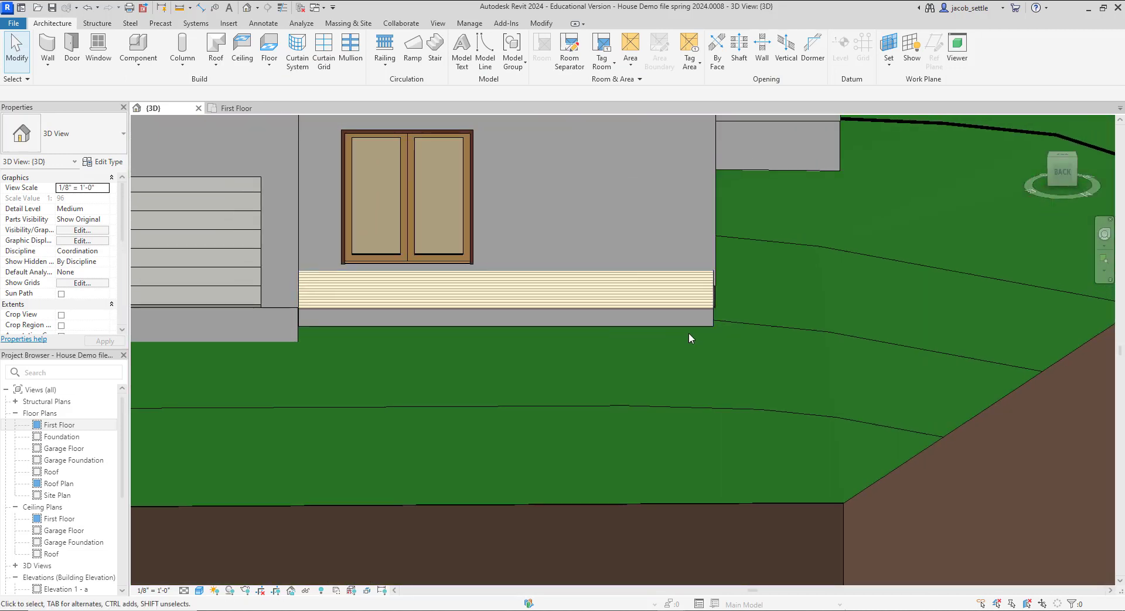
pyautogui.click(502, 290)
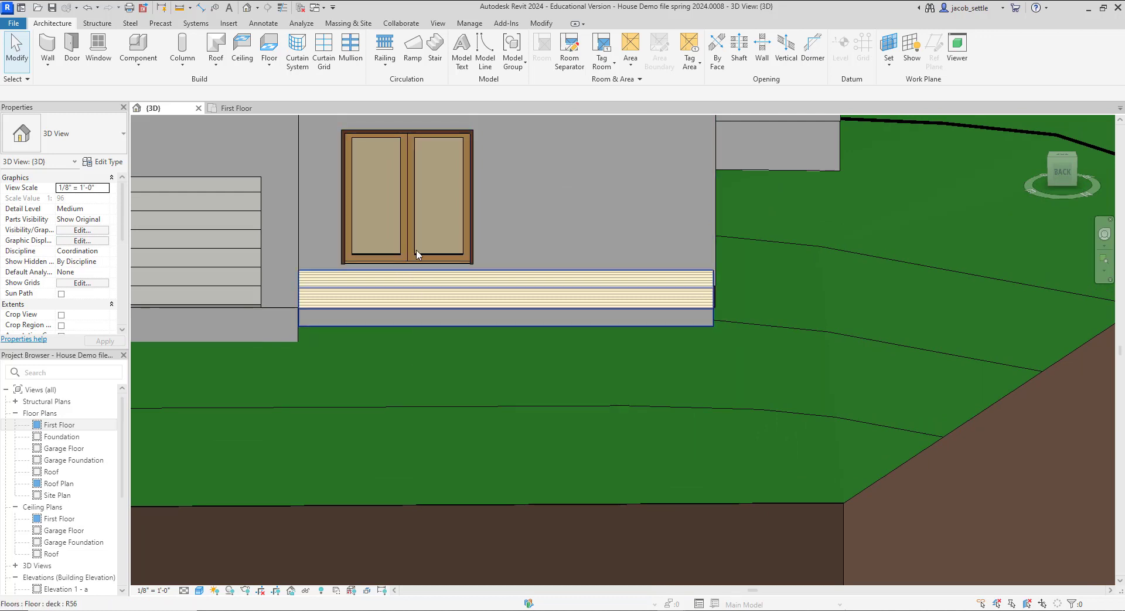
pyautogui.click(386, 373)
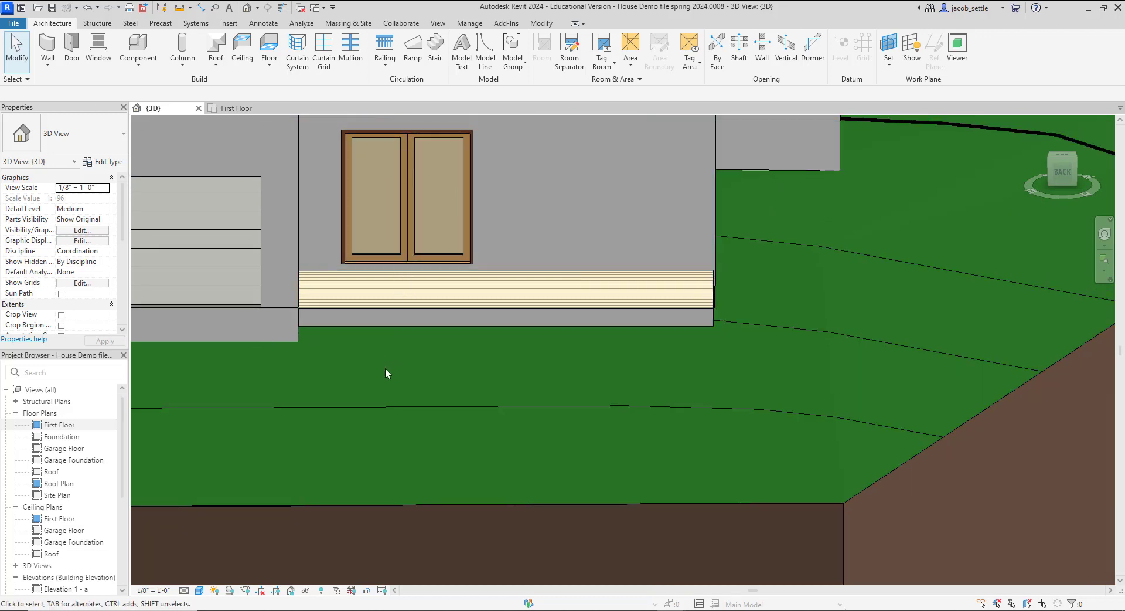
pyautogui.click(197, 237)
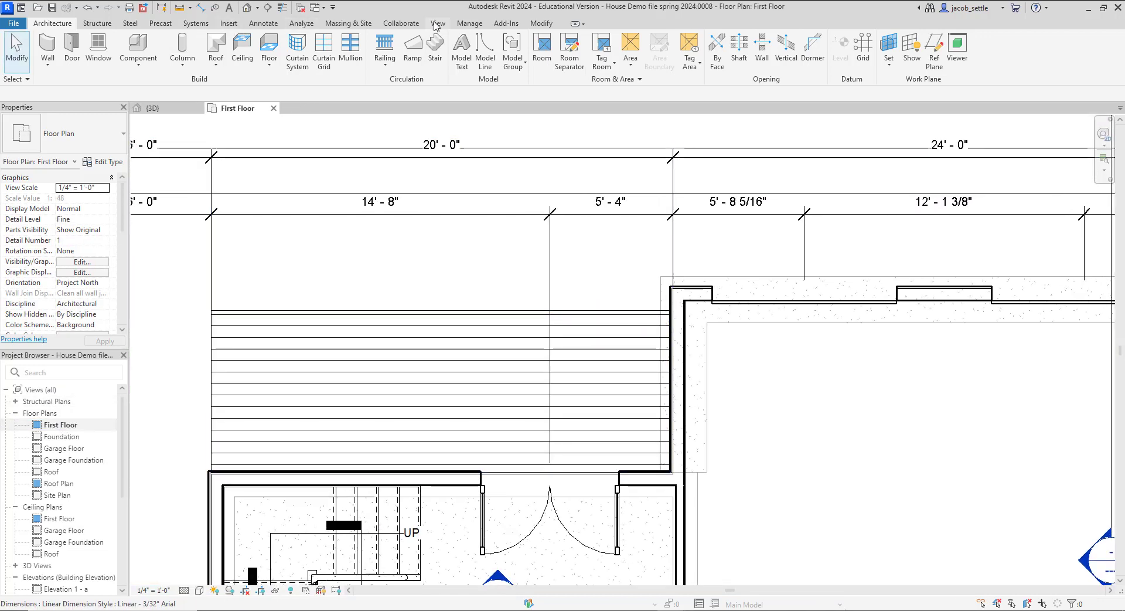
# View the deck edge above the sloping toposolid in the Section 4 view
pyautogui.click(437, 23)
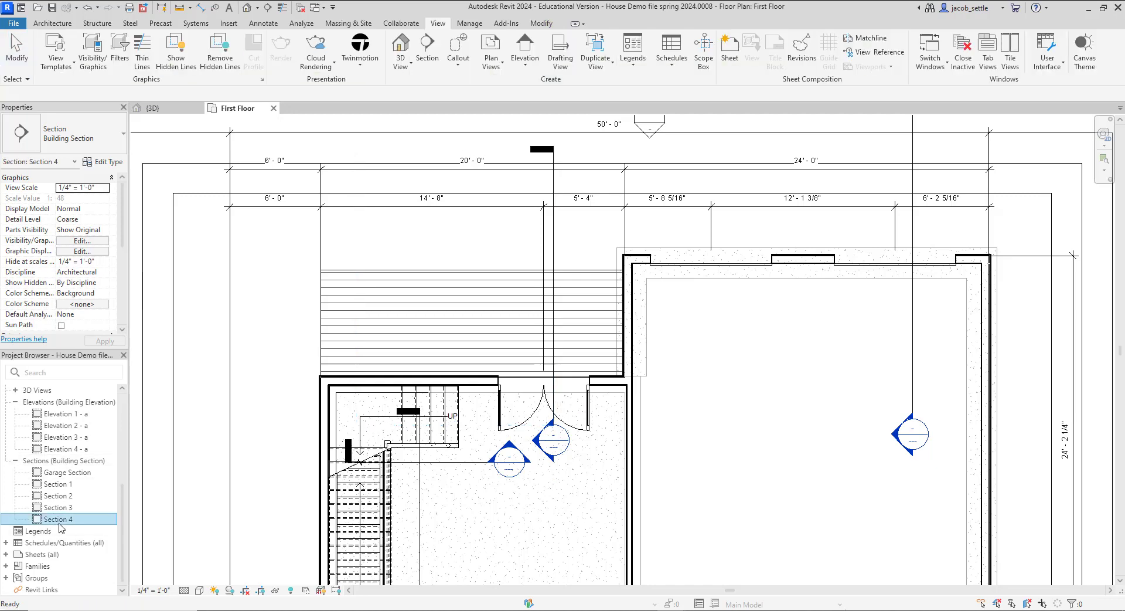
pyautogui.doubleClick(59, 518)
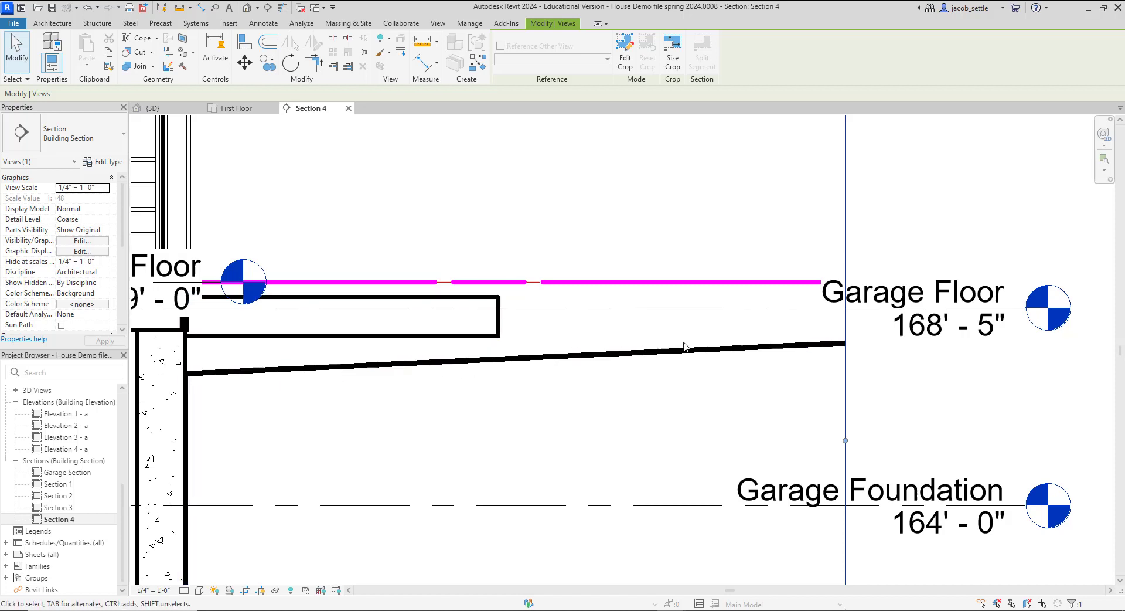
pyautogui.moveTo(507, 350)
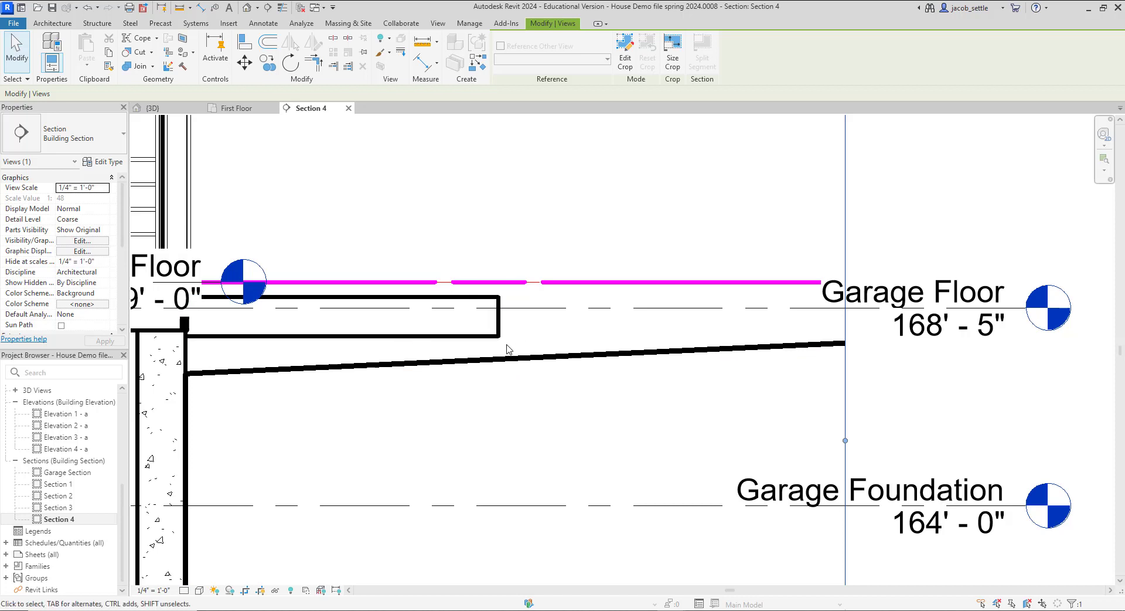
pyautogui.moveTo(221, 365)
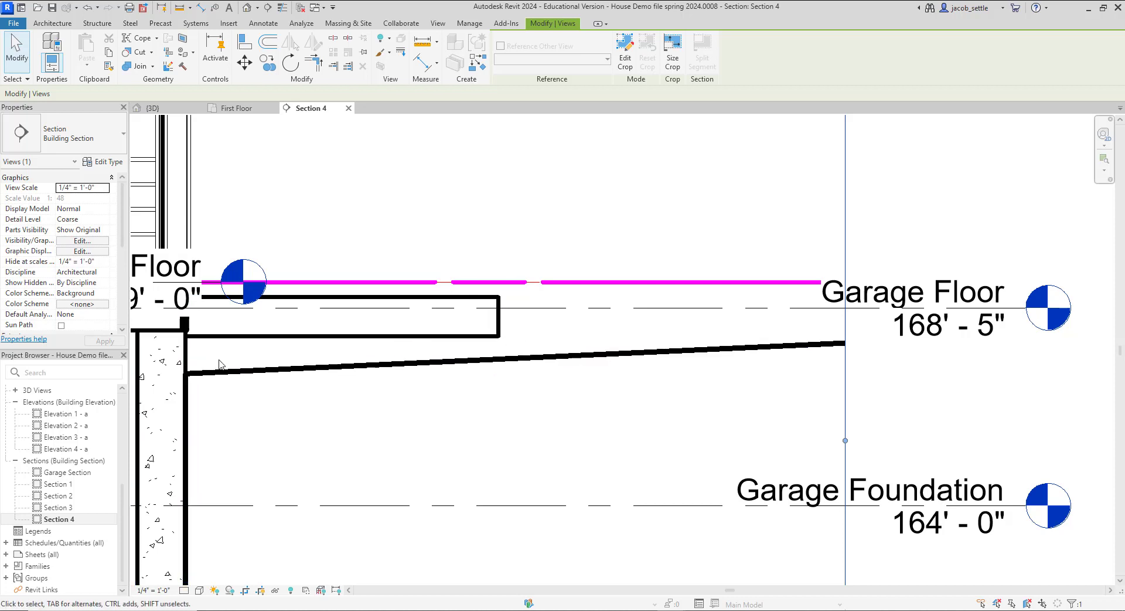
pyautogui.moveTo(653, 363)
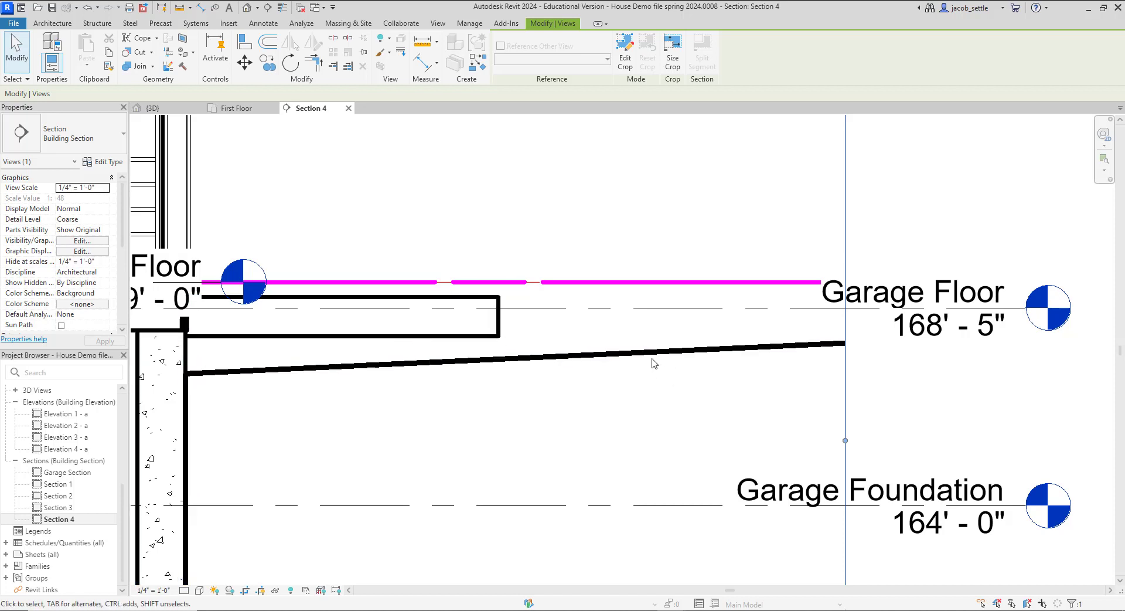
pyautogui.moveTo(505, 348)
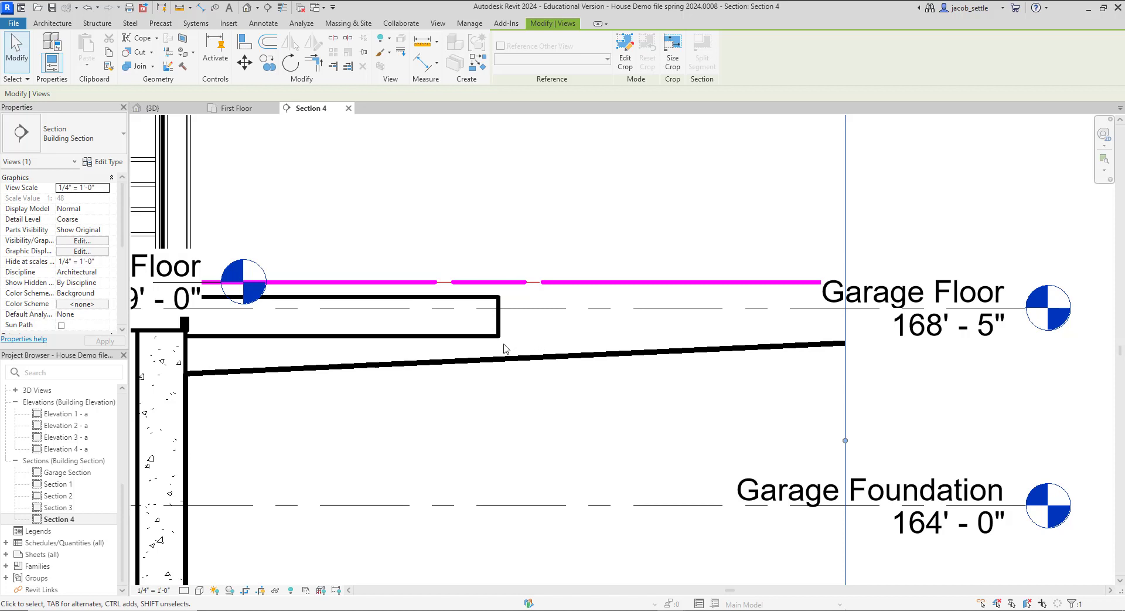
pyautogui.moveTo(502, 346)
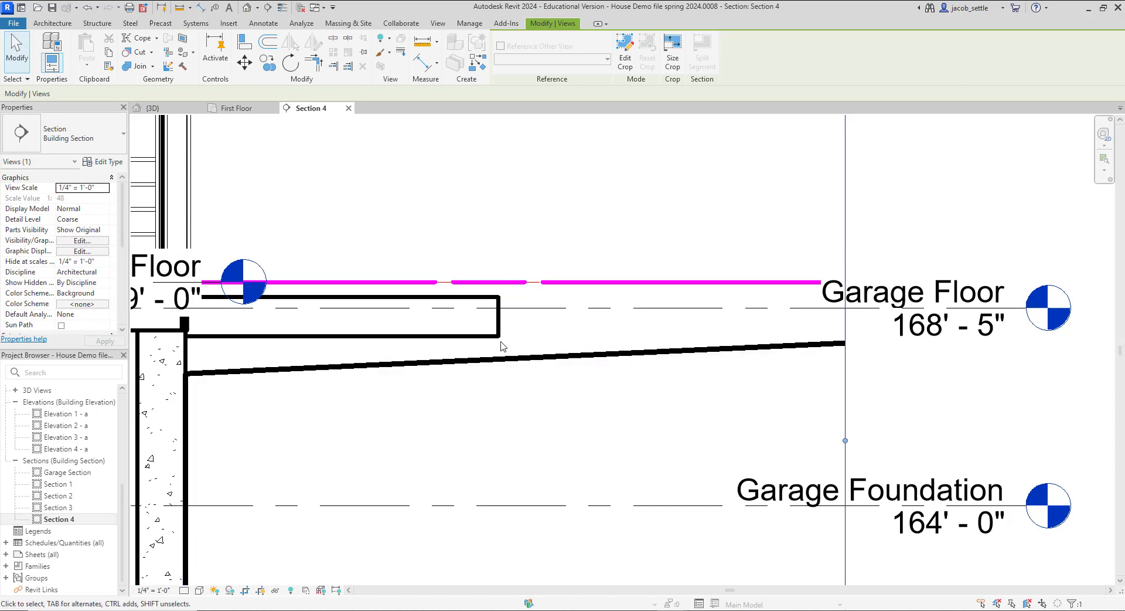
pyautogui.moveTo(506, 350)
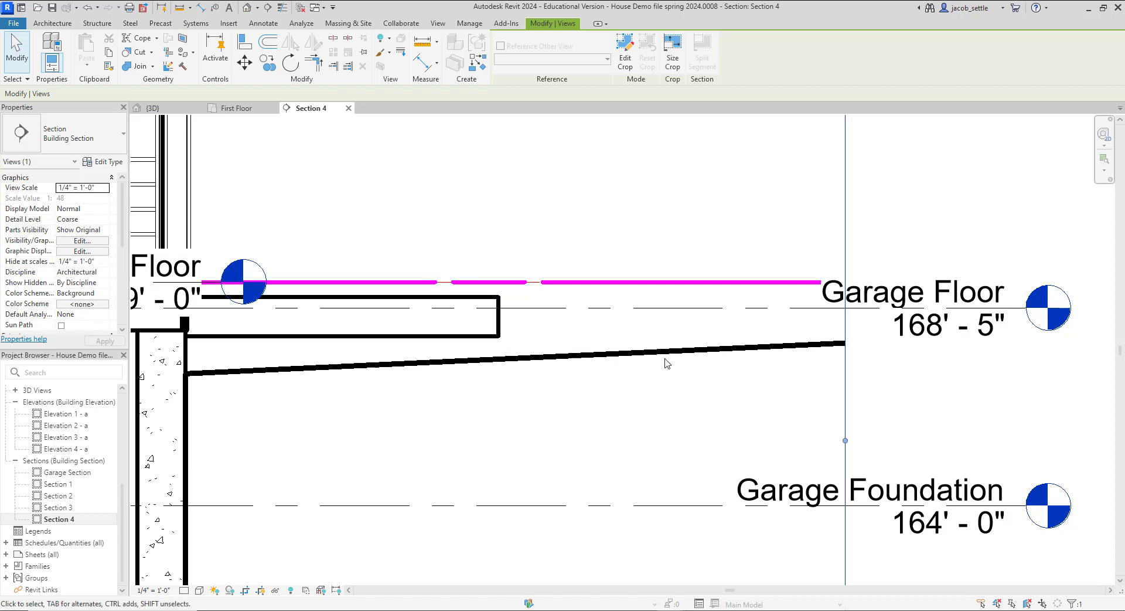
pyautogui.moveTo(685, 353)
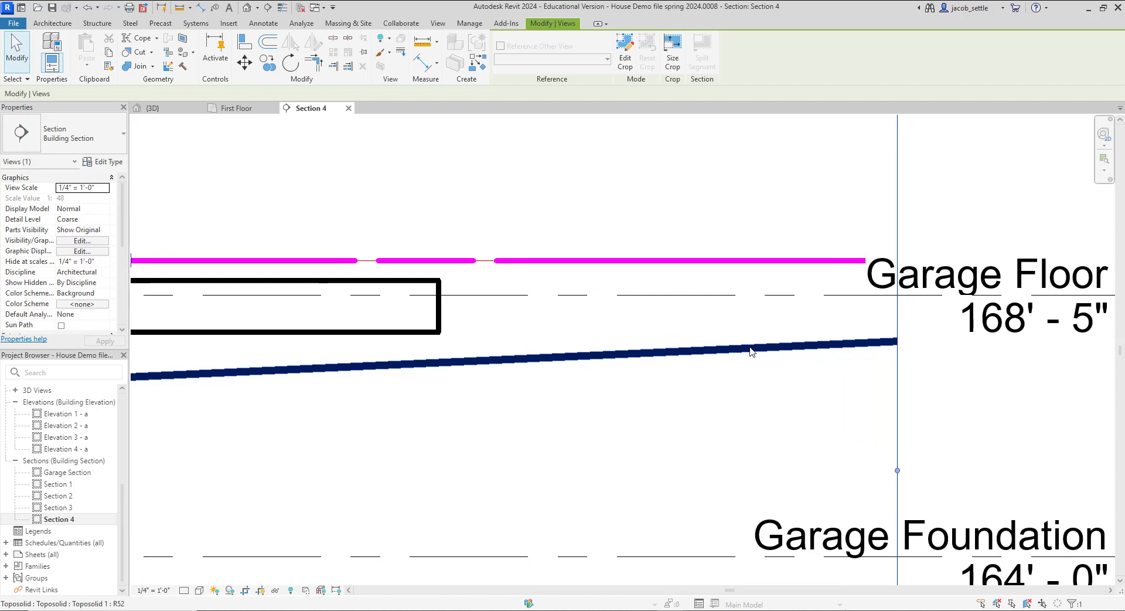
pyautogui.moveTo(562, 345)
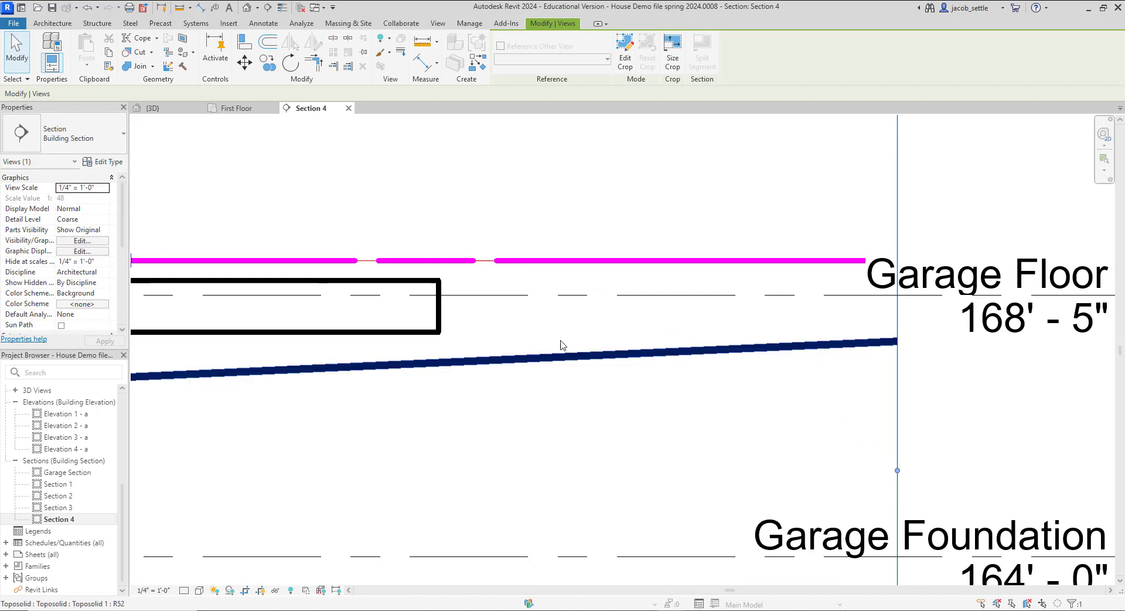
pyautogui.click(580, 308)
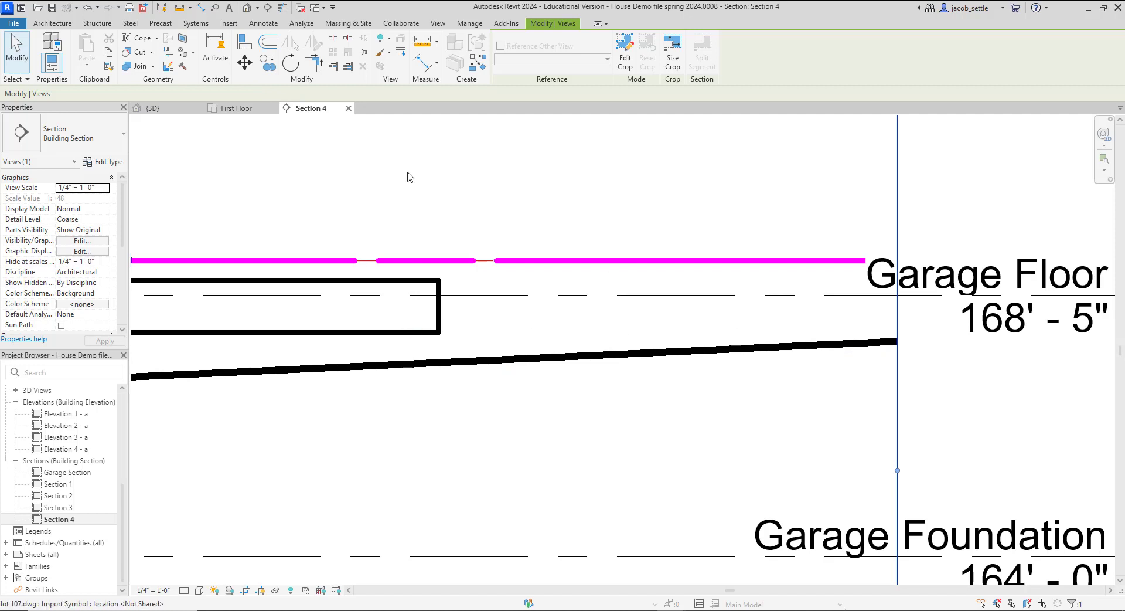
# Draw a 4'-0" vertical detail line down from the deck underside in Section 4
pyautogui.click(262, 23)
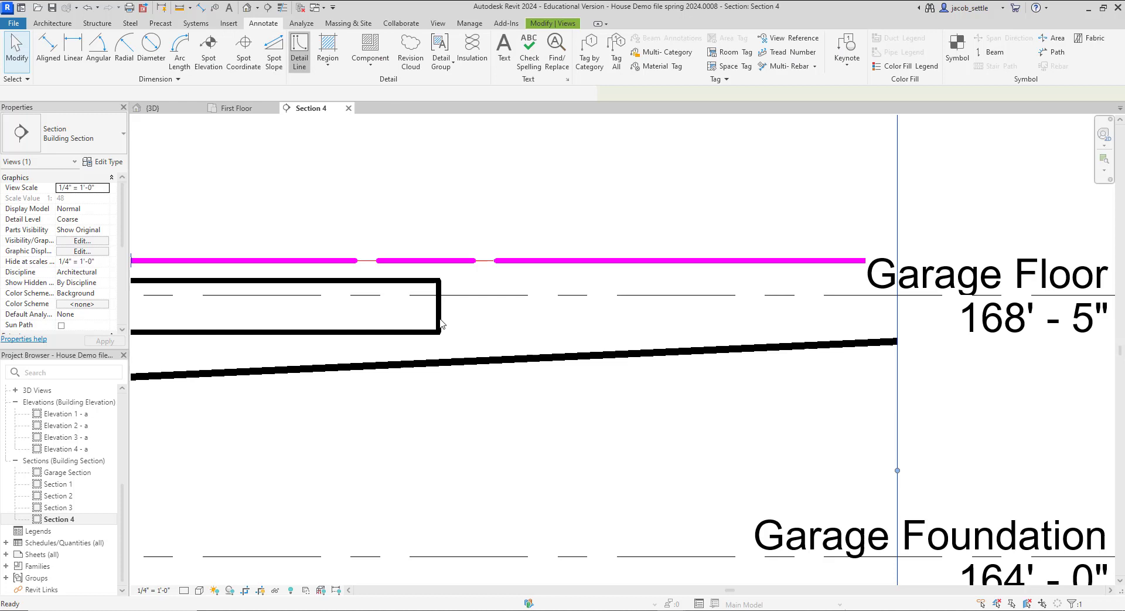
pyautogui.click(298, 50)
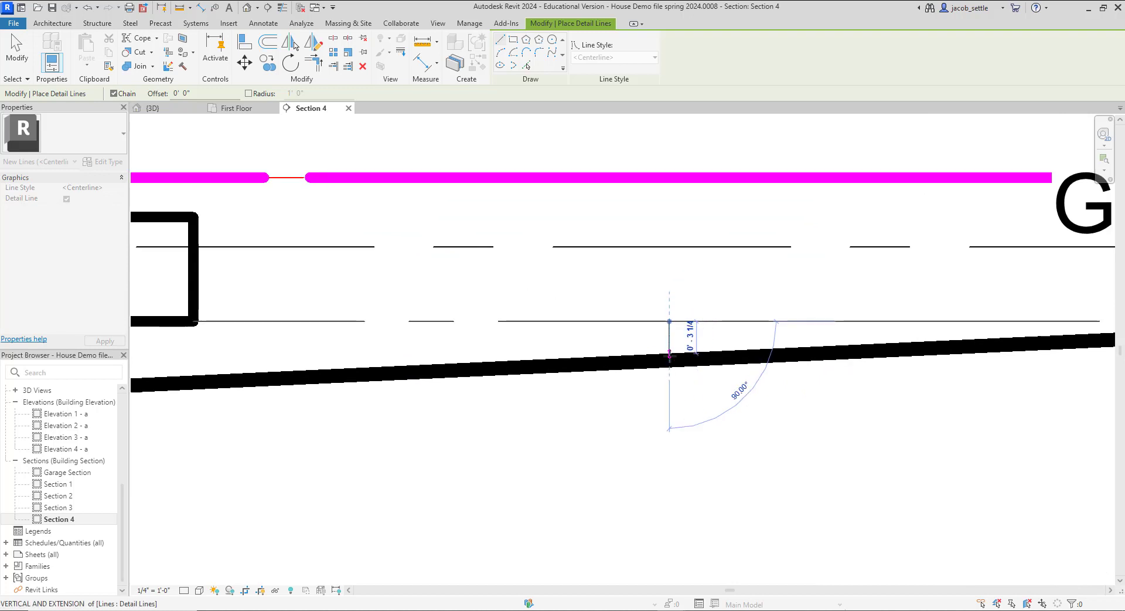
pyautogui.moveTo(669, 358)
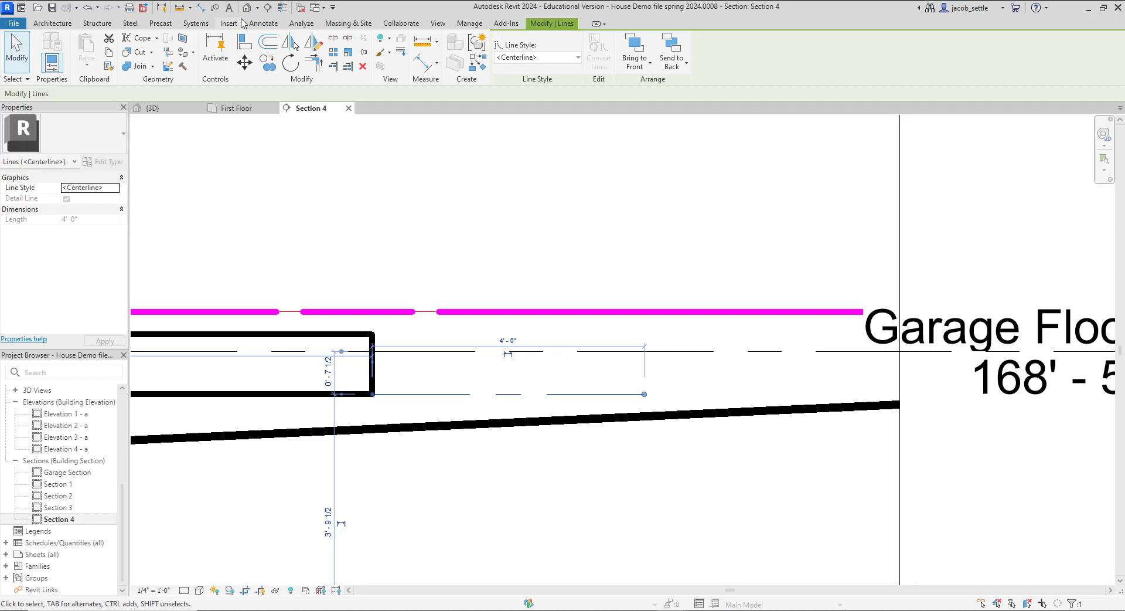
pyautogui.click(263, 22)
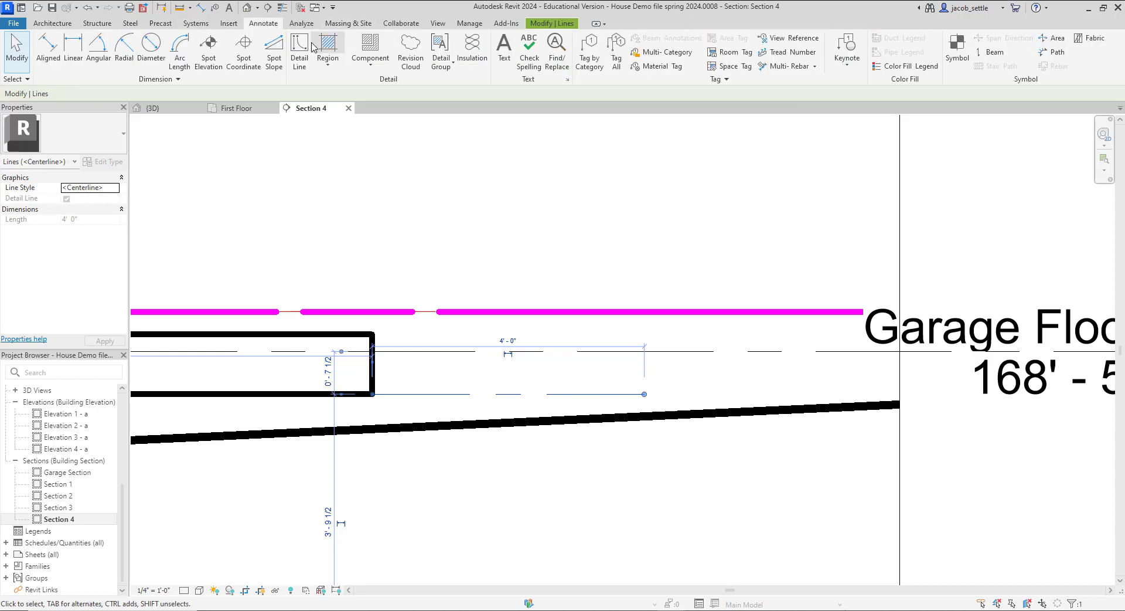
pyautogui.click(298, 52)
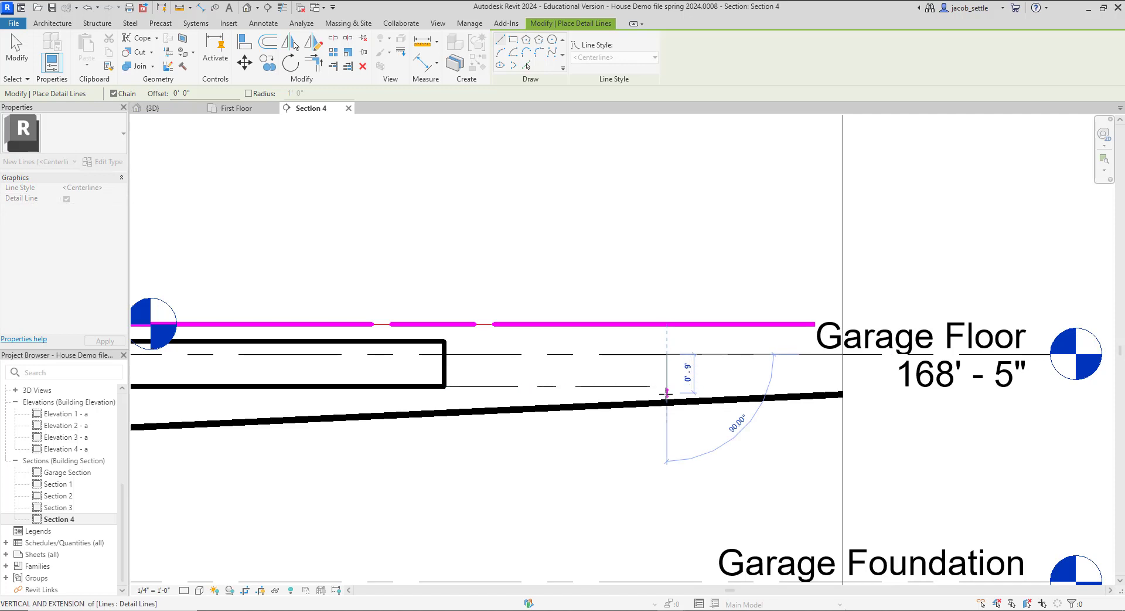
pyautogui.moveTo(664, 393)
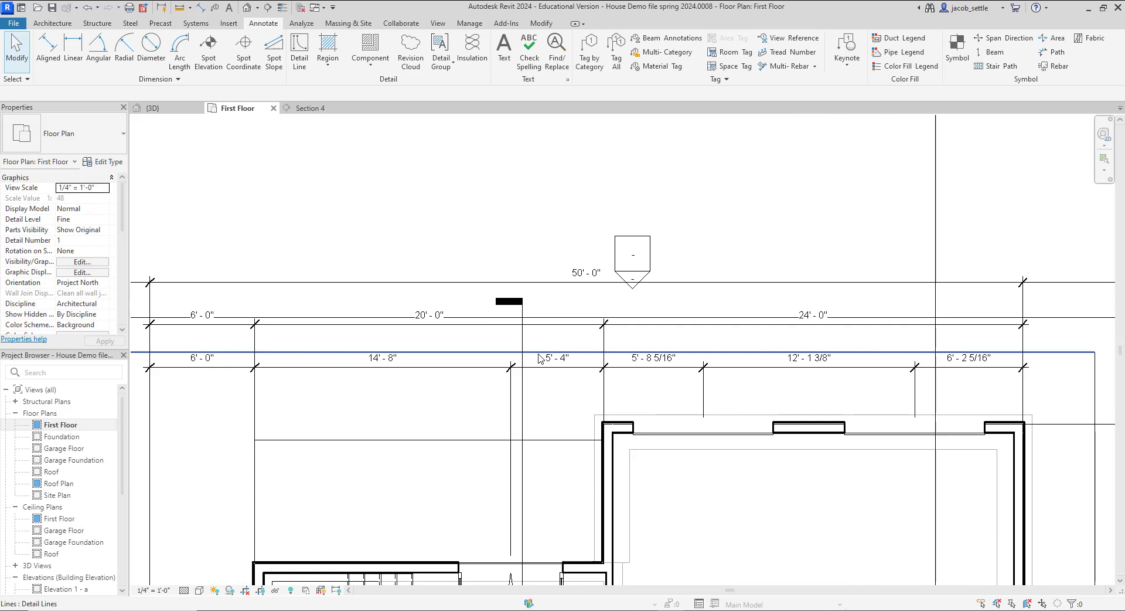
# Draw a long vertical detail line through the section marker above the deck in plan
pyautogui.scroll(-3)
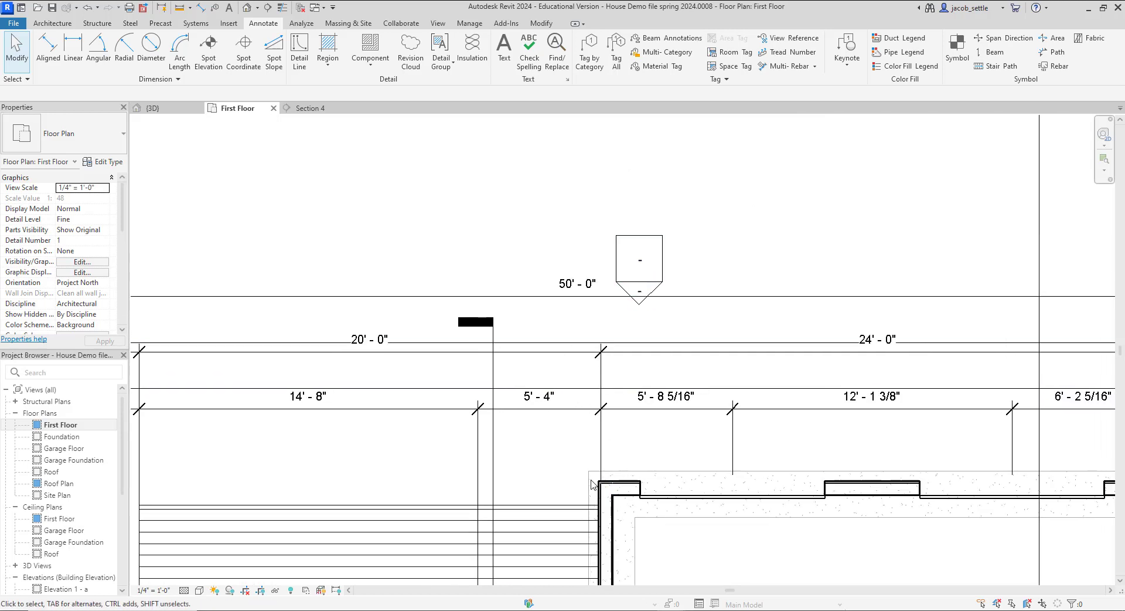
pyautogui.moveTo(153, 31)
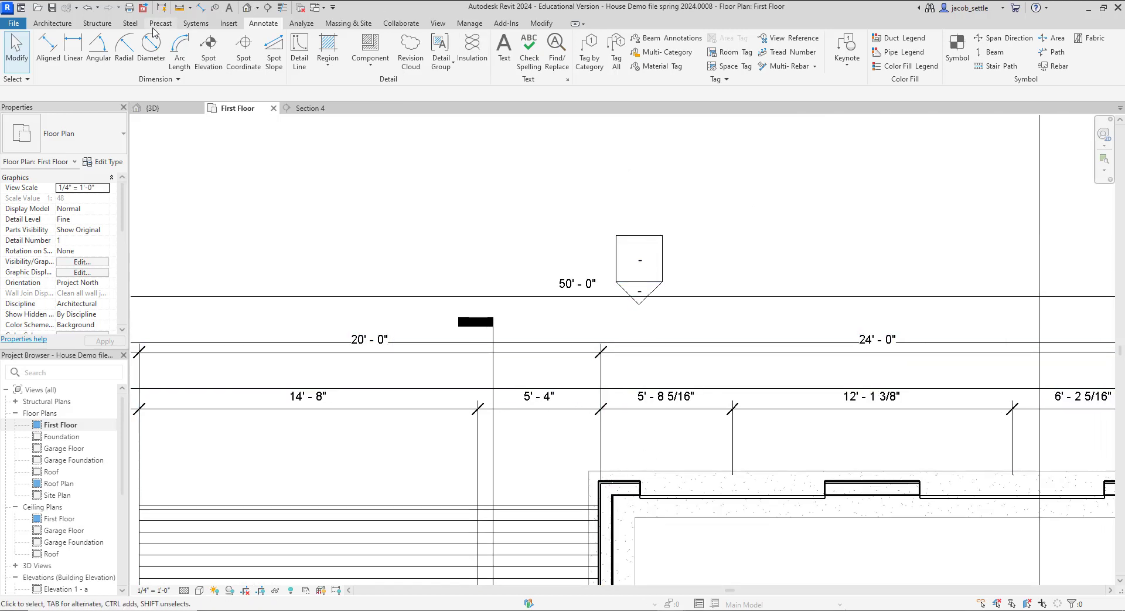
pyautogui.click(298, 52)
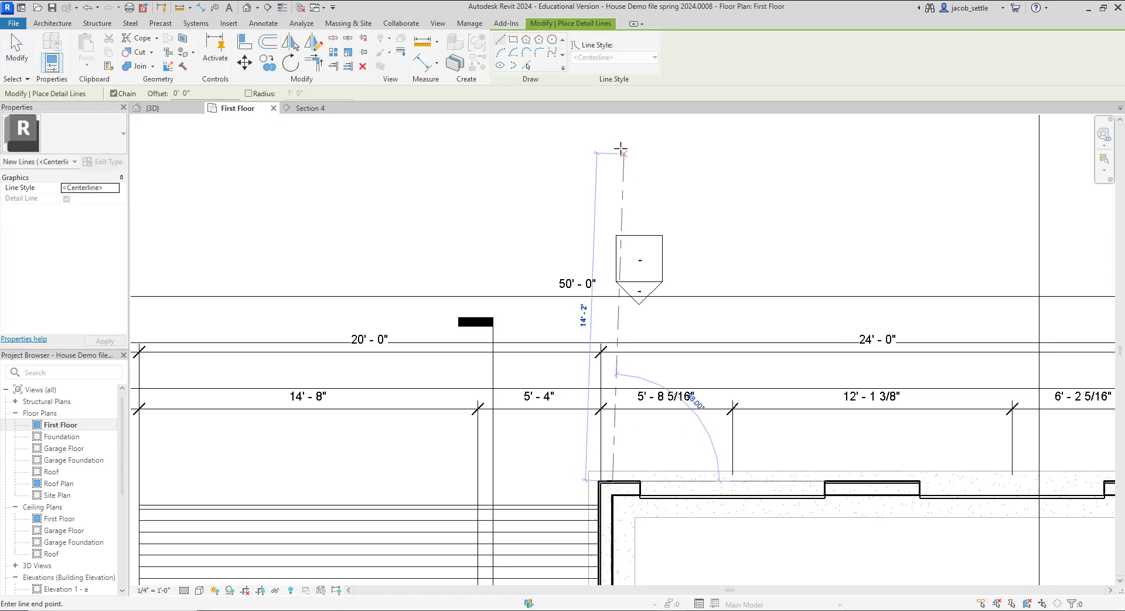
pyautogui.press('Escape')
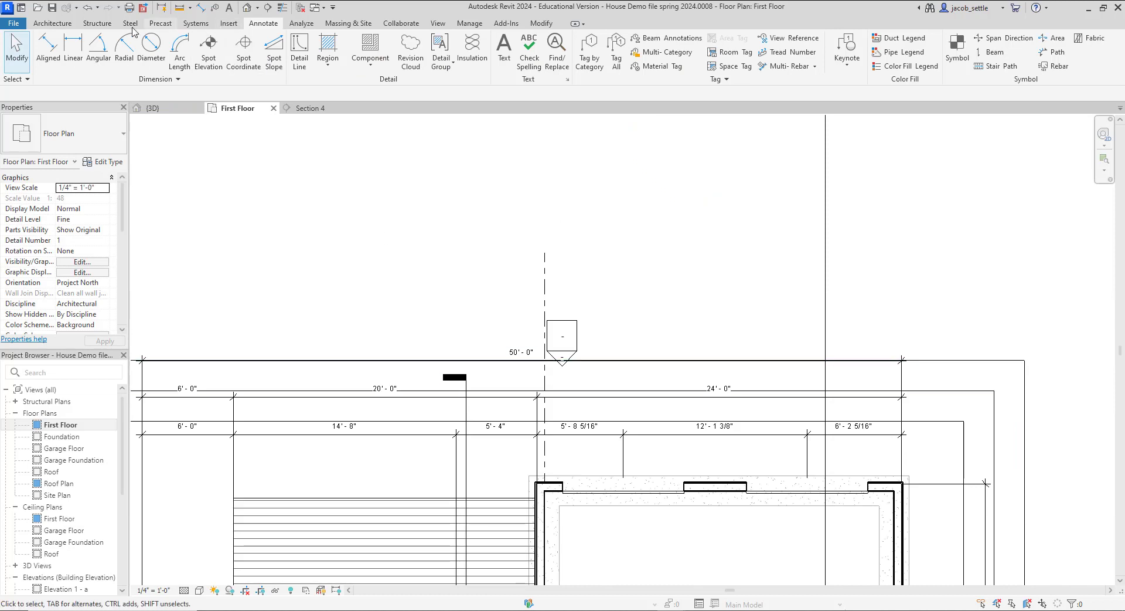
# Sketch and finish an L-shaped Concrete Slab - 4" floor pad of about 83 SF beside the deck
pyautogui.click(52, 23)
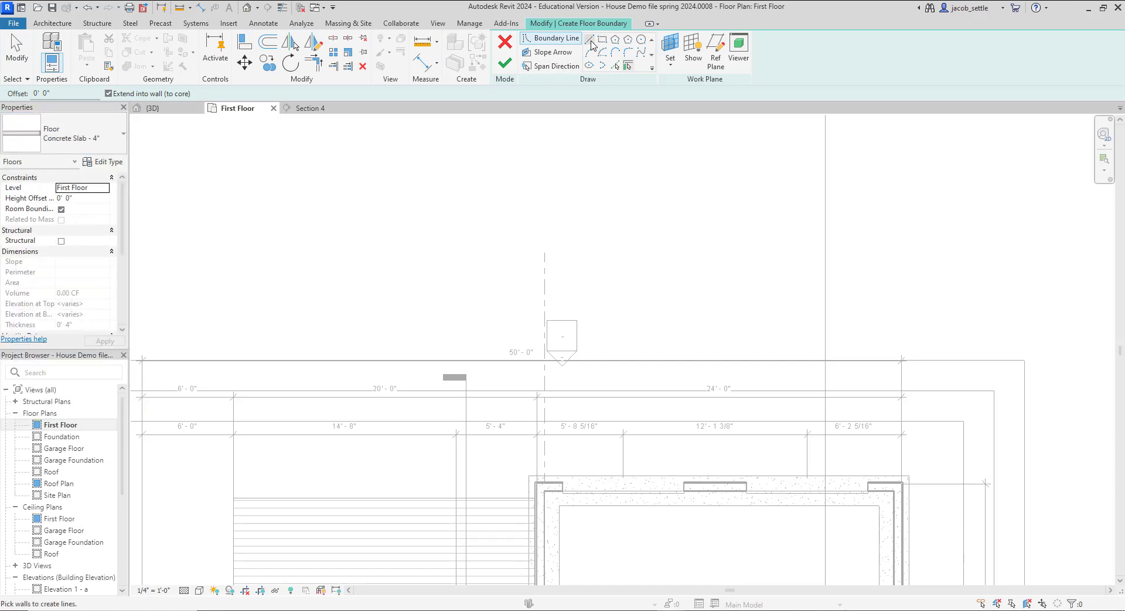
pyautogui.moveTo(470, 493)
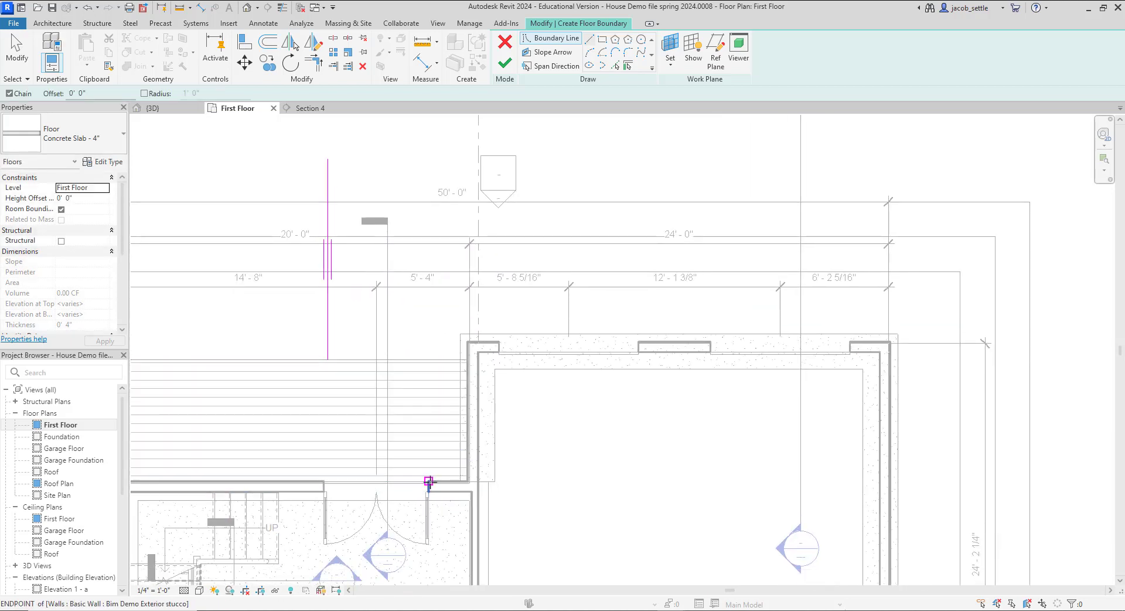
pyautogui.moveTo(428, 358)
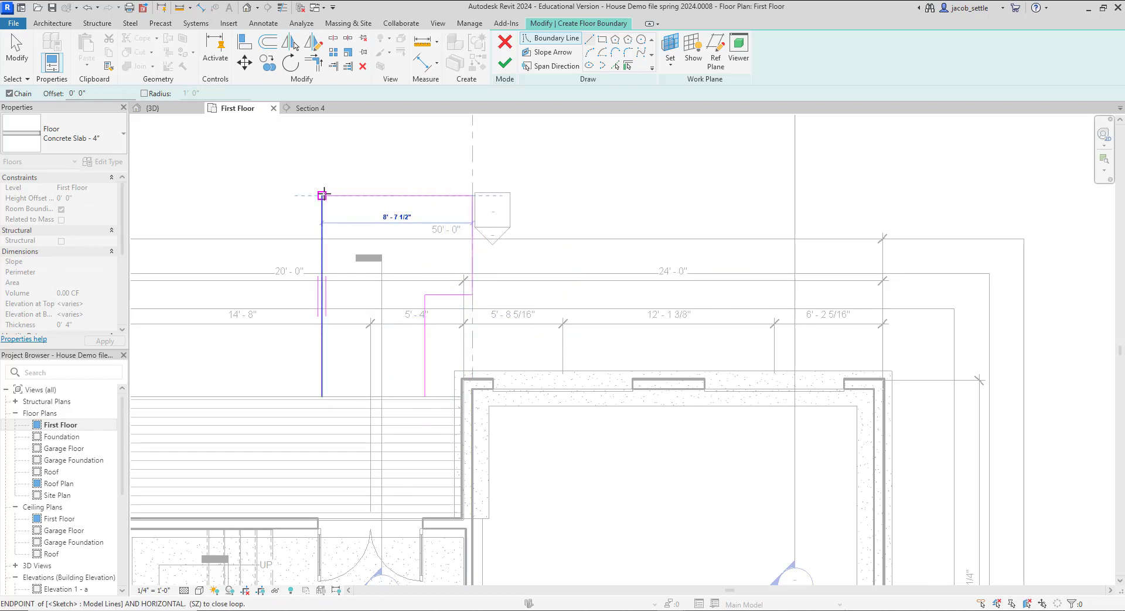
pyautogui.click(322, 396)
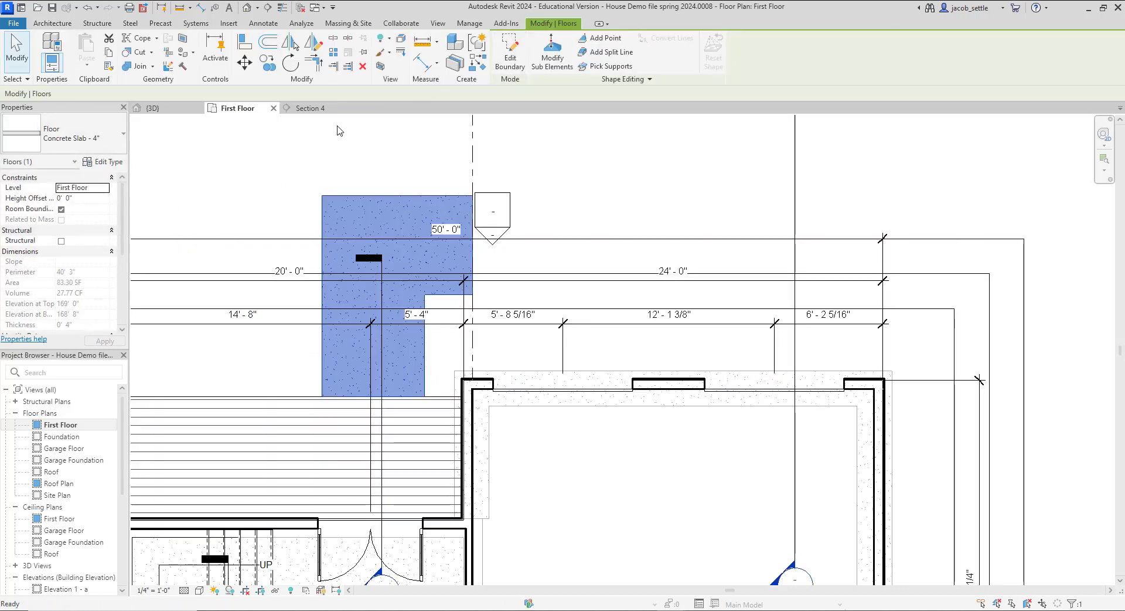
# Move the selected concrete pad to Garage Floor with a -0' 9" height offset, accepting the overlap warning
pyautogui.click(154, 108)
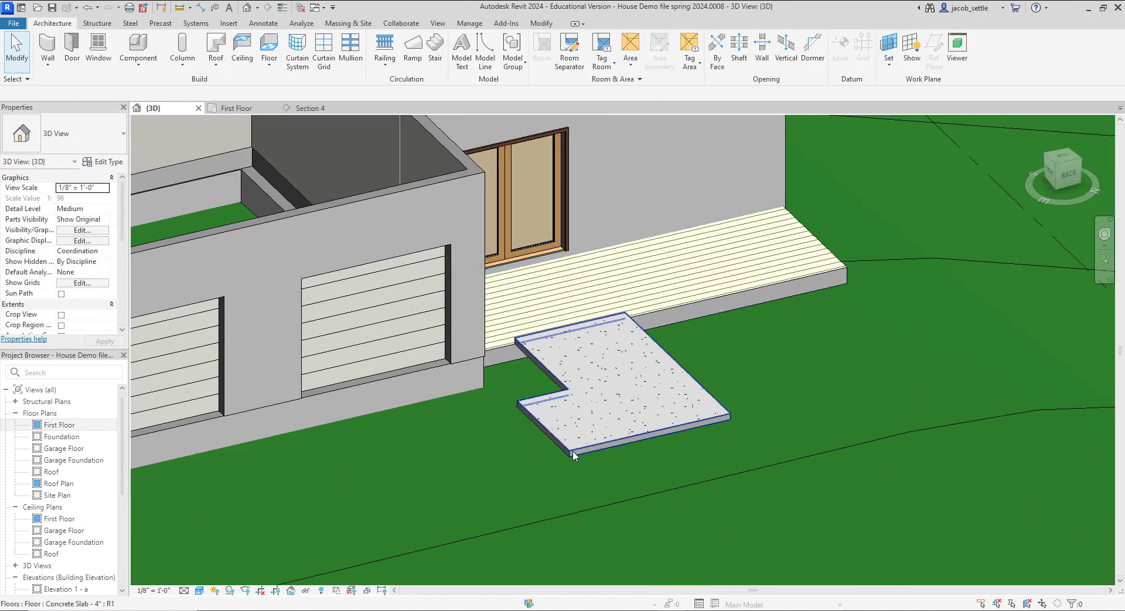
pyautogui.click(617, 374)
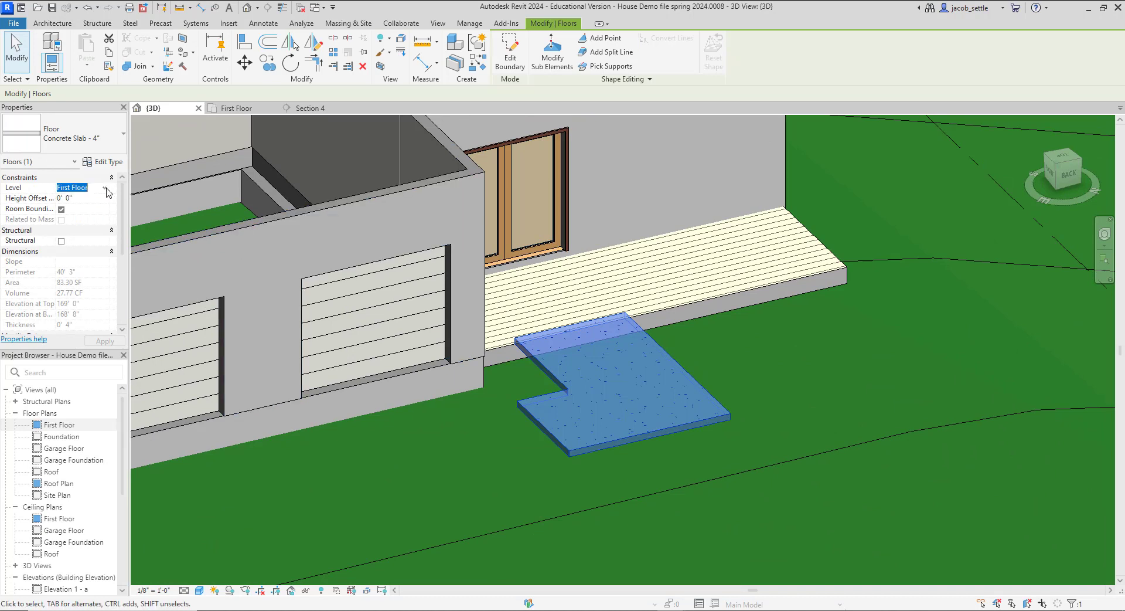
pyautogui.click(77, 187)
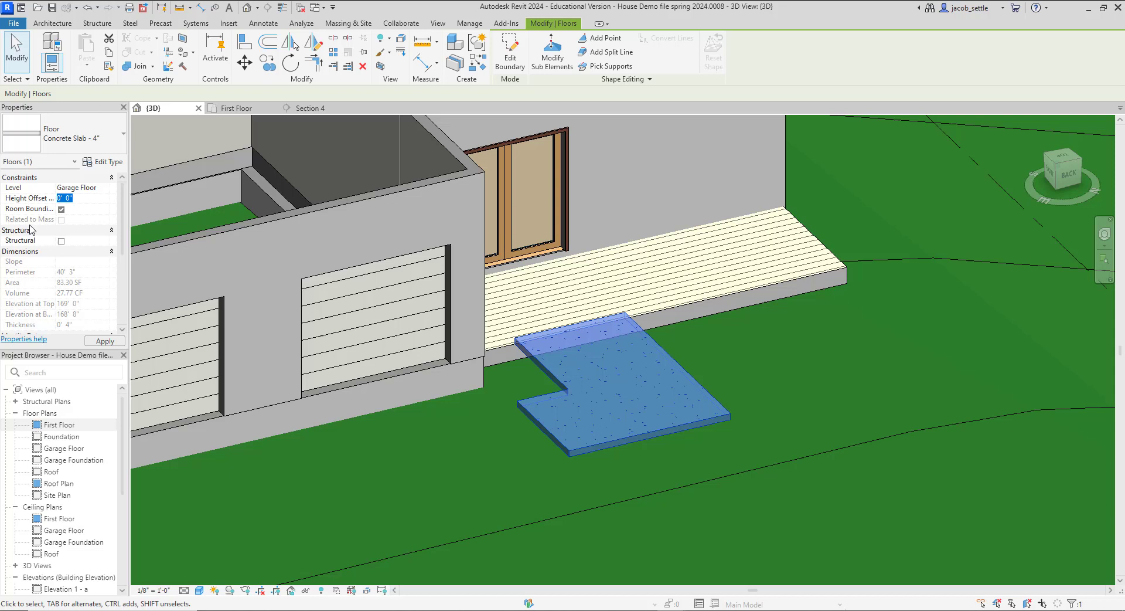
pyautogui.write("-9'")
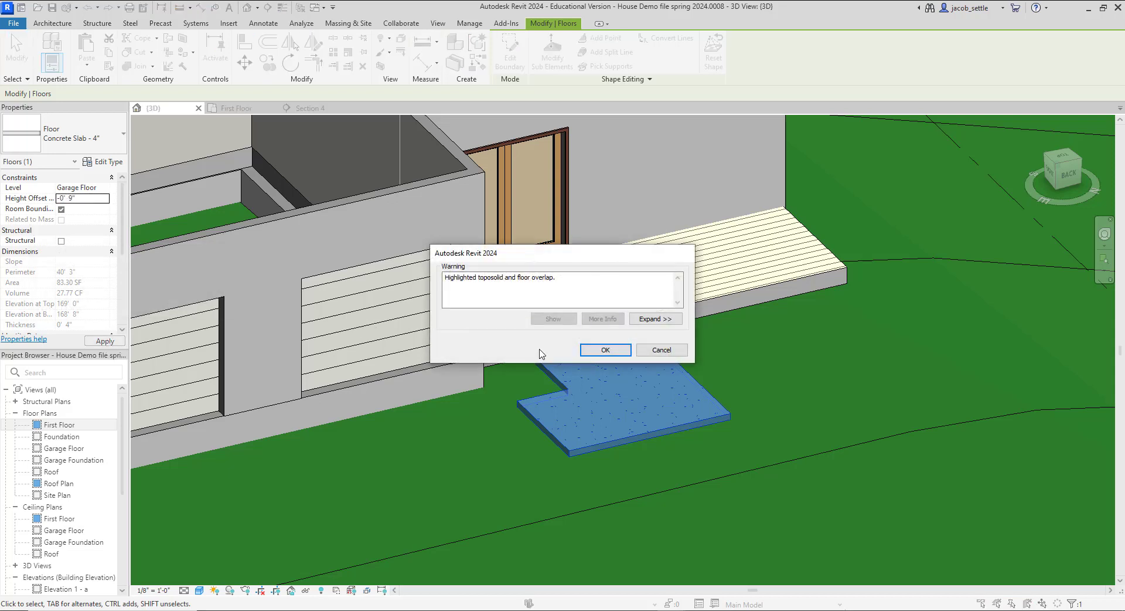
pyautogui.click(604, 351)
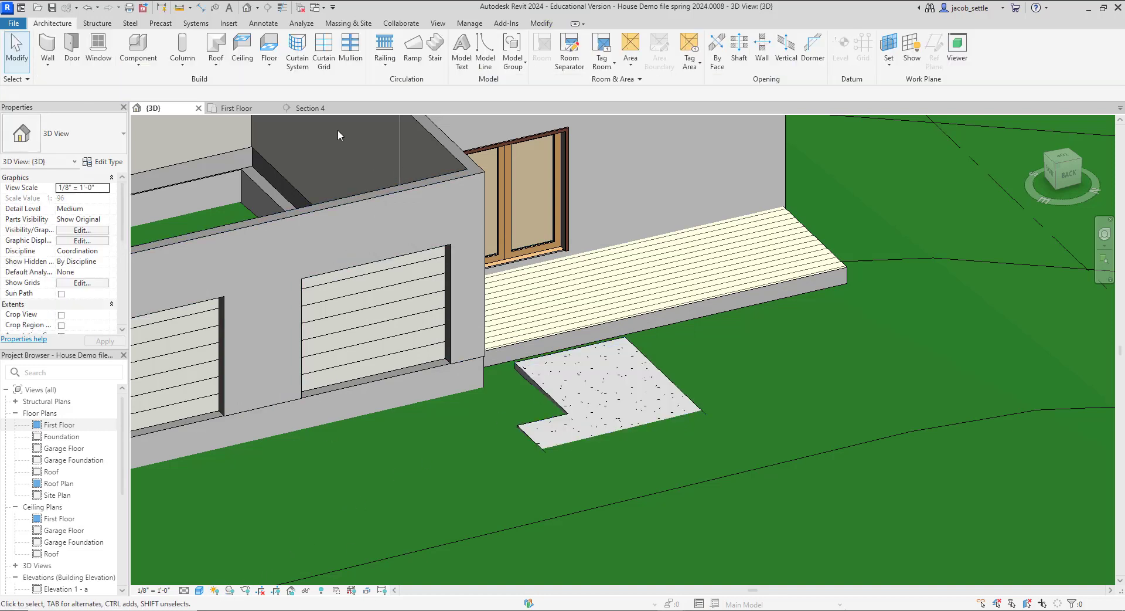
pyautogui.click(309, 108)
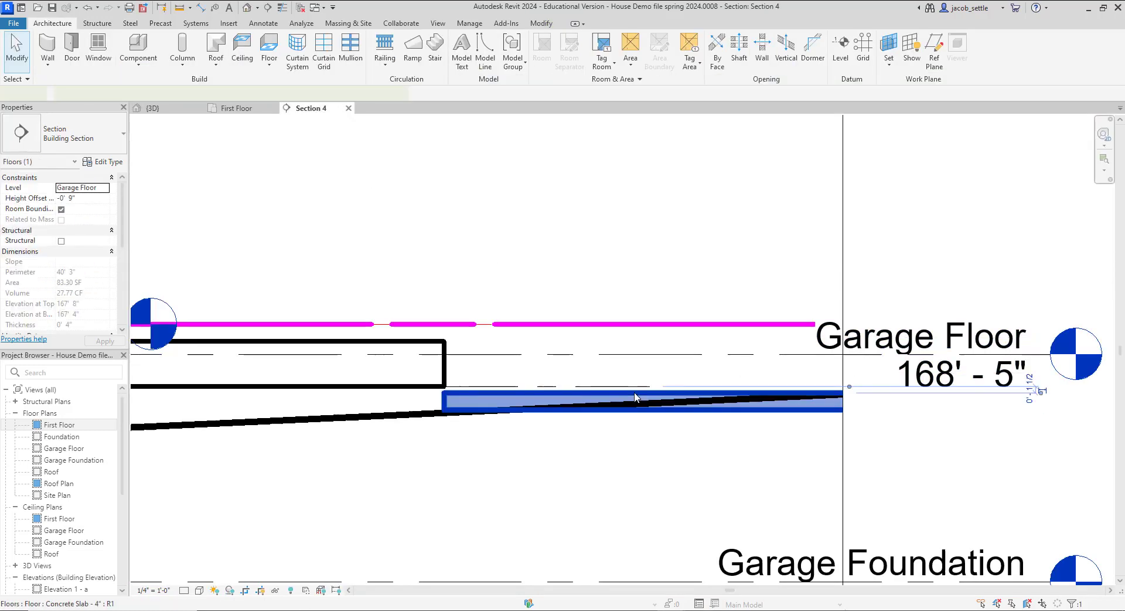
# Inspect the lowered pad in section, then enter Modify Sub Elements on the toposolid in 3D
pyautogui.click(635, 399)
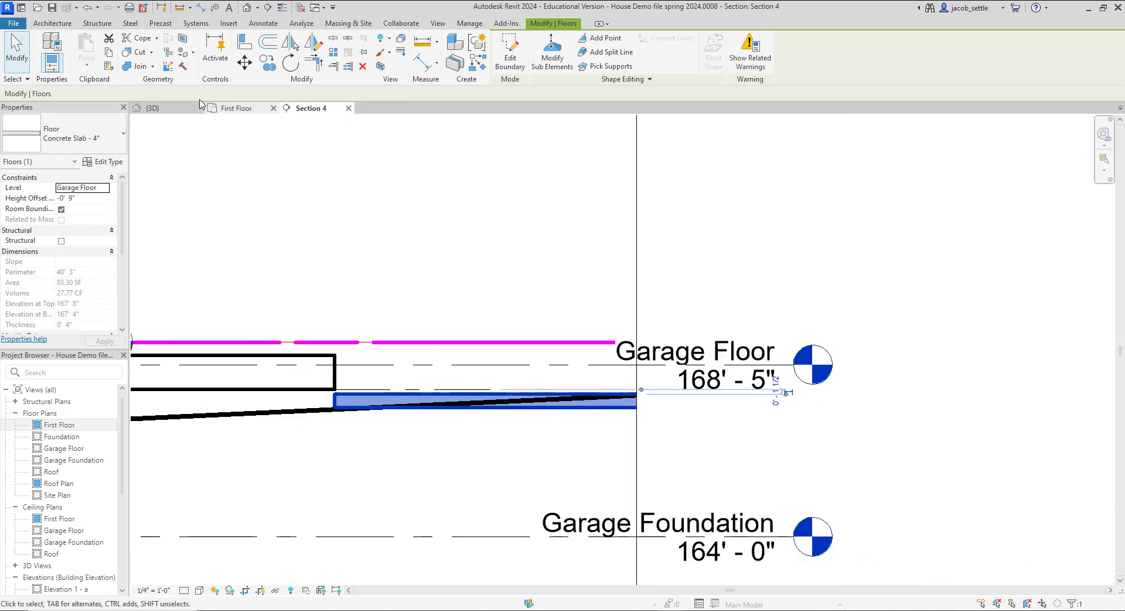
pyautogui.click(151, 108)
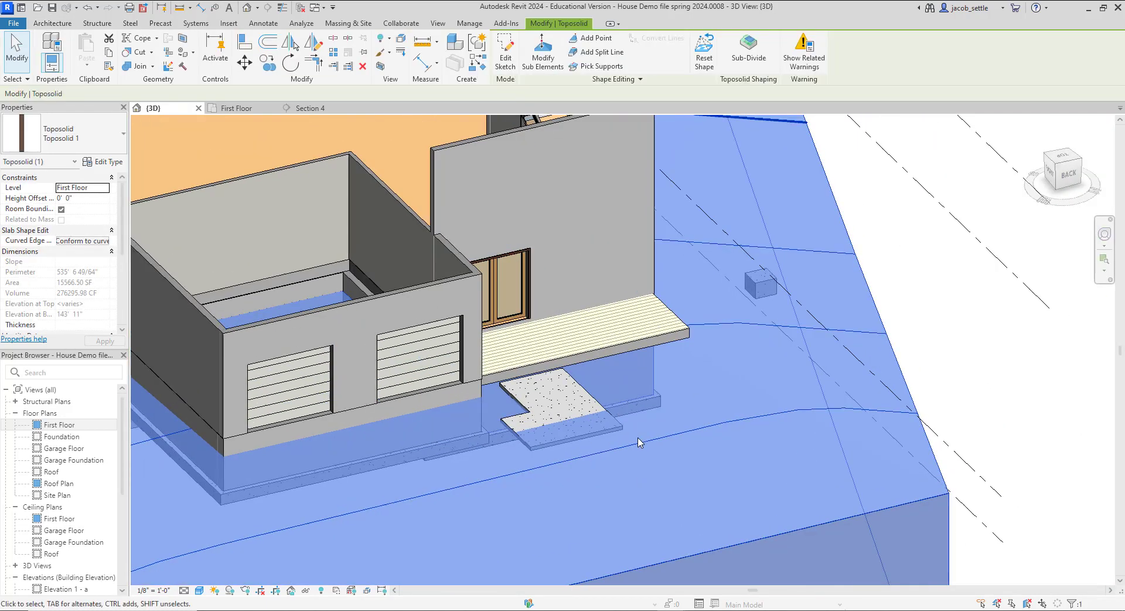
pyautogui.moveTo(579, 371)
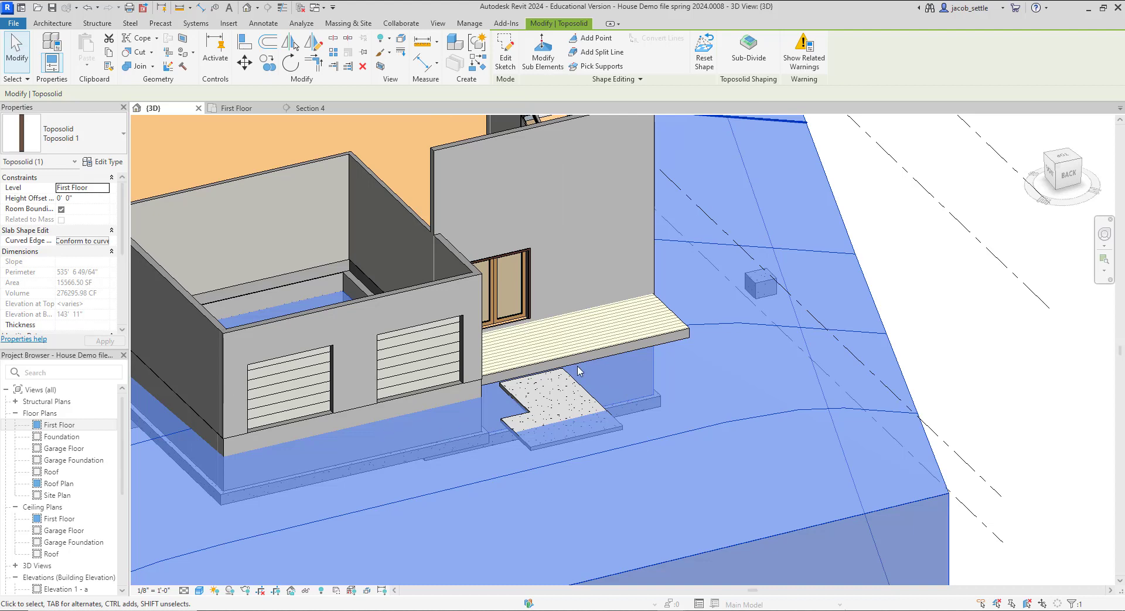
pyautogui.click(543, 50)
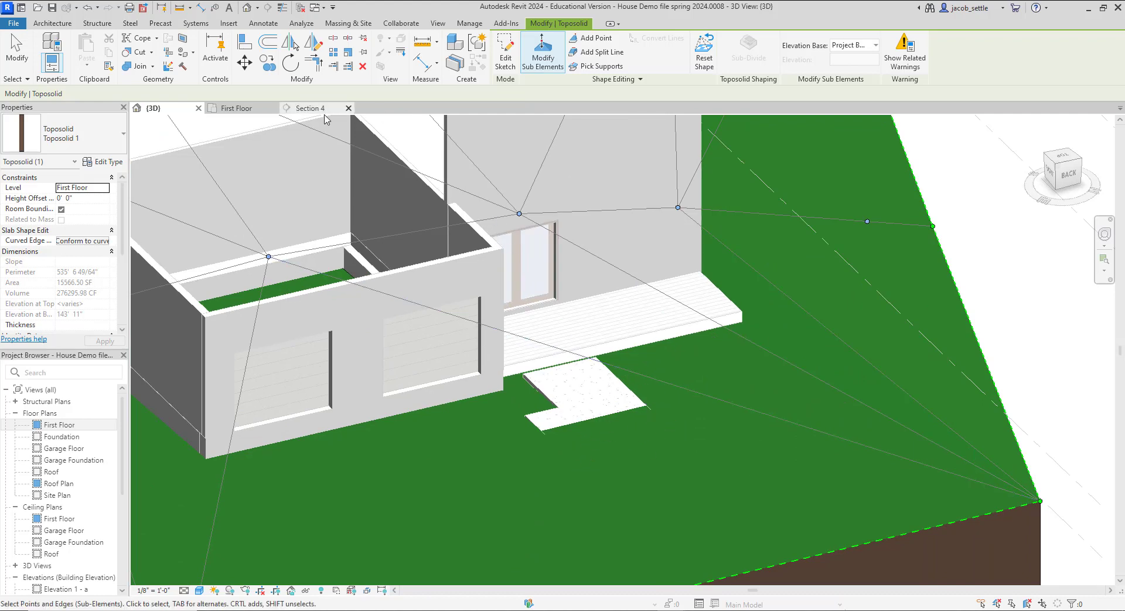
# Measure the drop below Garage Floor in Section 4 with a detail line, then return to the toposolid in 3D
pyautogui.click(309, 108)
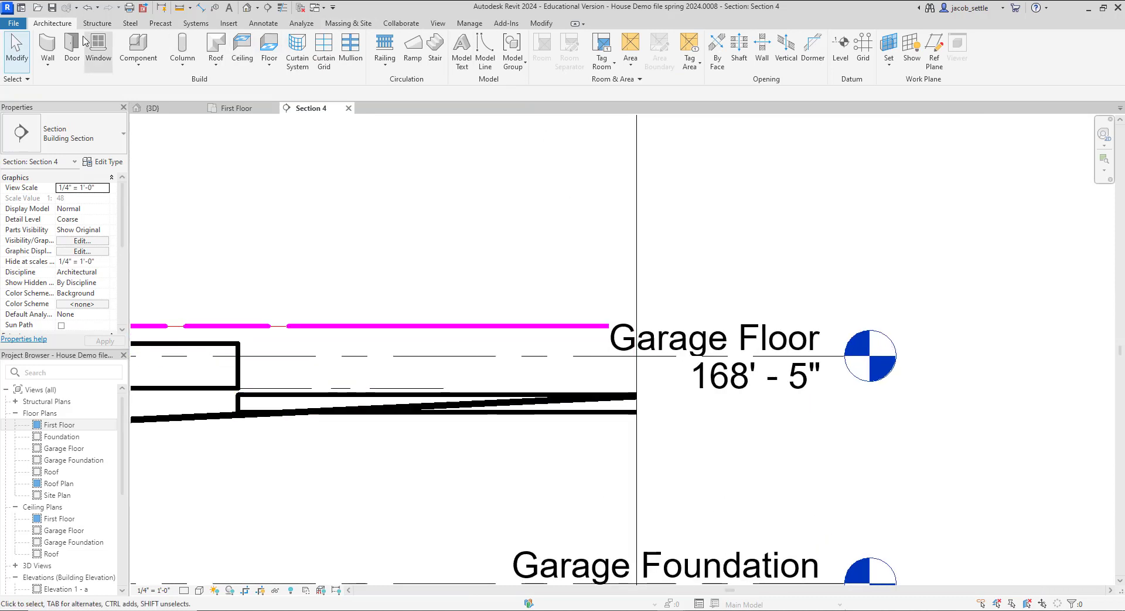
pyautogui.click(262, 23)
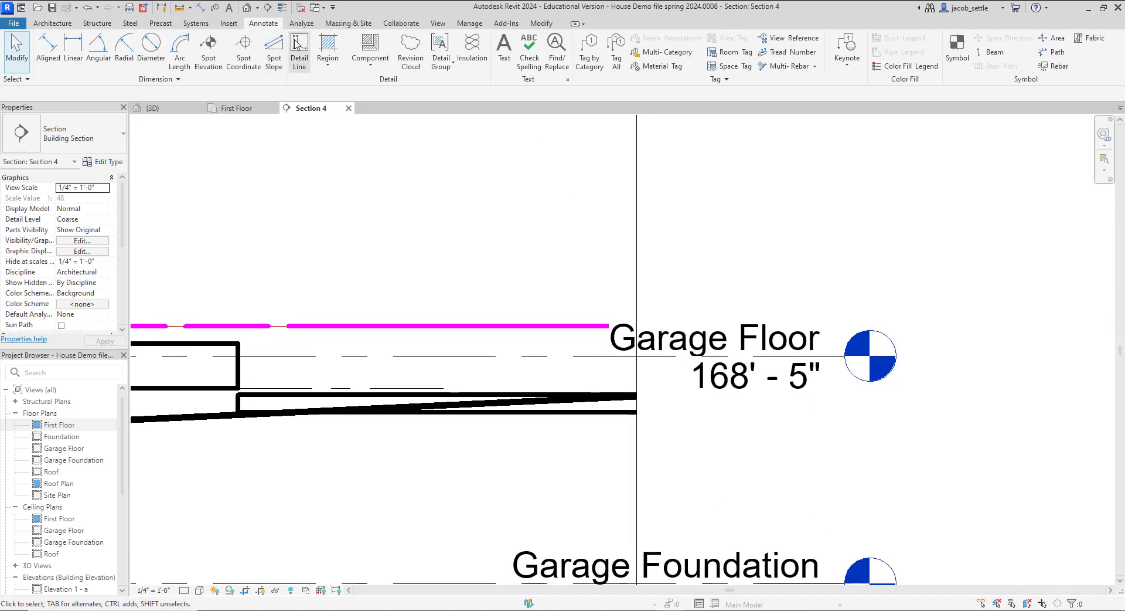
pyautogui.click(299, 49)
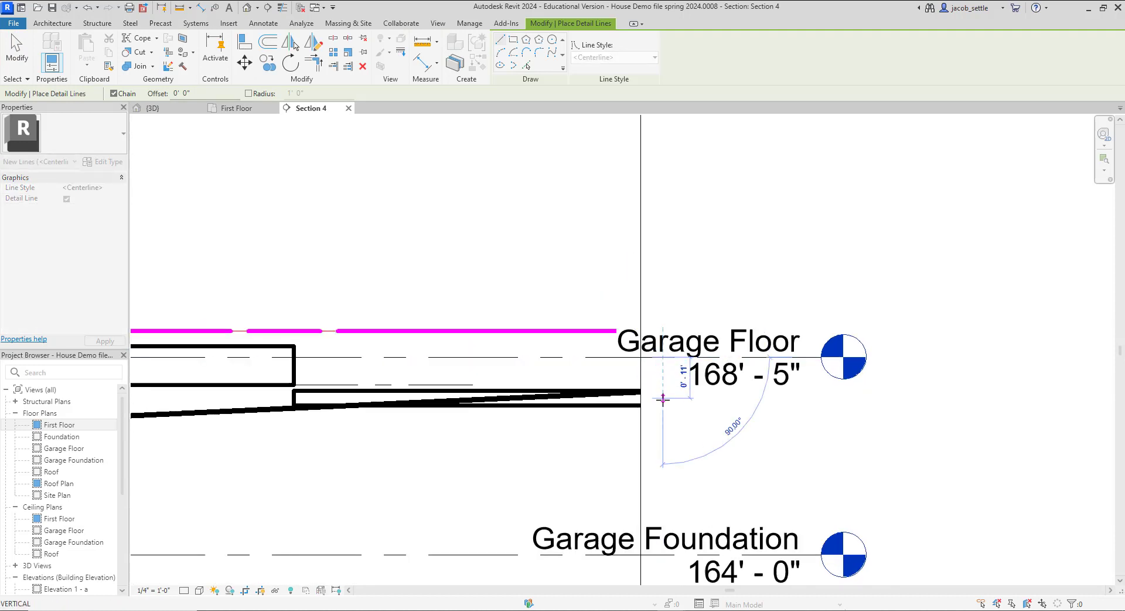
pyautogui.moveTo(663, 401)
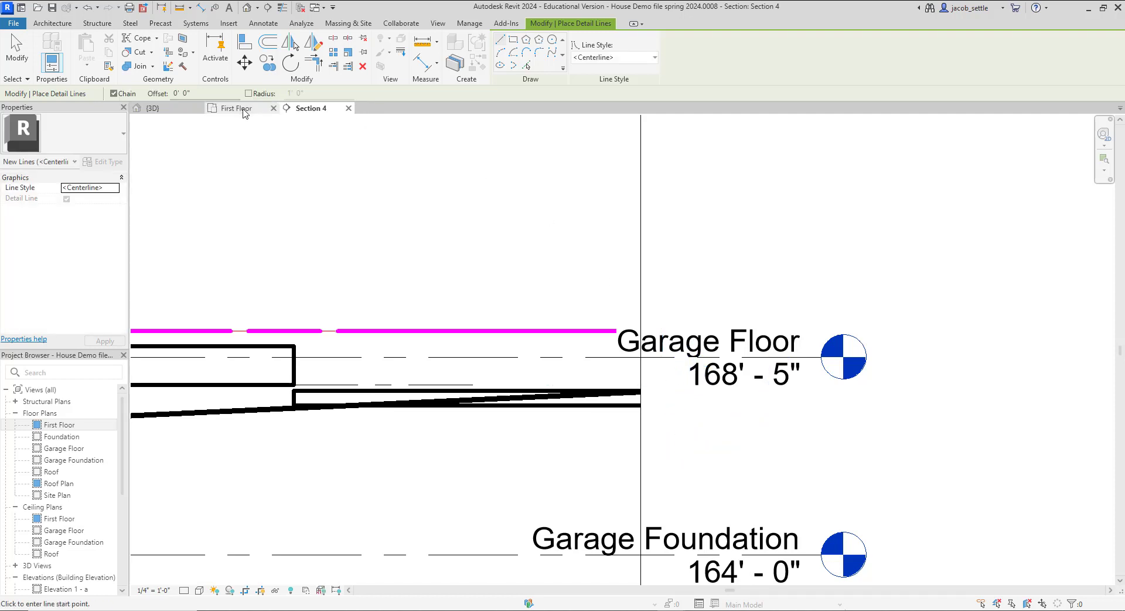
pyautogui.click(151, 107)
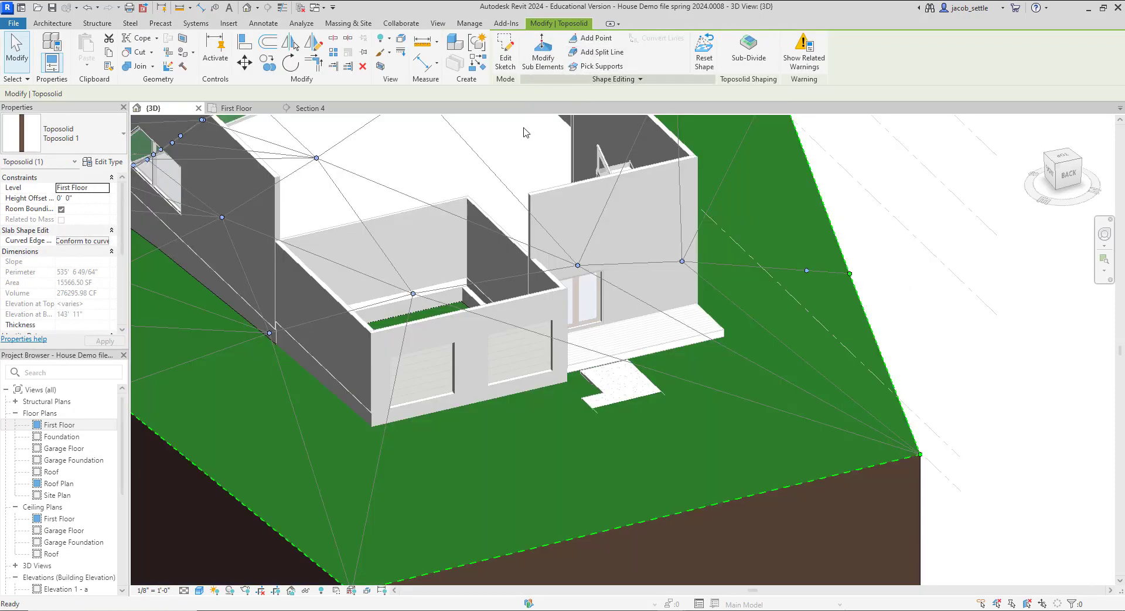
# Add a 167' 6" absolute-elevation shape point beside the concrete pad from a top view
pyautogui.click(592, 37)
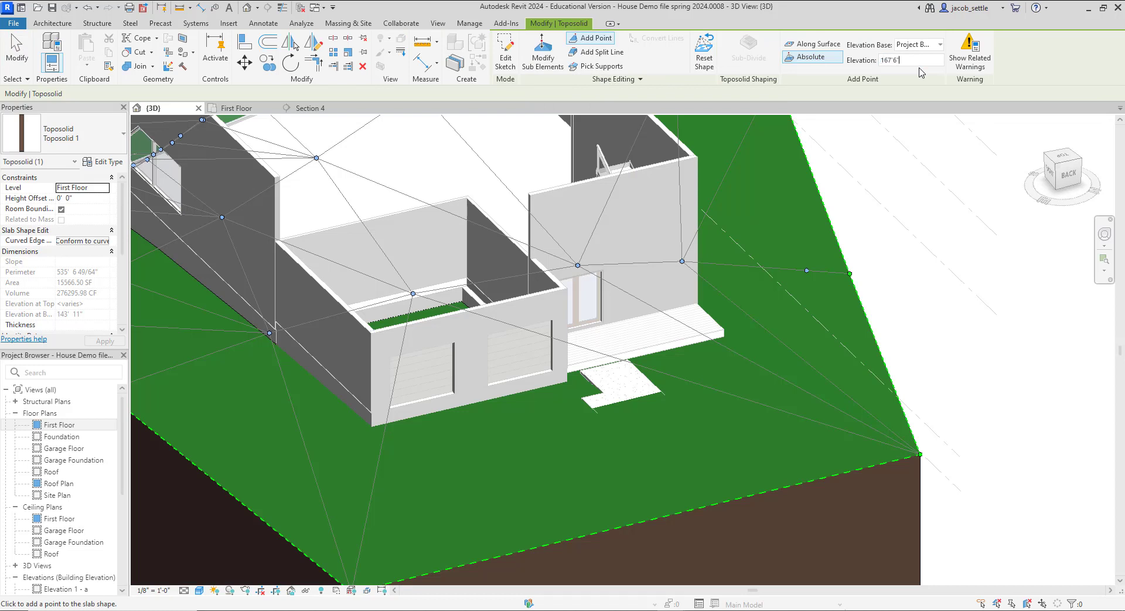
pyautogui.moveTo(1060, 156)
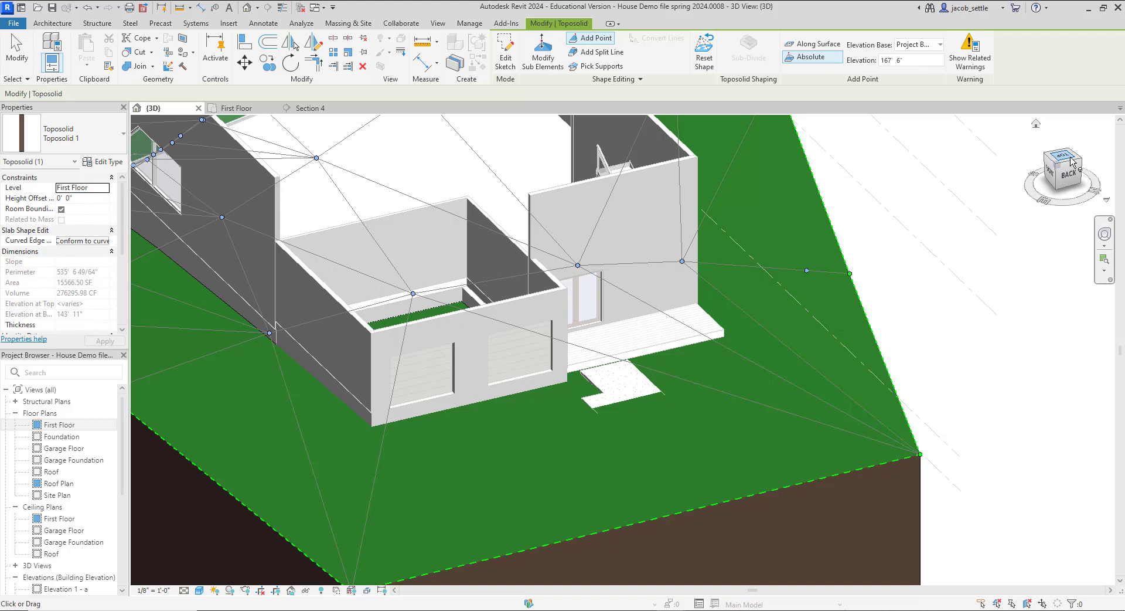
pyautogui.click(1062, 169)
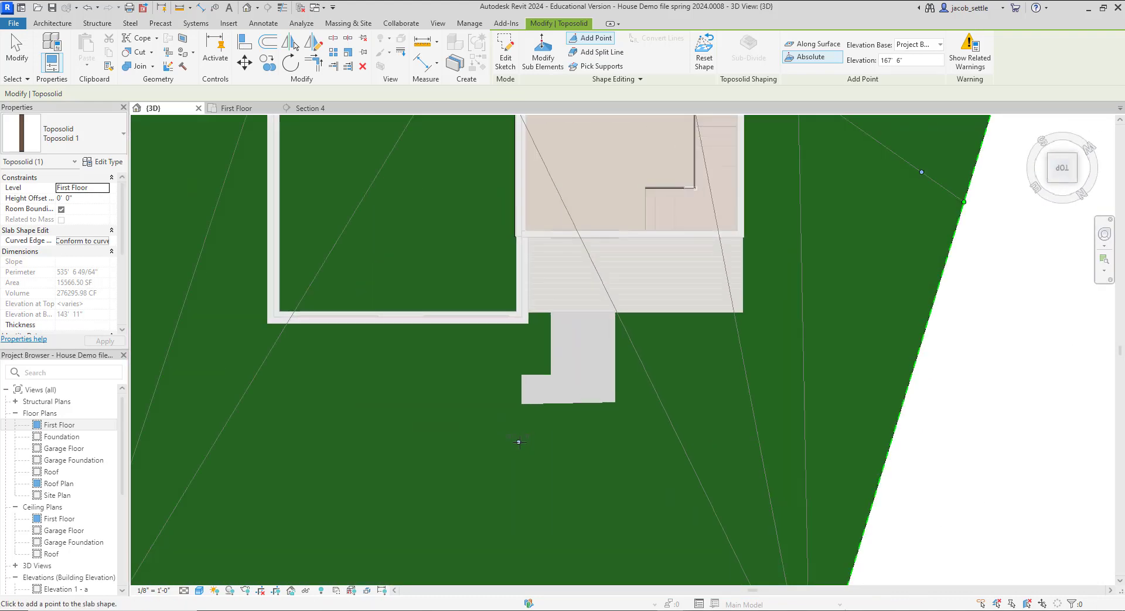
pyautogui.click(524, 443)
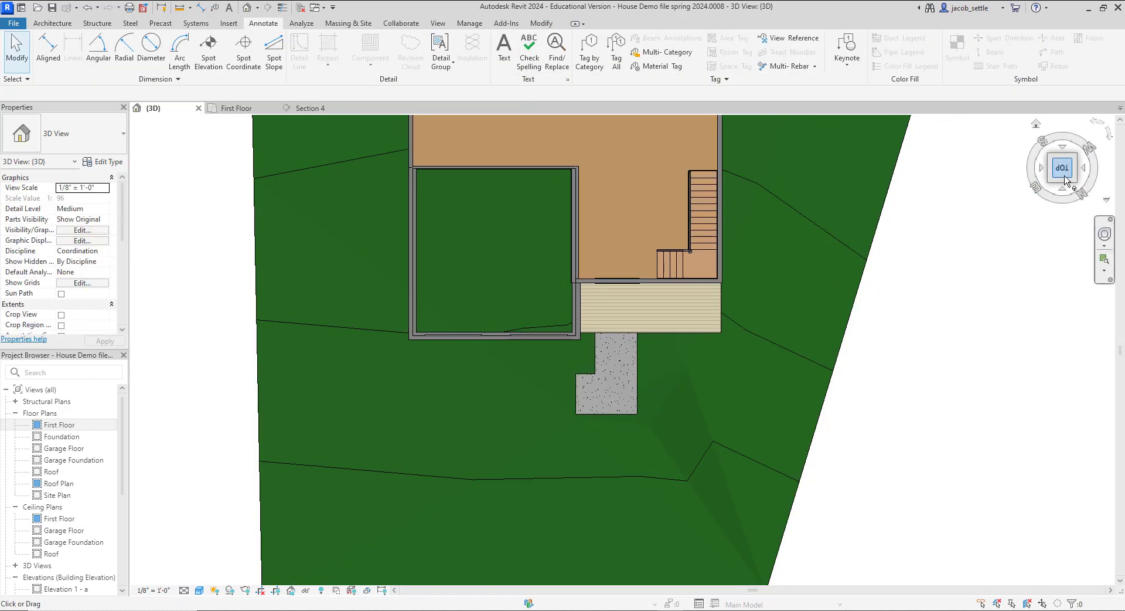
pyautogui.click(1063, 167)
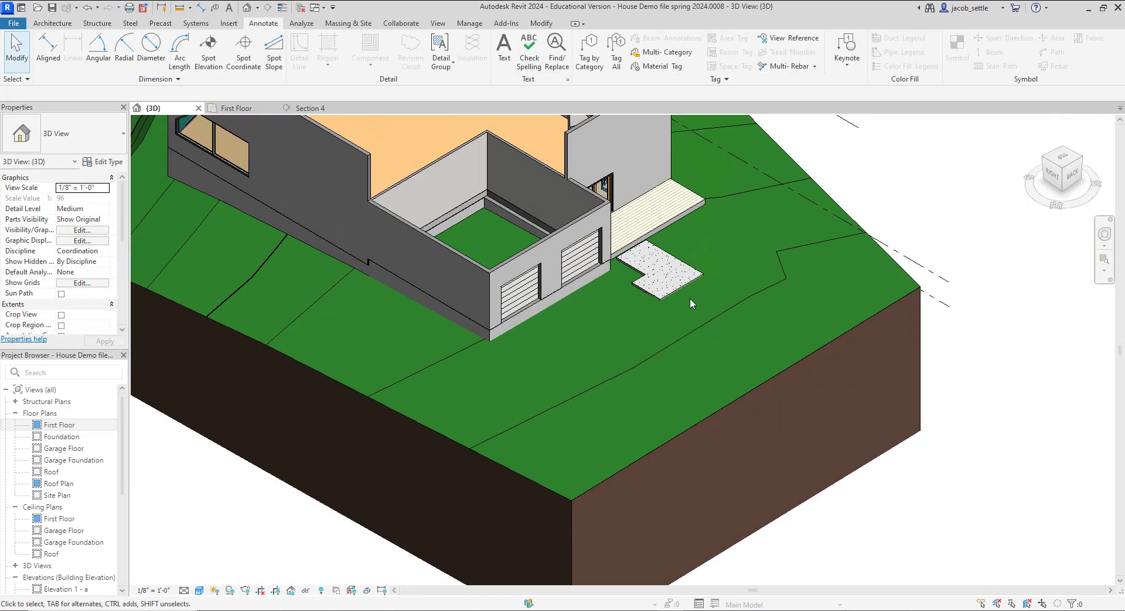
pyautogui.scroll(3)
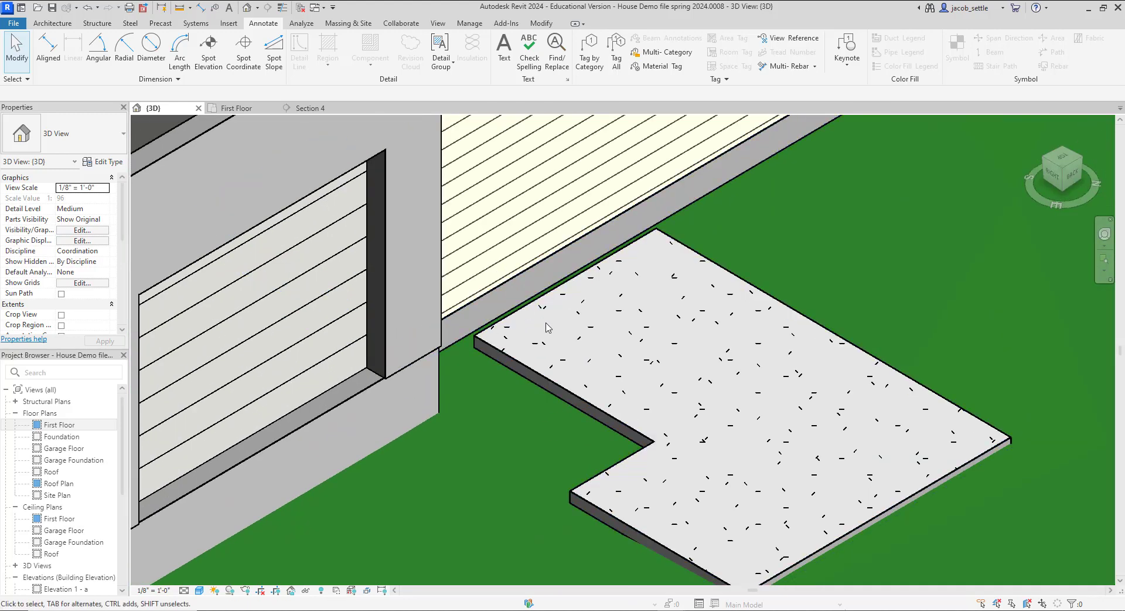
pyautogui.moveTo(544, 313)
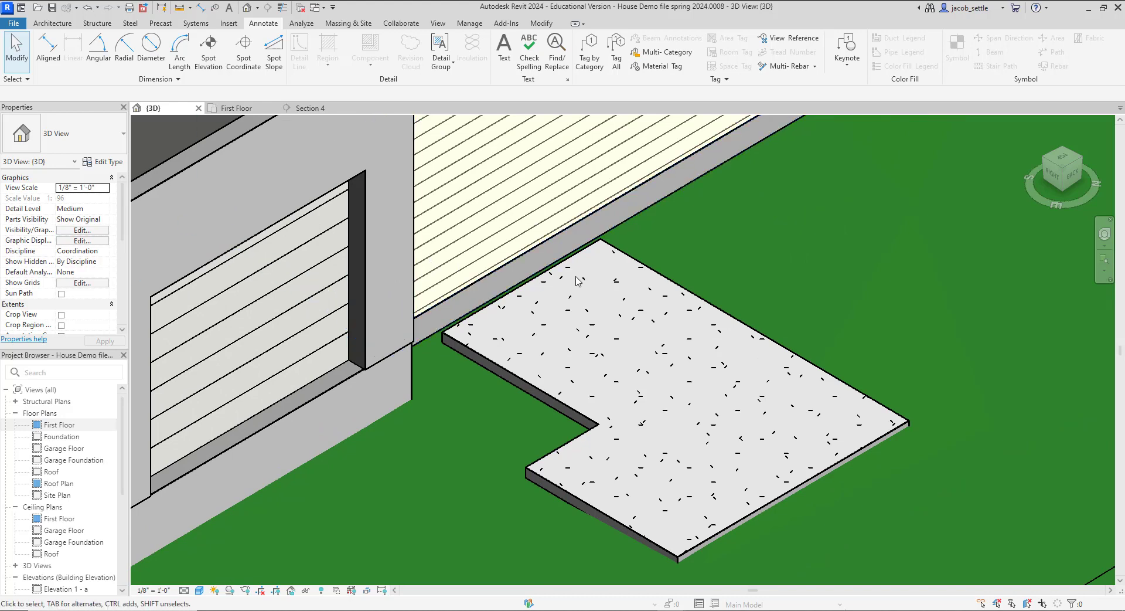
# Review the pad and deck on the First Floor plan, check levels in Section 4, and return to First Floor
pyautogui.click(252, 287)
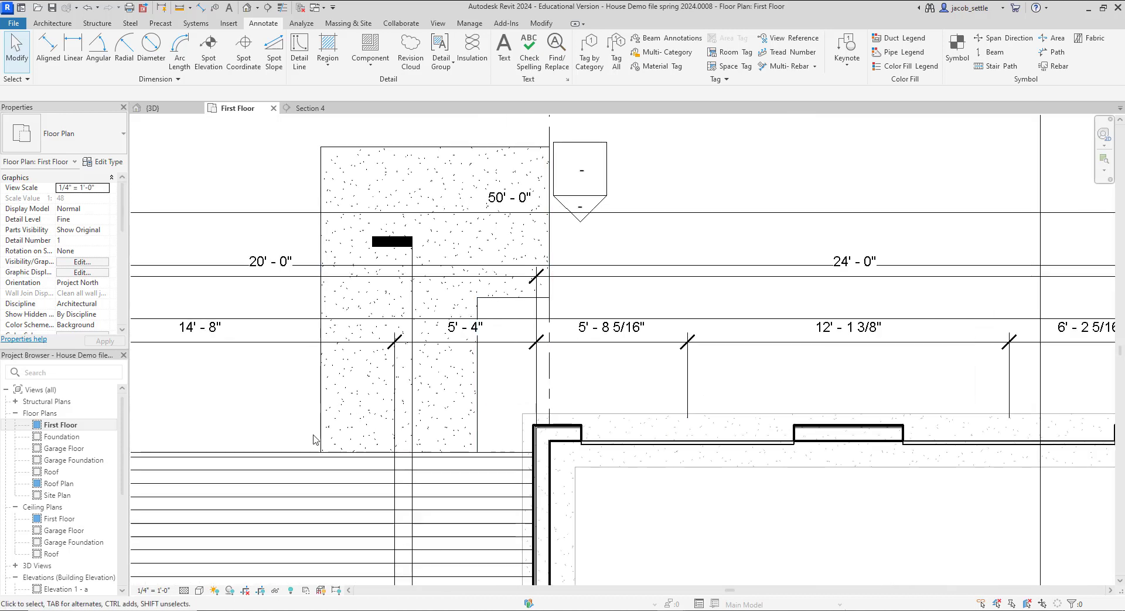
pyautogui.scroll(-3)
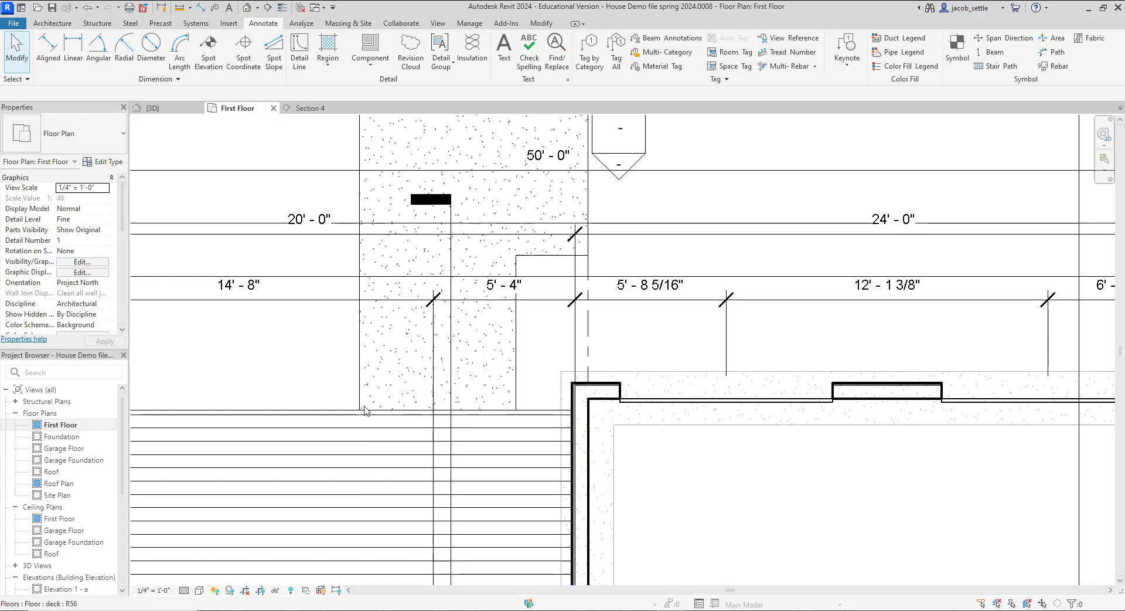
pyautogui.moveTo(359, 346)
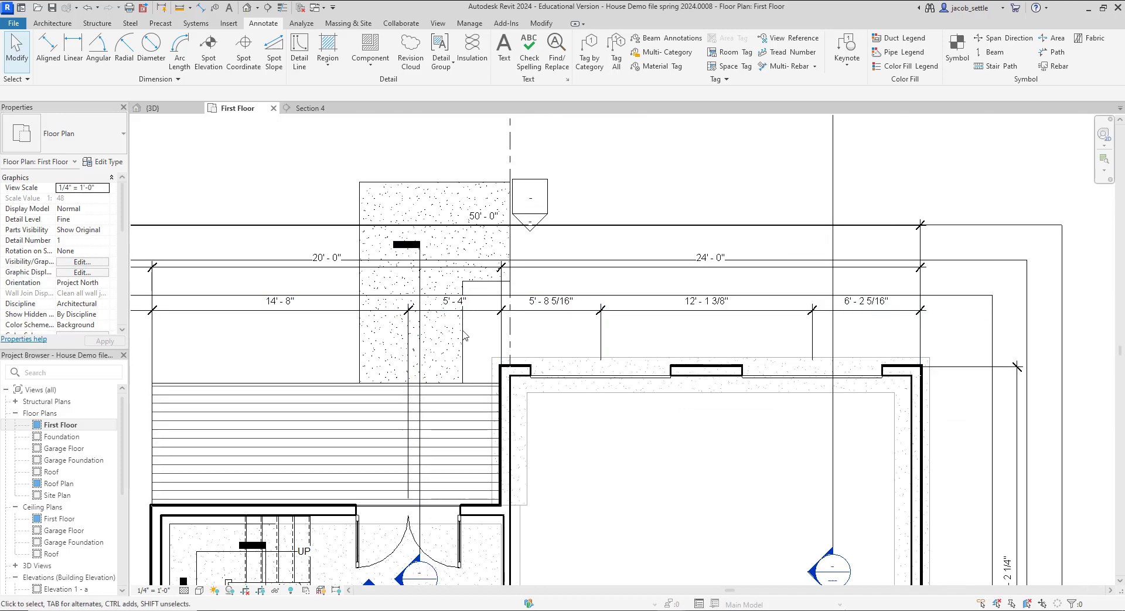
pyautogui.click(310, 108)
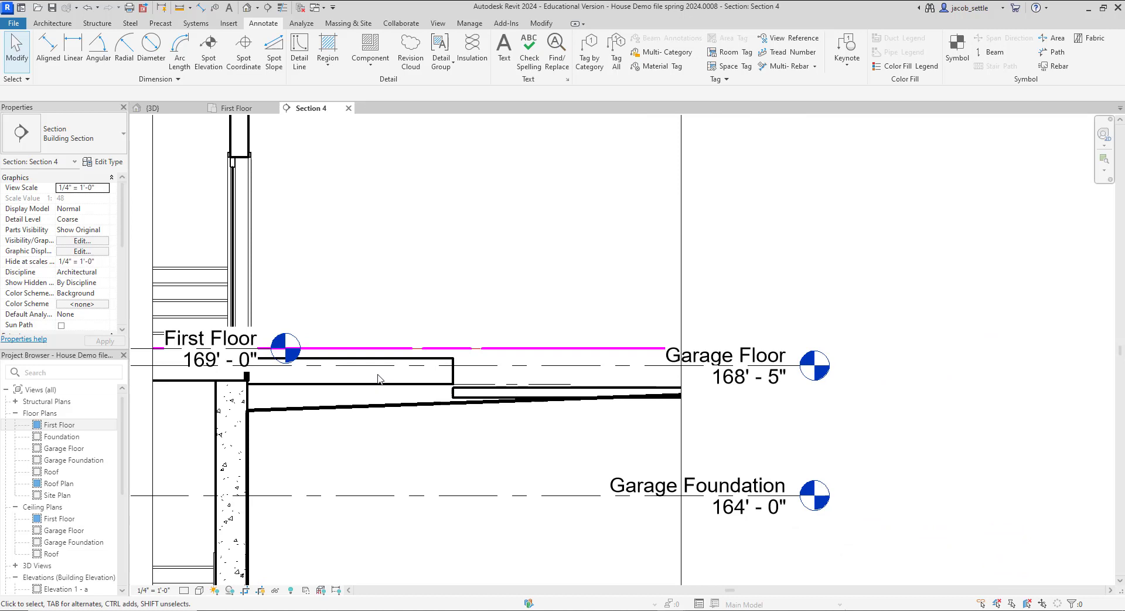
pyautogui.click(607, 391)
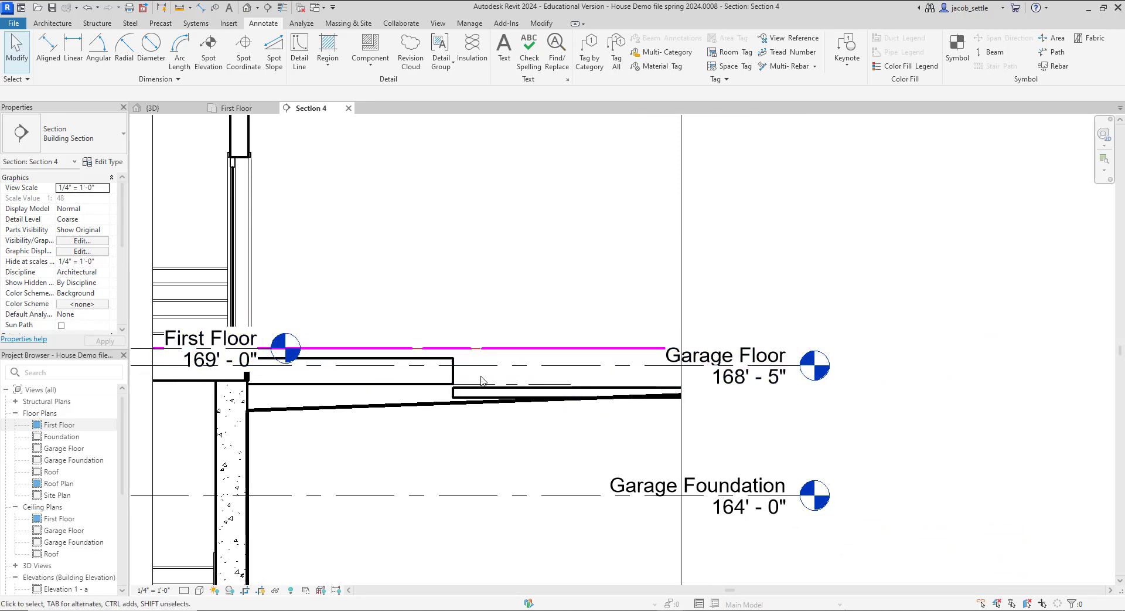
pyautogui.click(237, 108)
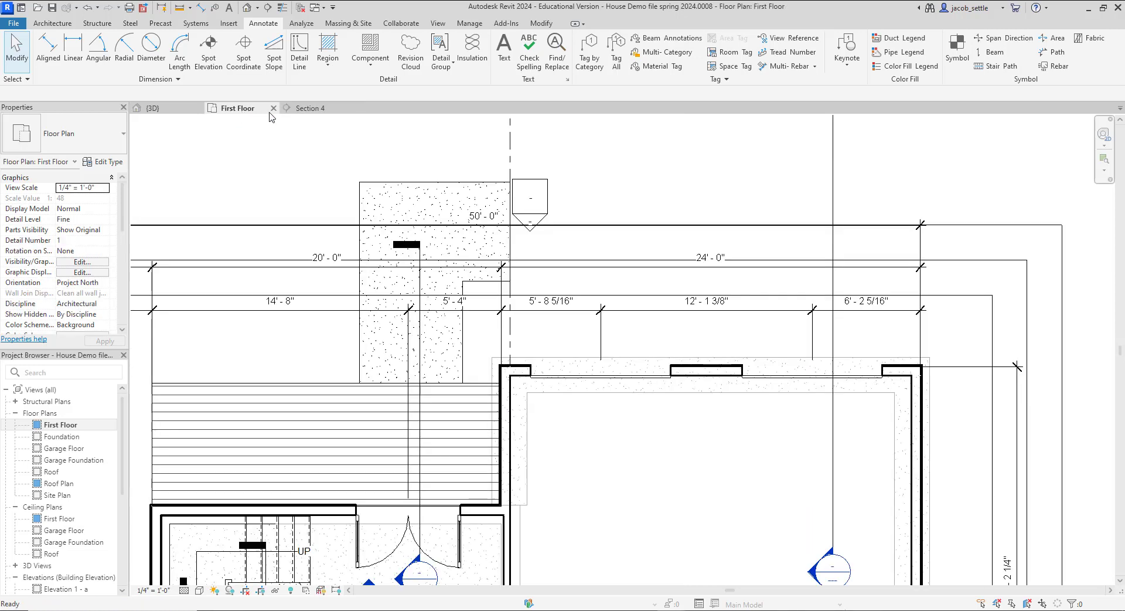
# Start a new stair based on Garage Floor with a -9" base offset
pyautogui.click(52, 23)
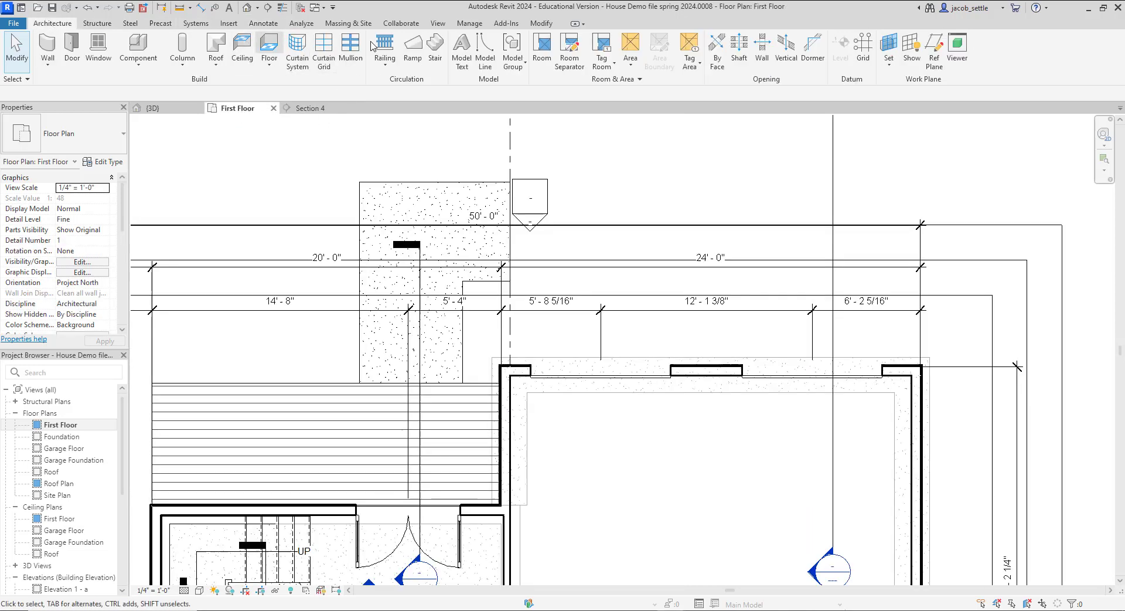
pyautogui.click(434, 50)
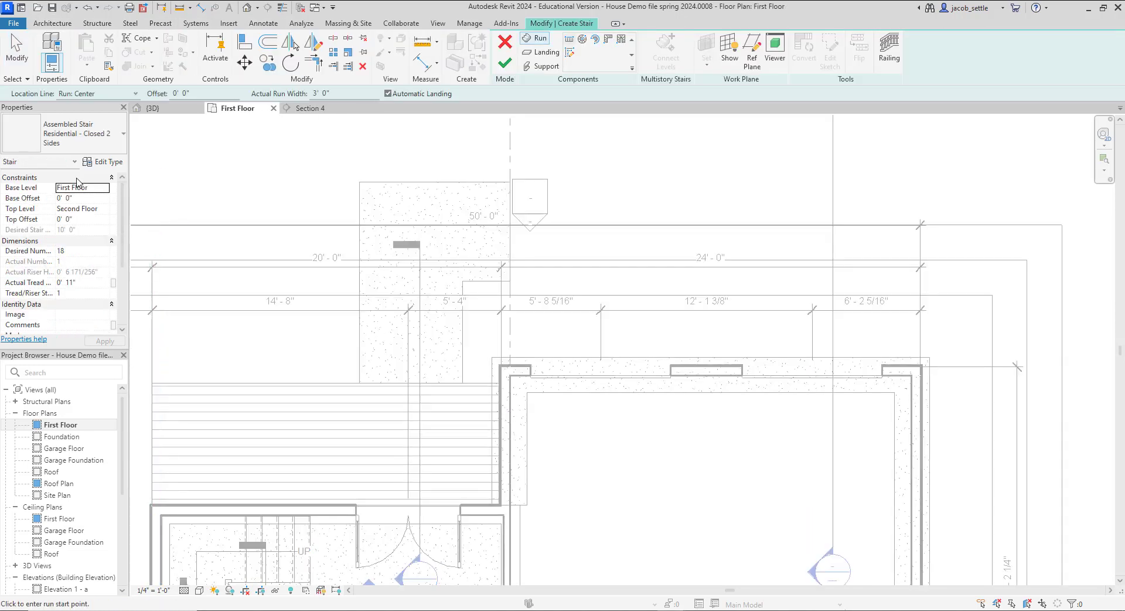
pyautogui.click(105, 187)
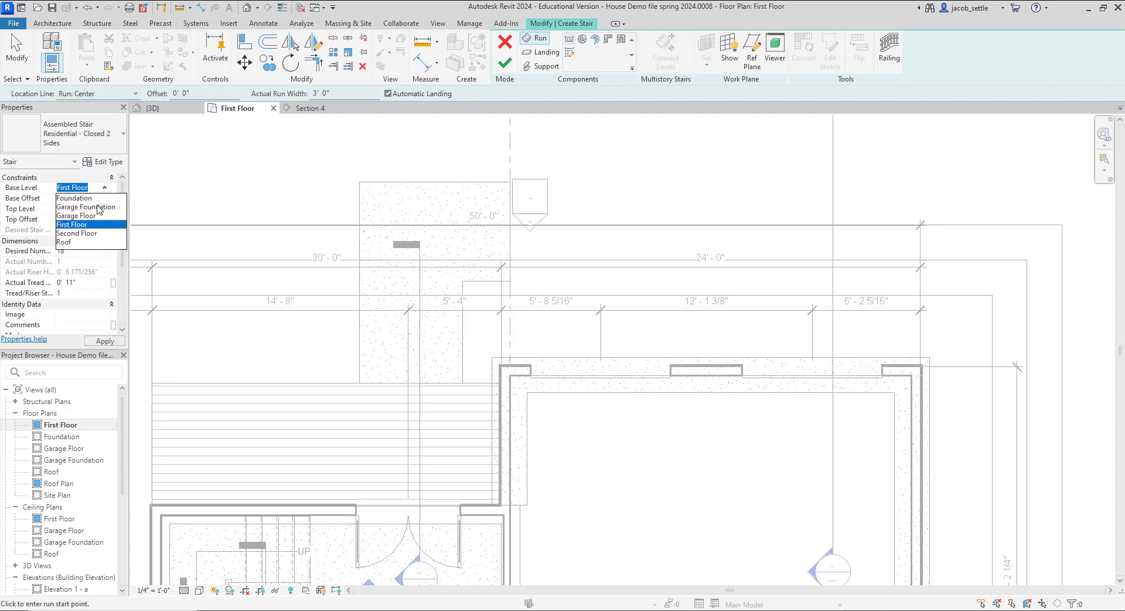
pyautogui.click(84, 207)
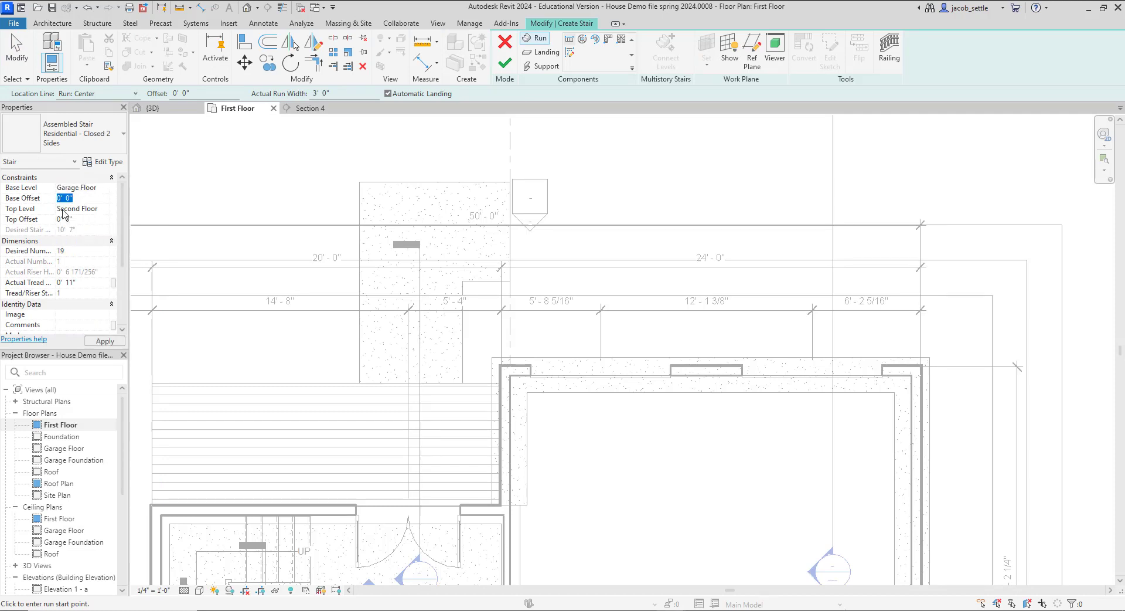
pyautogui.write('-9')
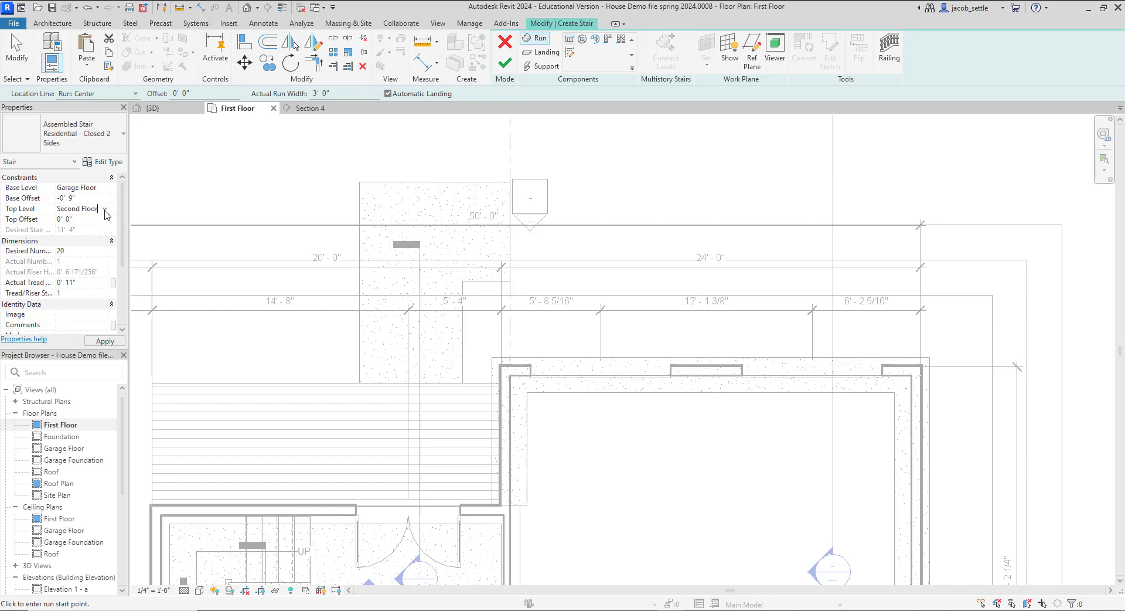
# Set the stair top to First Floor with a -4" top offset
pyautogui.click(104, 208)
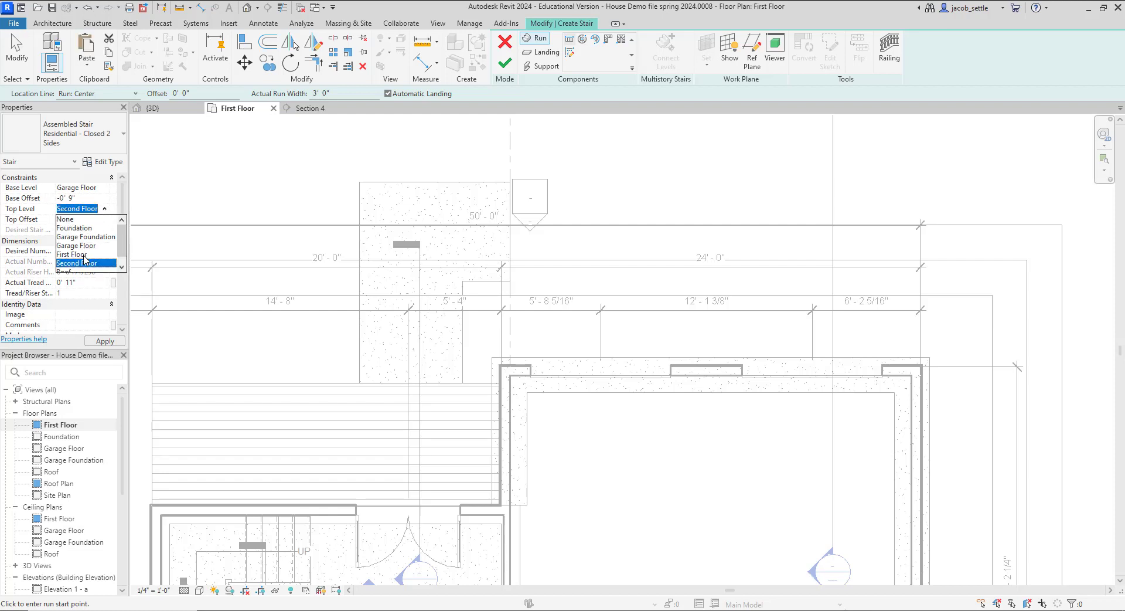
pyautogui.click(72, 254)
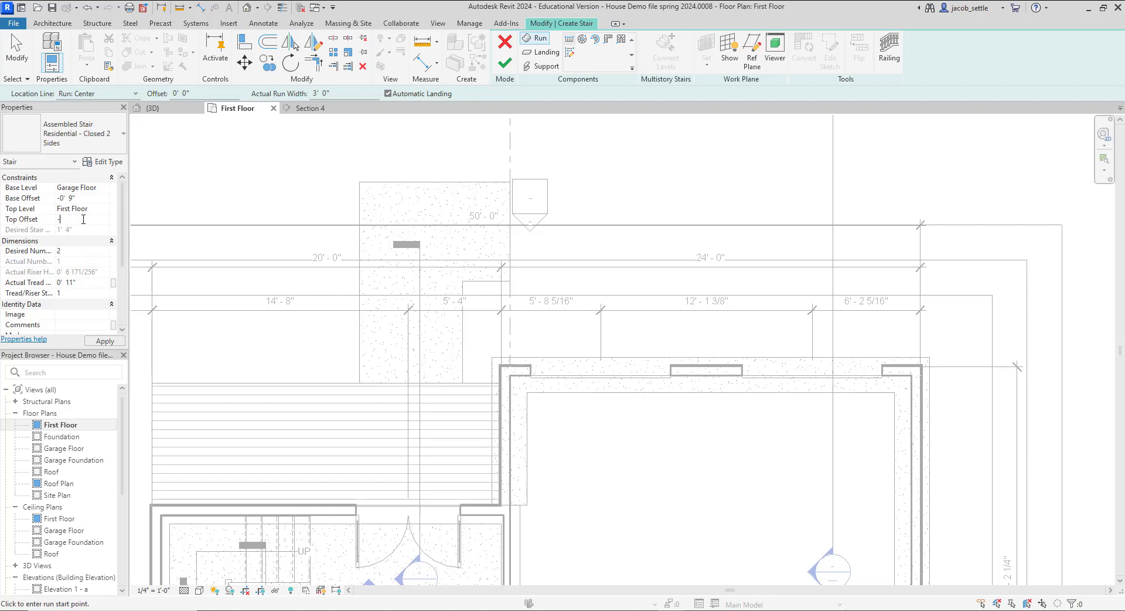
pyautogui.write('-4"')
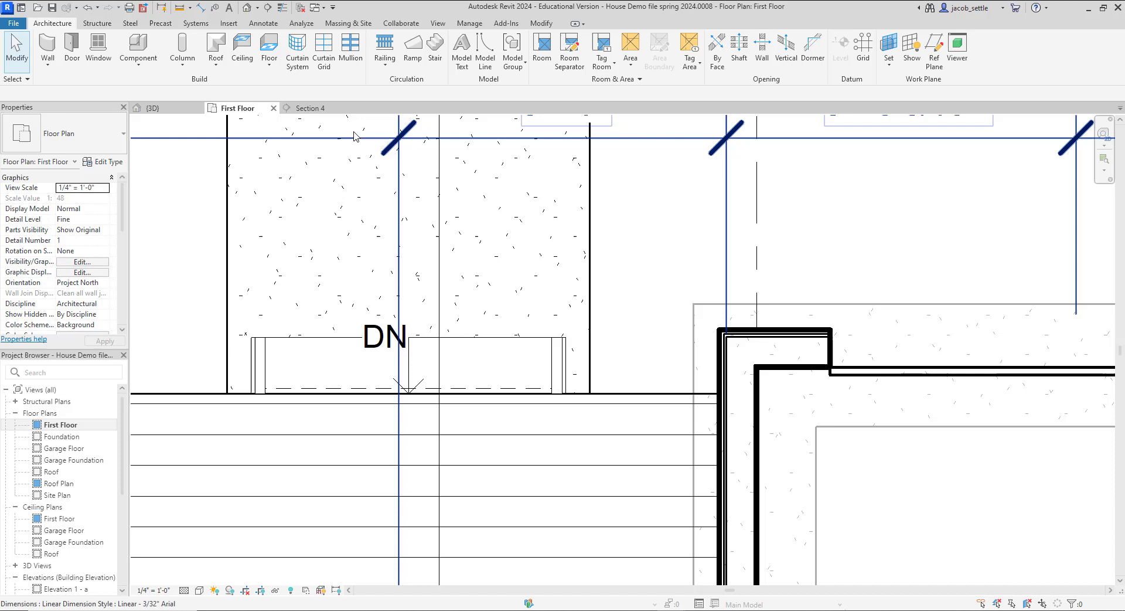
# Check the new stair in Section 4 and the First Floor plan, then view it in 3D
pyautogui.click(309, 108)
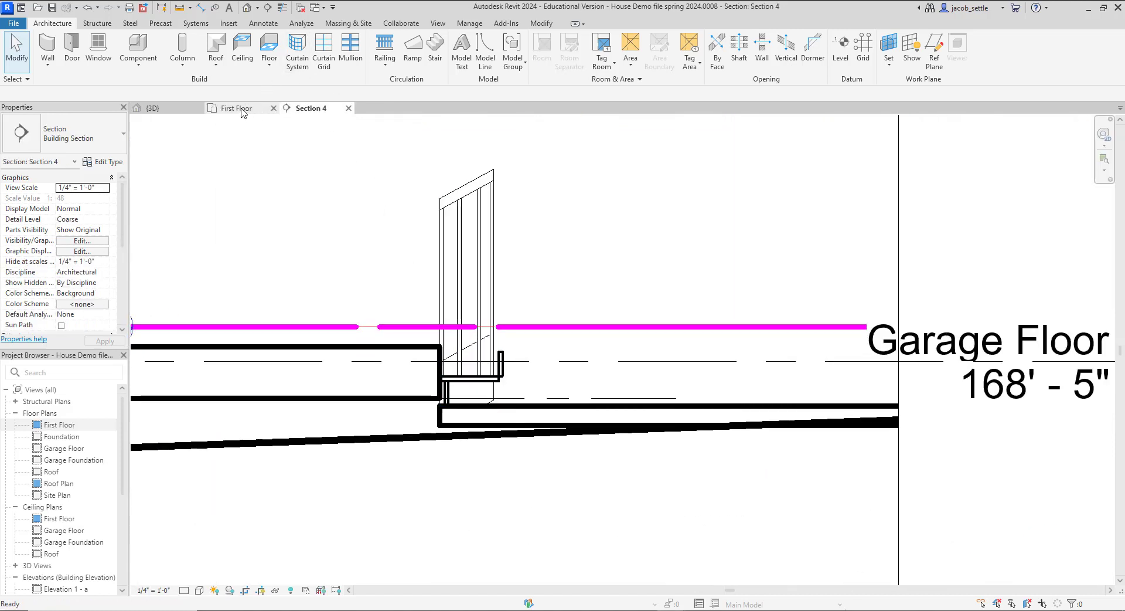
pyautogui.click(233, 108)
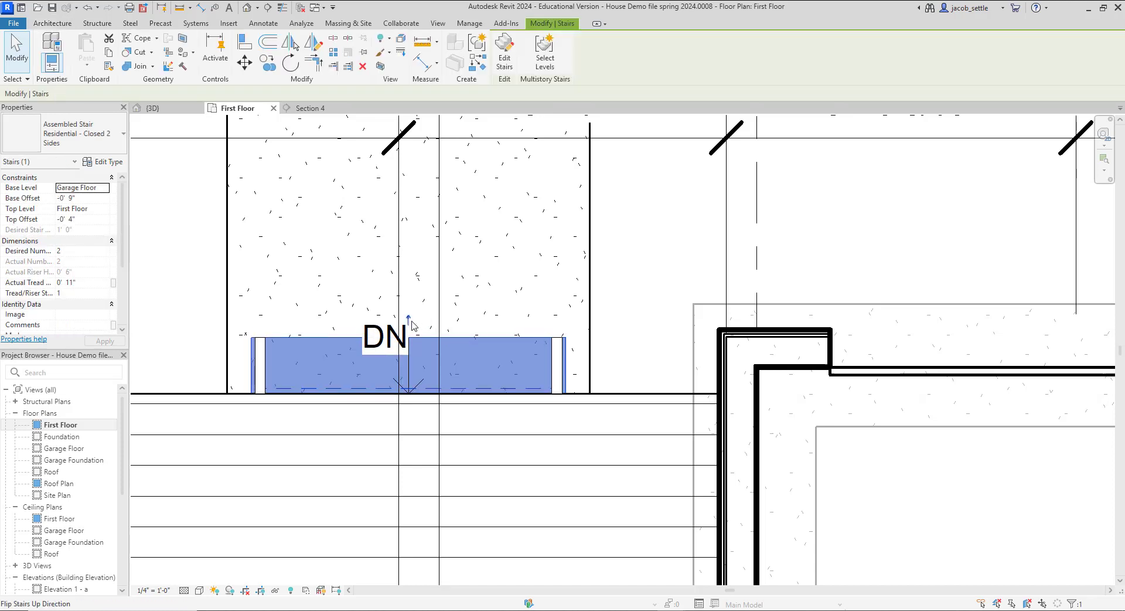
pyautogui.click(311, 108)
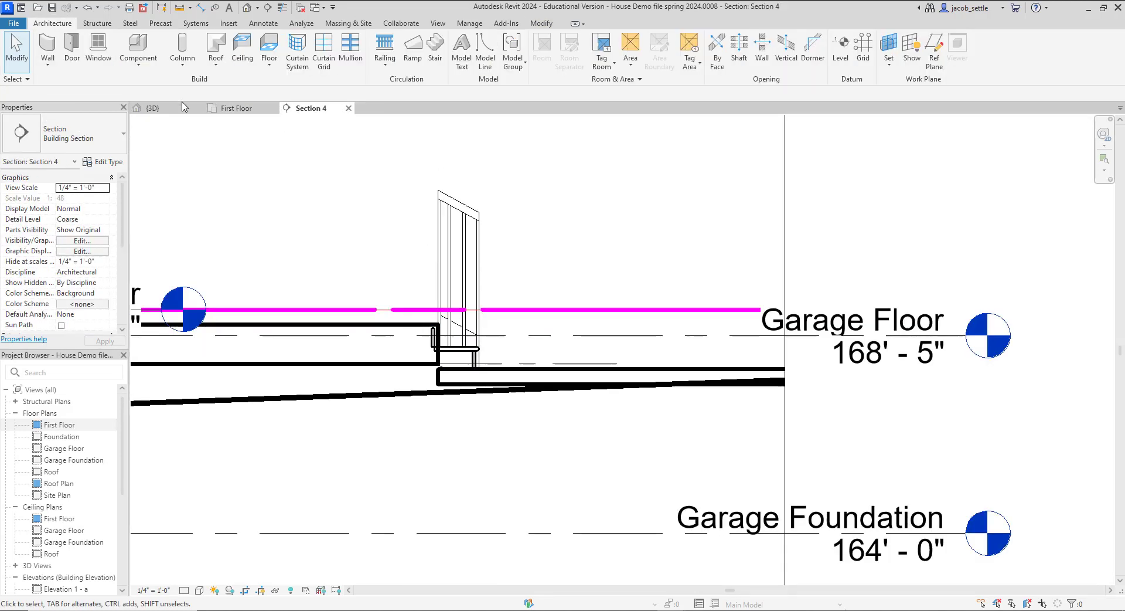
pyautogui.moveTo(211, 122)
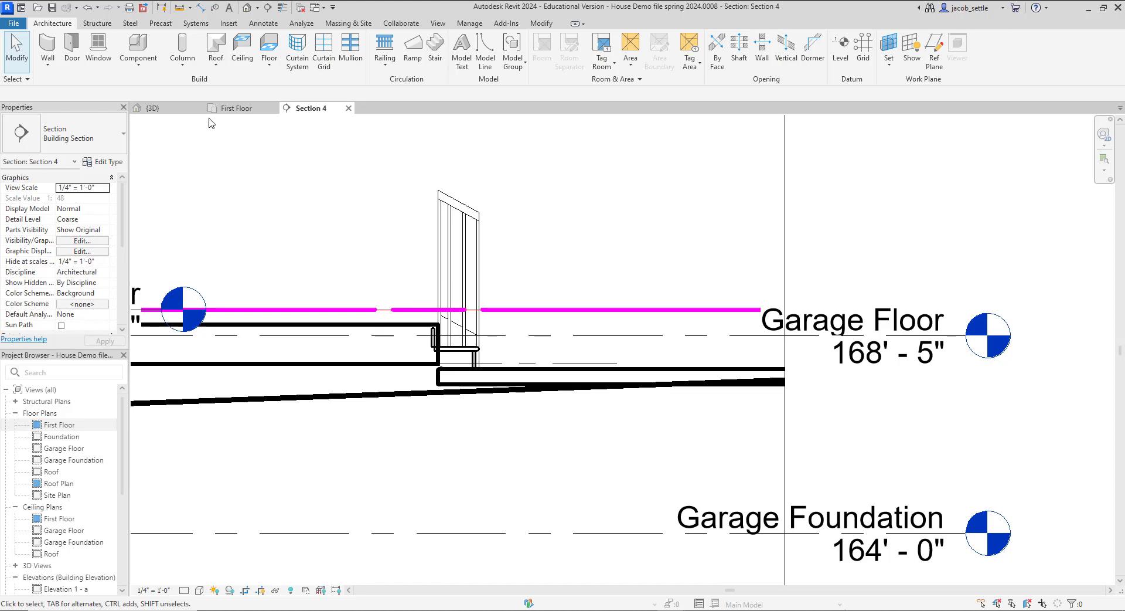
pyautogui.click(151, 108)
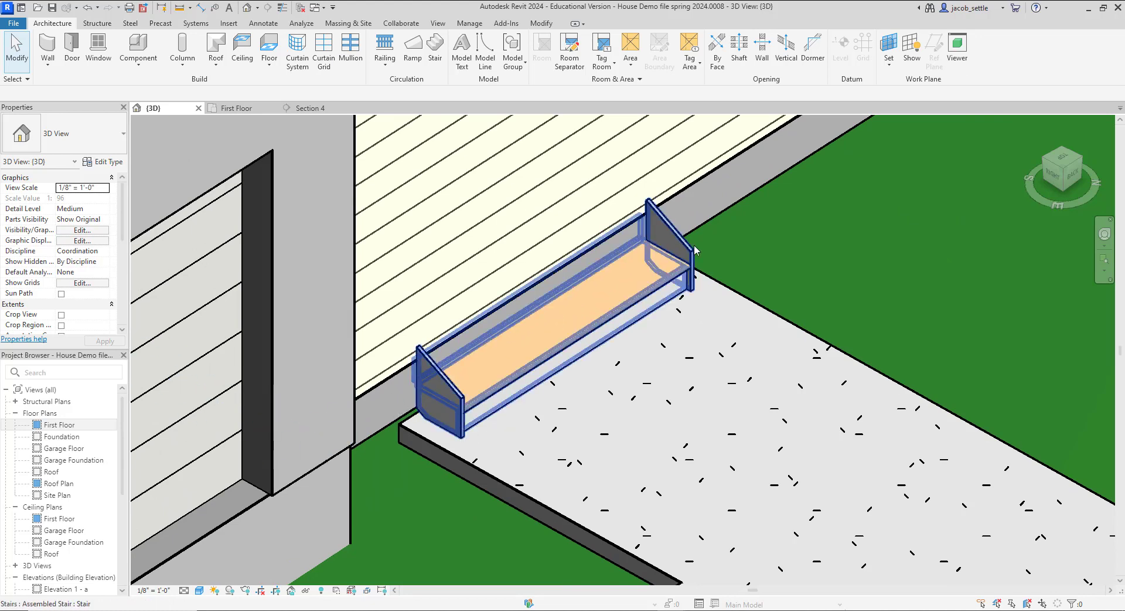
pyautogui.click(362, 414)
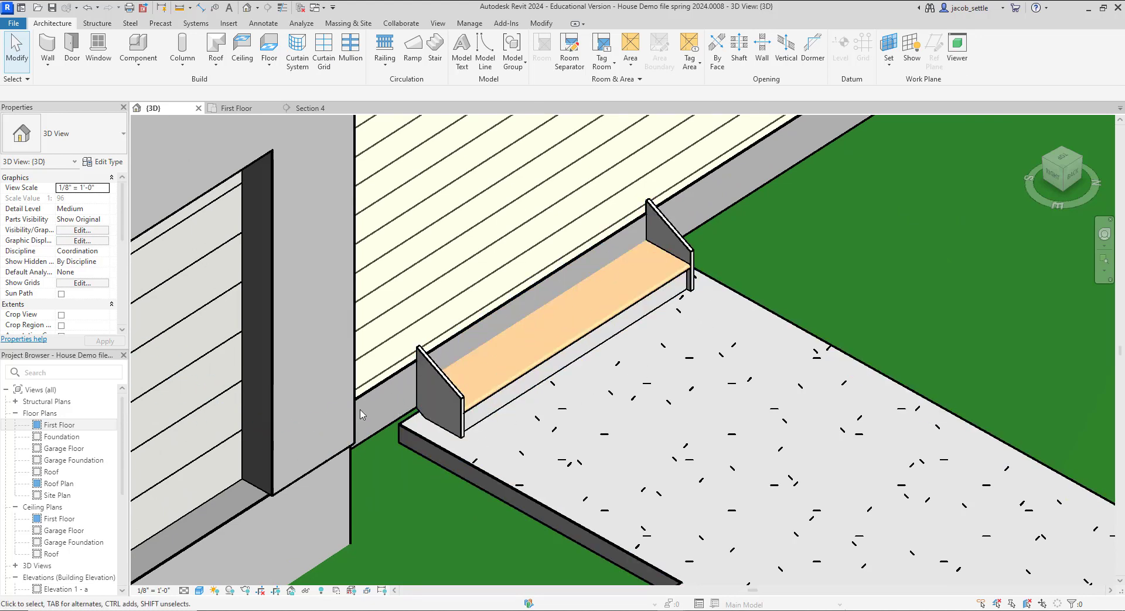